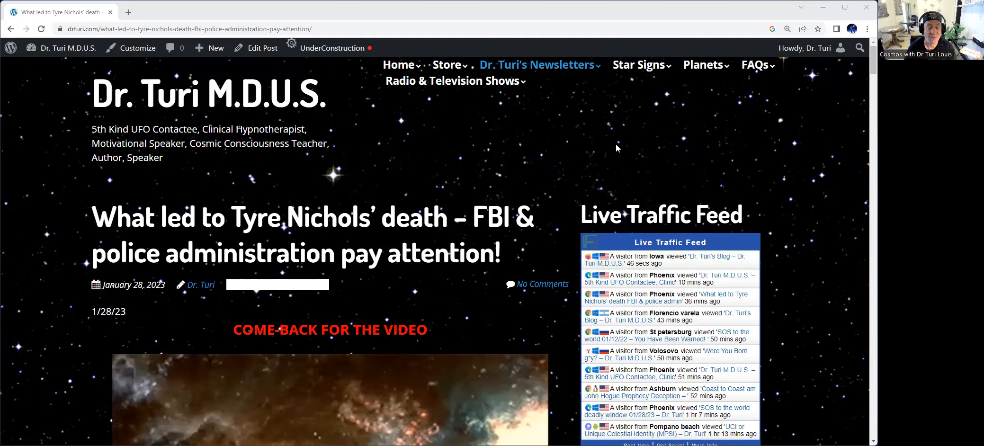
pyautogui.scroll(-3)
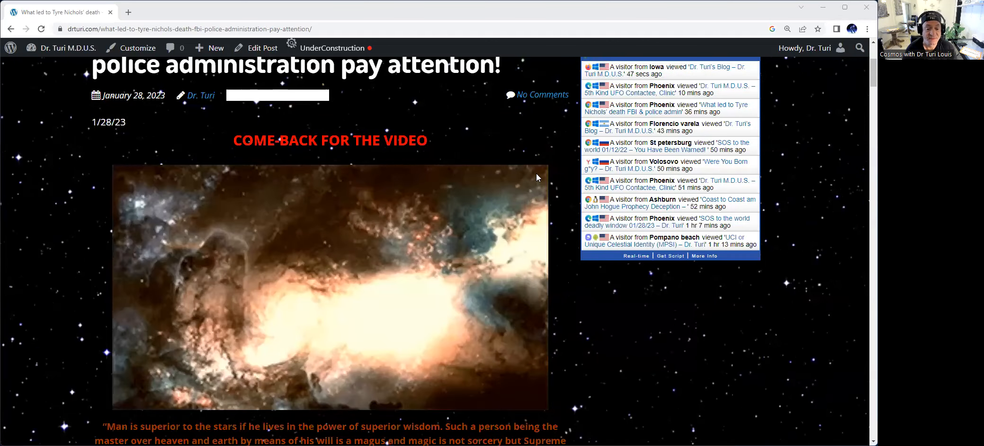
pyautogui.scroll(-3)
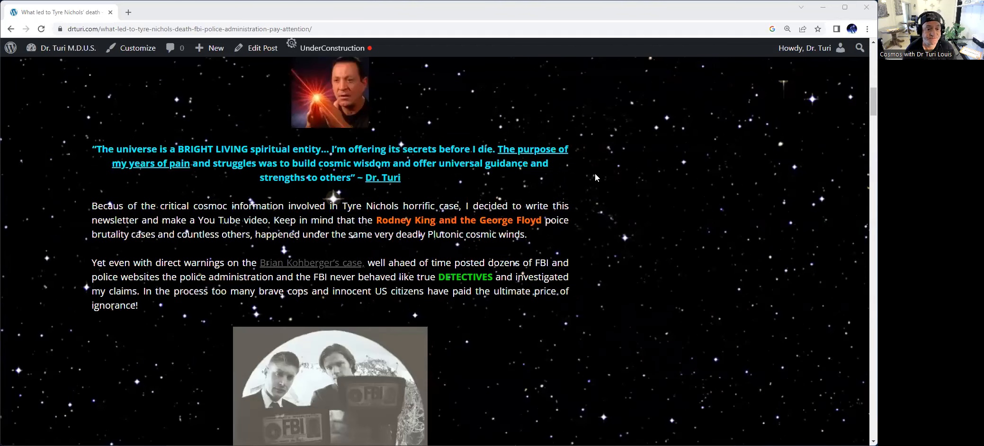
pyautogui.scroll(-3)
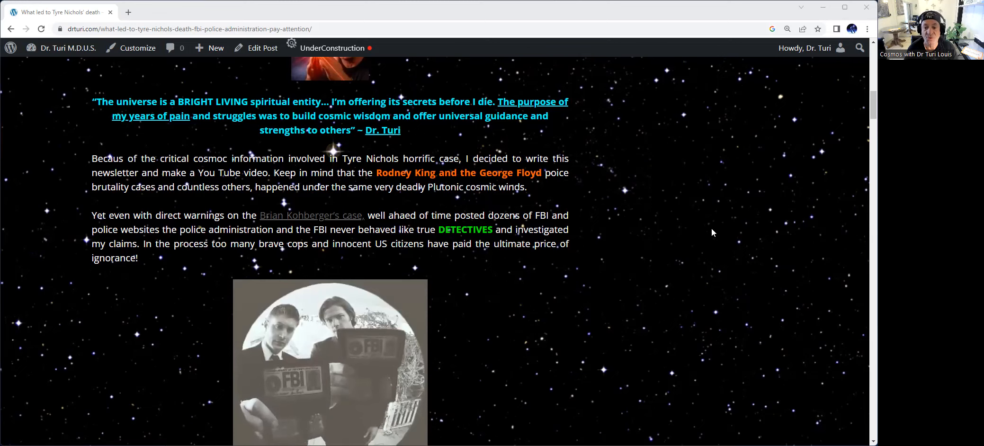
pyautogui.scroll(-3)
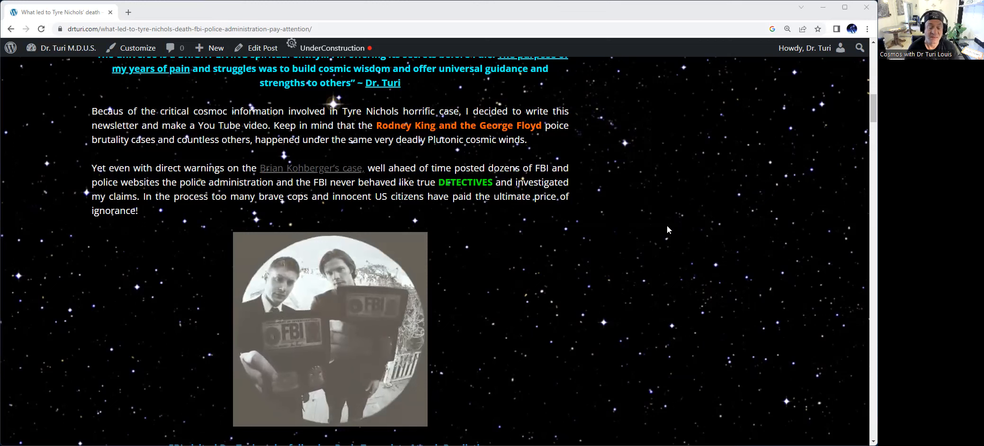
pyautogui.scroll(-3)
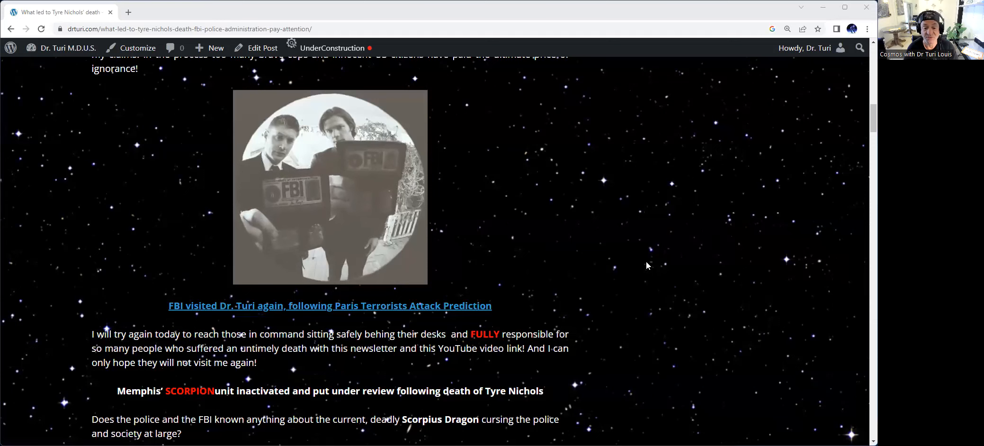
pyautogui.moveTo(633, 224)
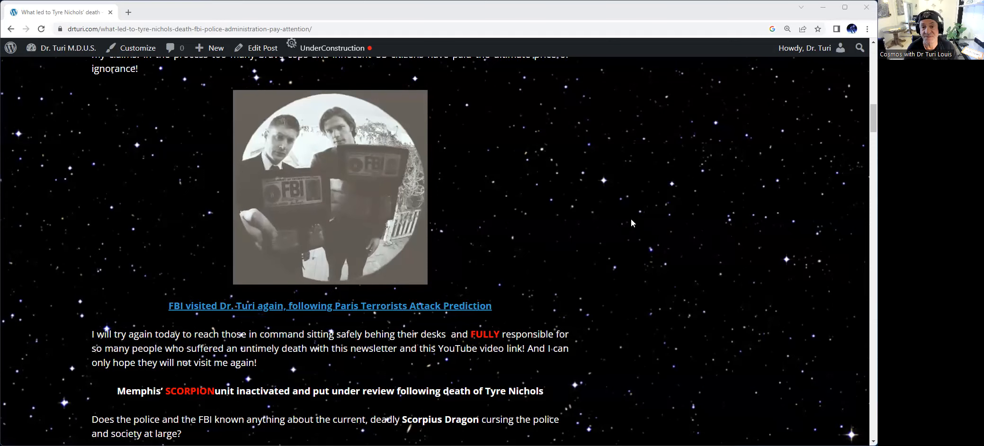
pyautogui.scroll(-3)
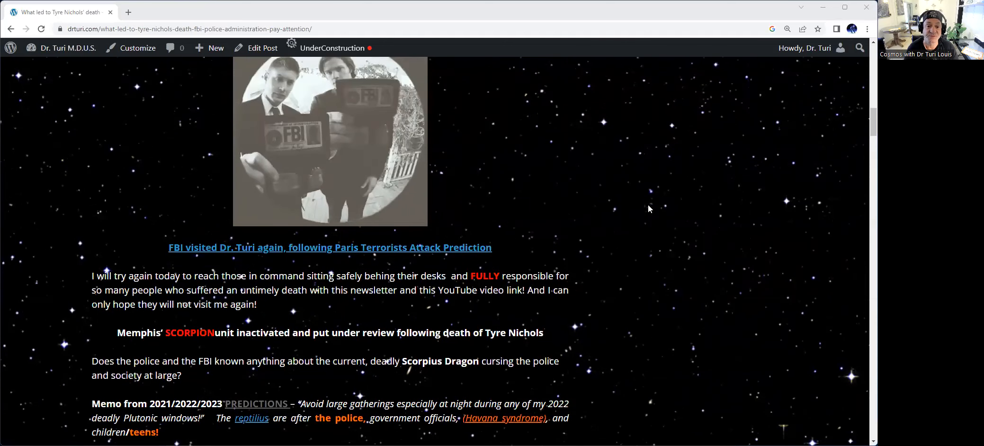
pyautogui.scroll(-3)
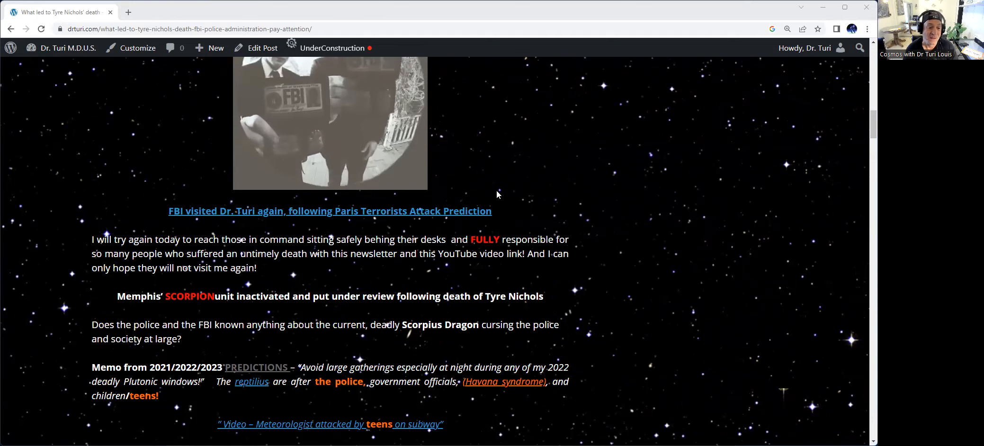
pyautogui.scroll(-3)
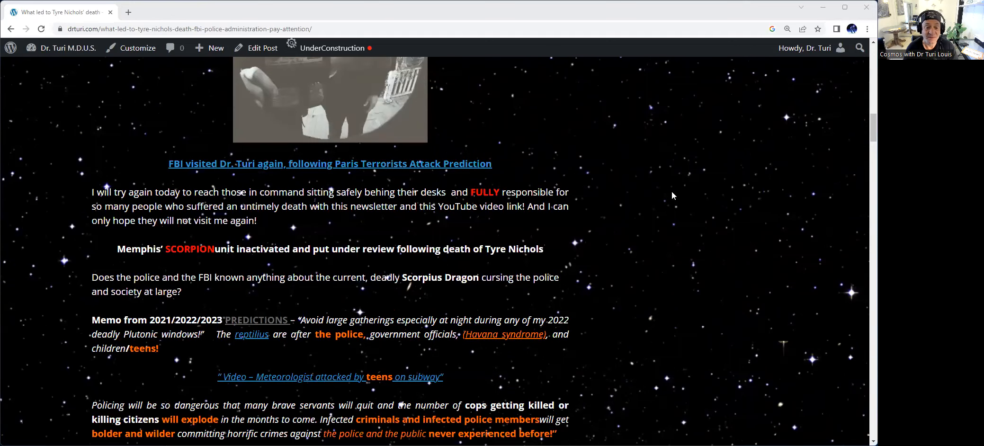
pyautogui.scroll(-3)
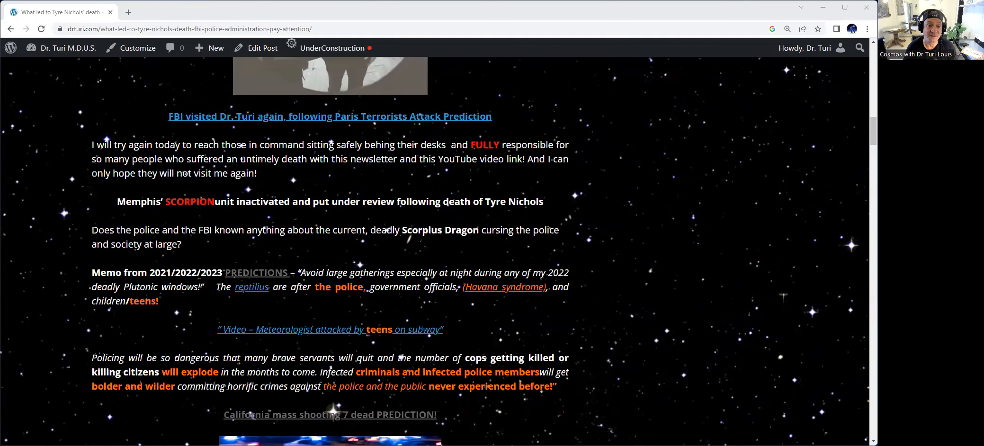
pyautogui.moveTo(704, 259)
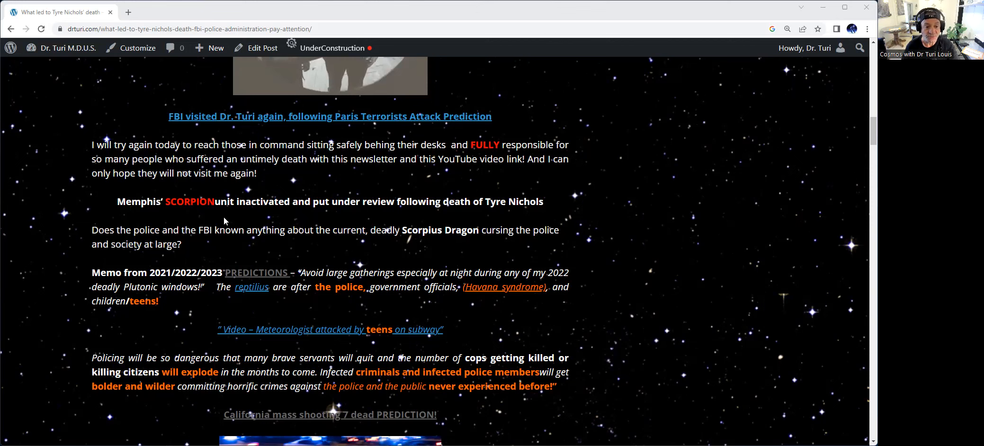
pyautogui.moveTo(296, 216)
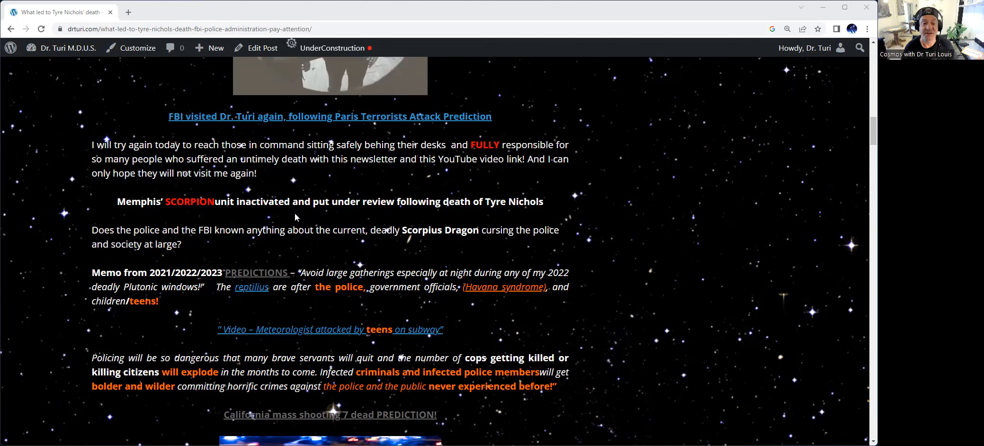
pyautogui.moveTo(448, 224)
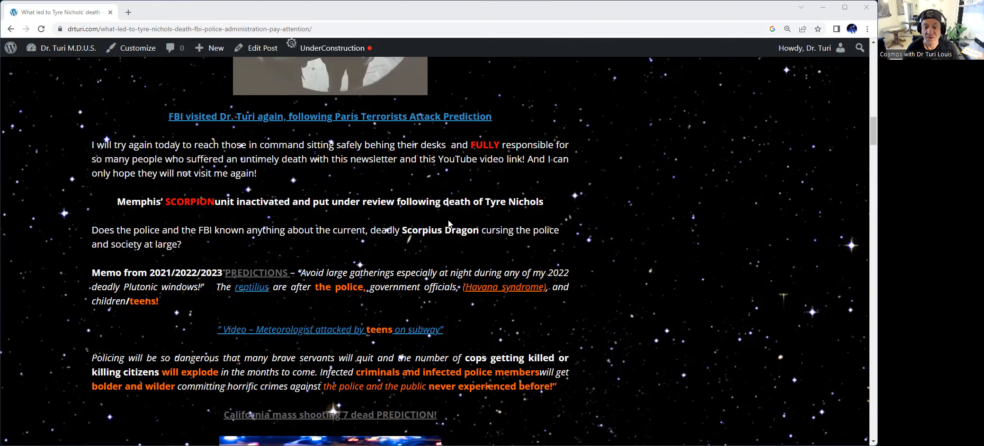
pyautogui.moveTo(640, 220)
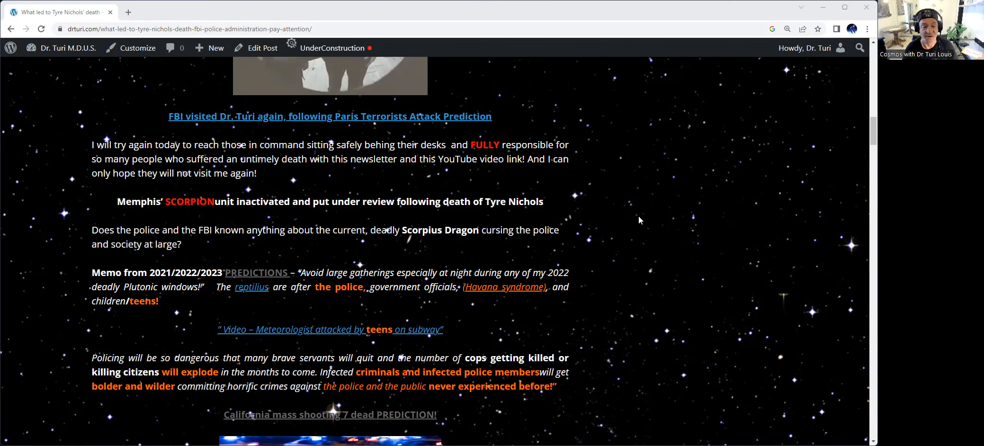
pyautogui.moveTo(696, 220)
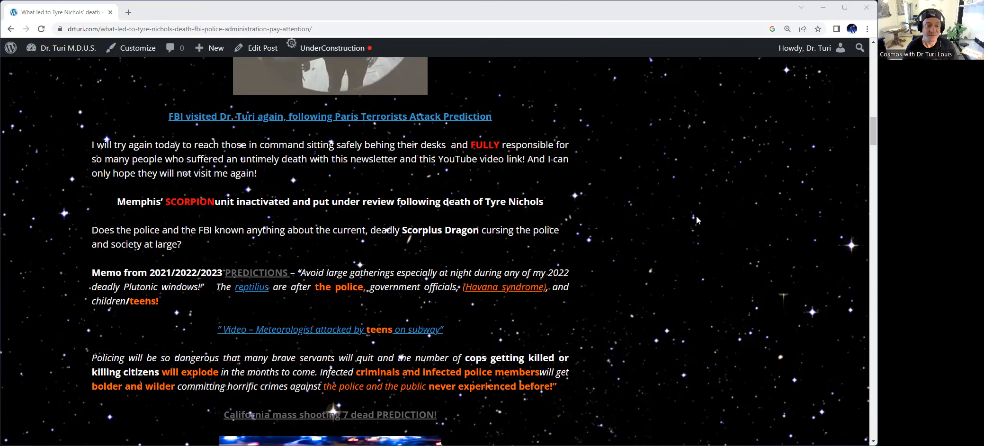
pyautogui.scroll(-3)
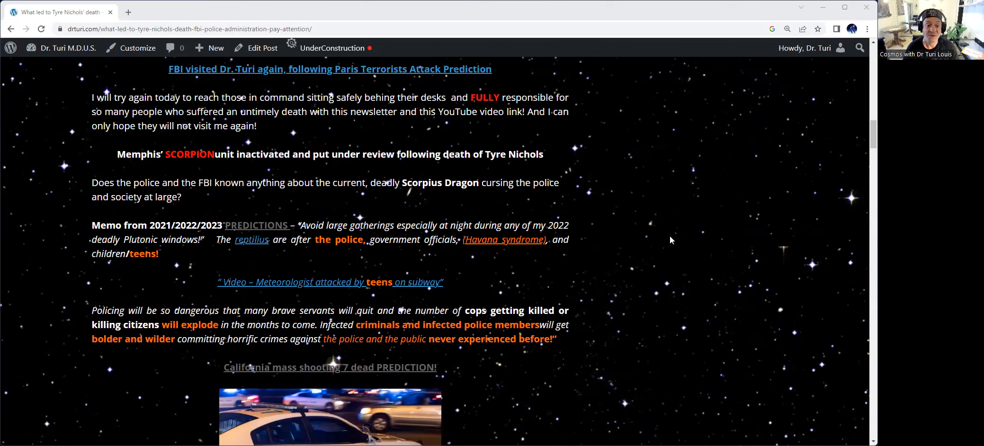
pyautogui.moveTo(487, 245)
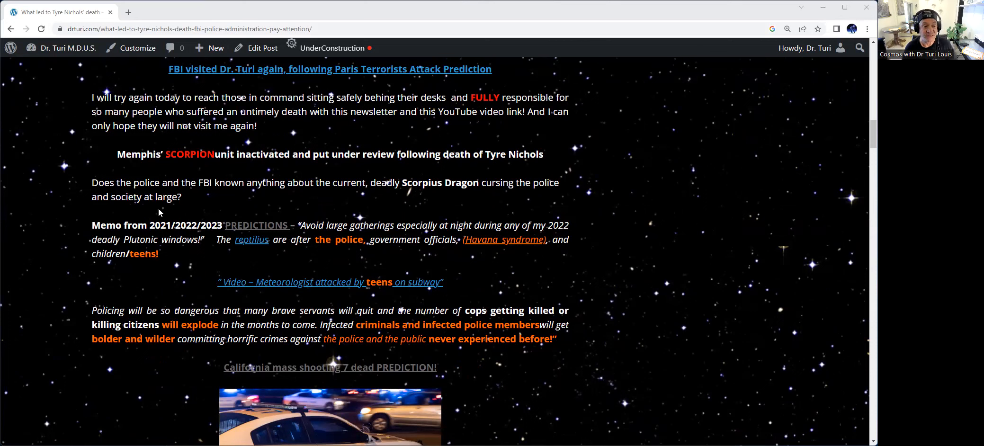
pyautogui.moveTo(741, 204)
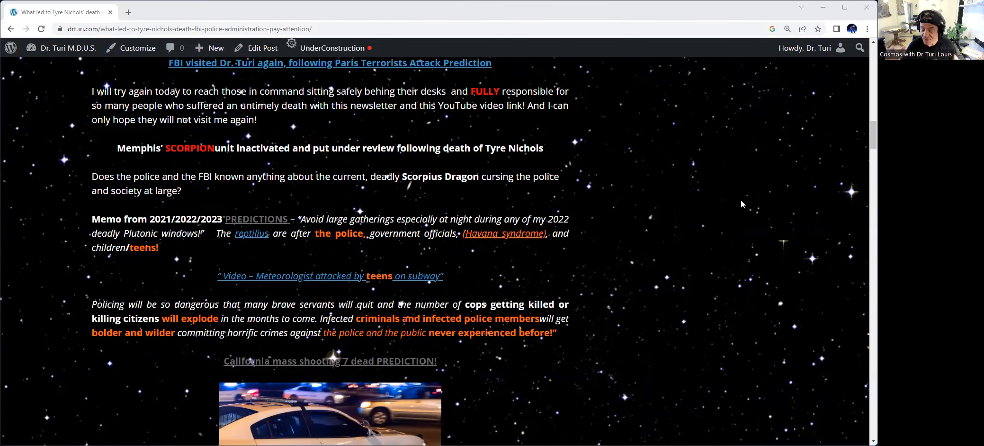
pyautogui.scroll(-3)
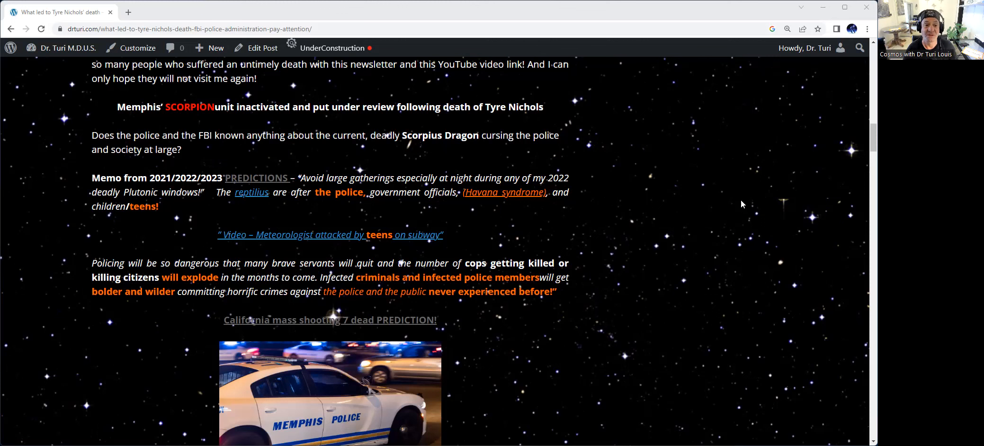
pyautogui.moveTo(264, 184)
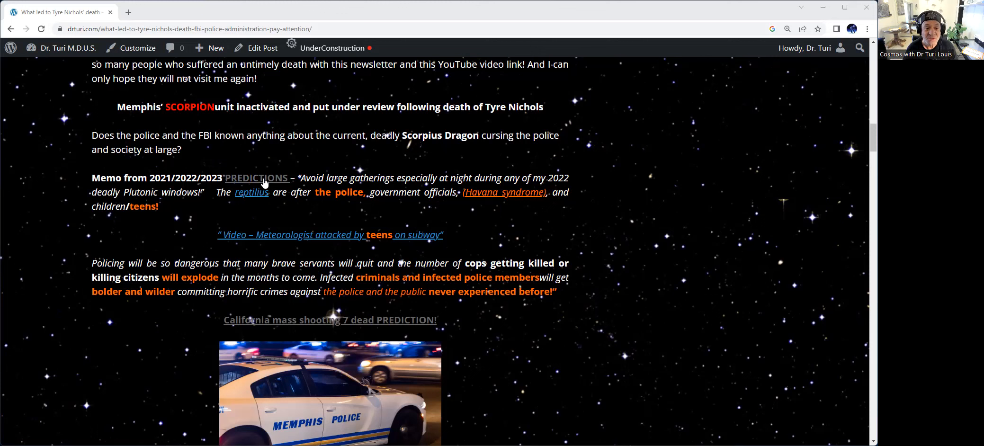
pyautogui.moveTo(234, 169)
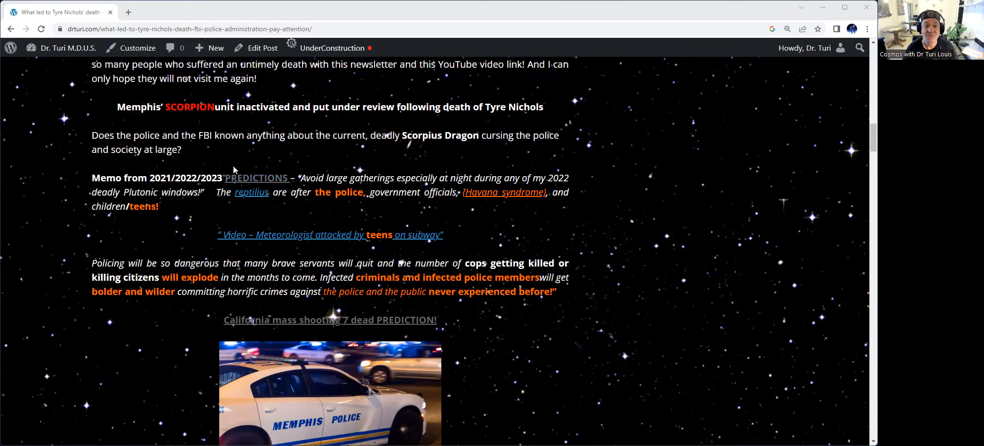
pyautogui.moveTo(205, 218)
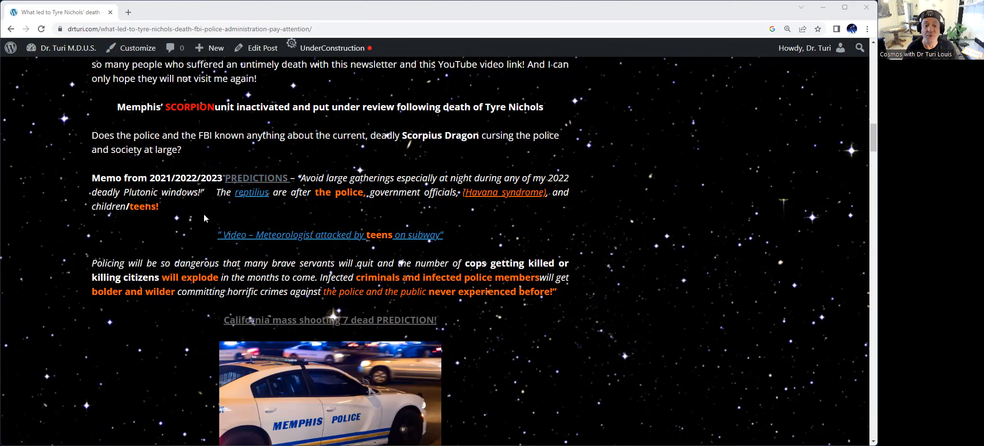
pyautogui.moveTo(627, 213)
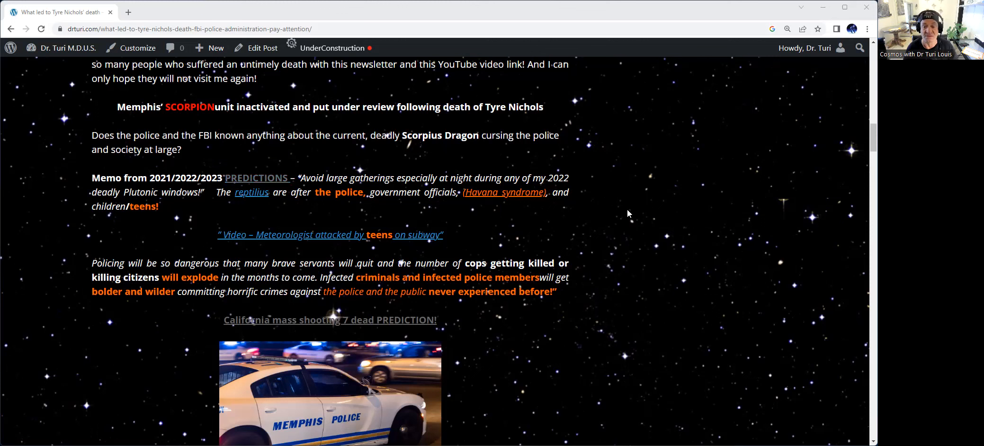
pyautogui.moveTo(412, 156)
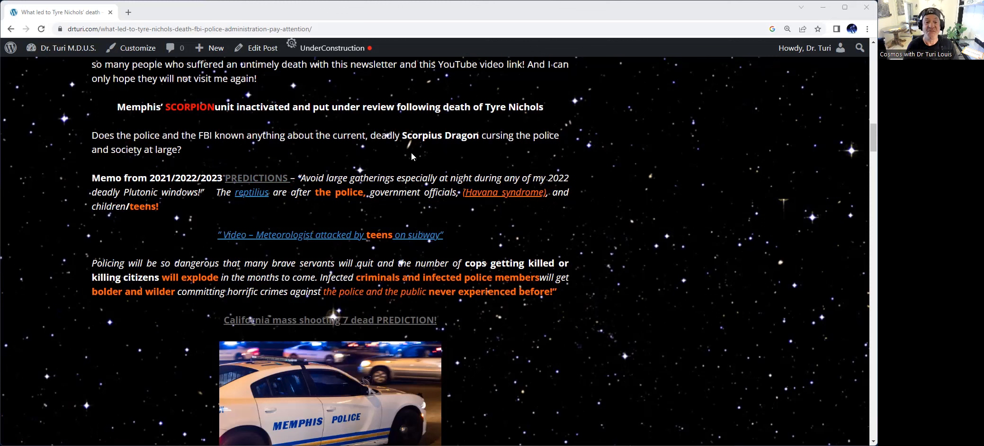
pyautogui.moveTo(797, 213)
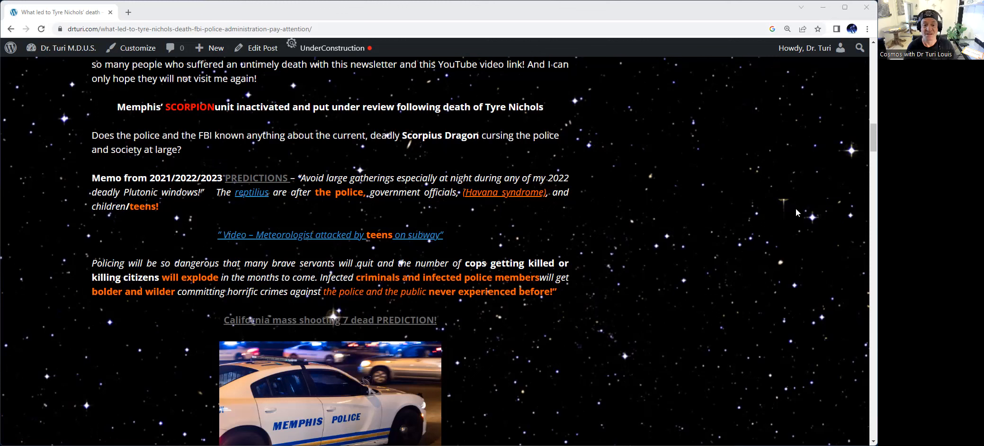
pyautogui.moveTo(190, 197)
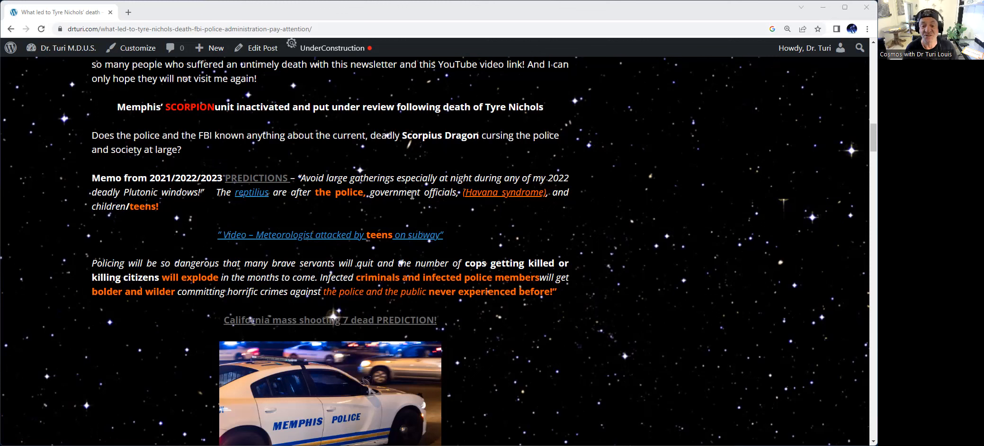
pyautogui.moveTo(540, 196)
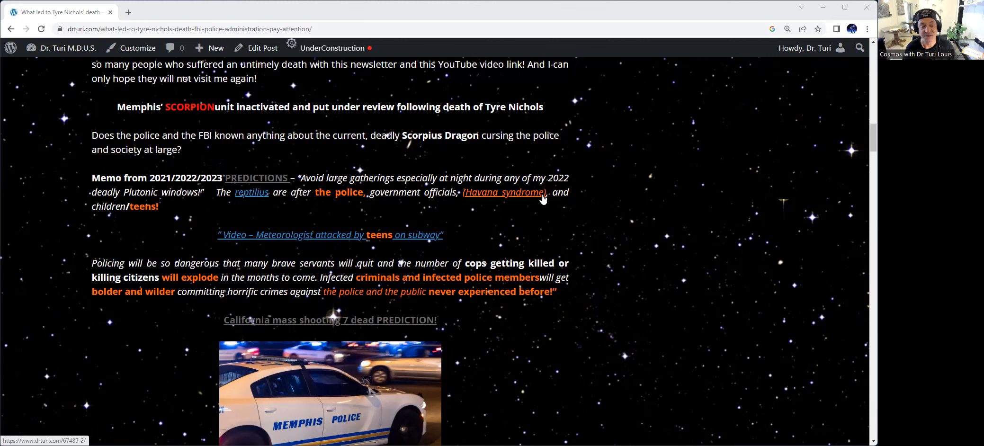
pyautogui.moveTo(353, 215)
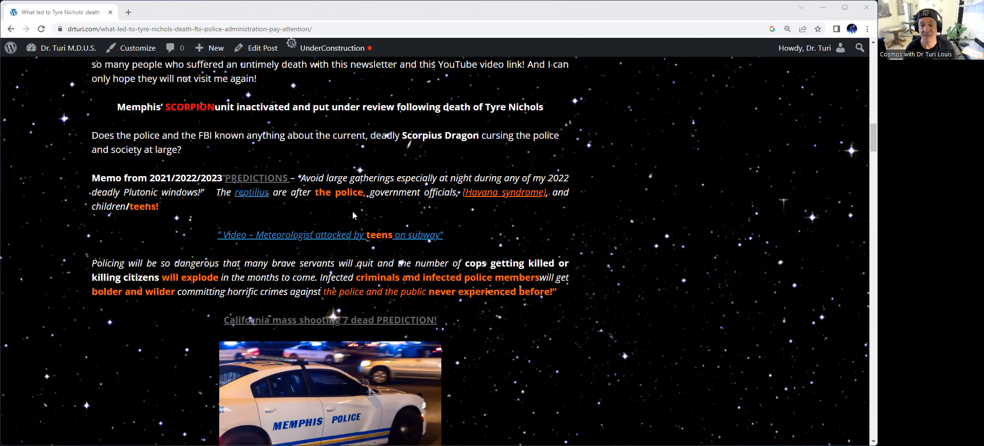
pyautogui.moveTo(544, 258)
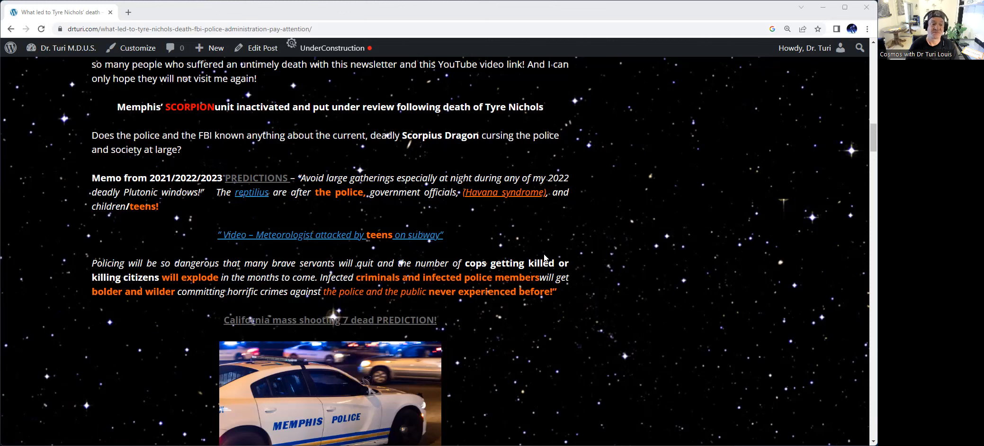
pyautogui.scroll(3)
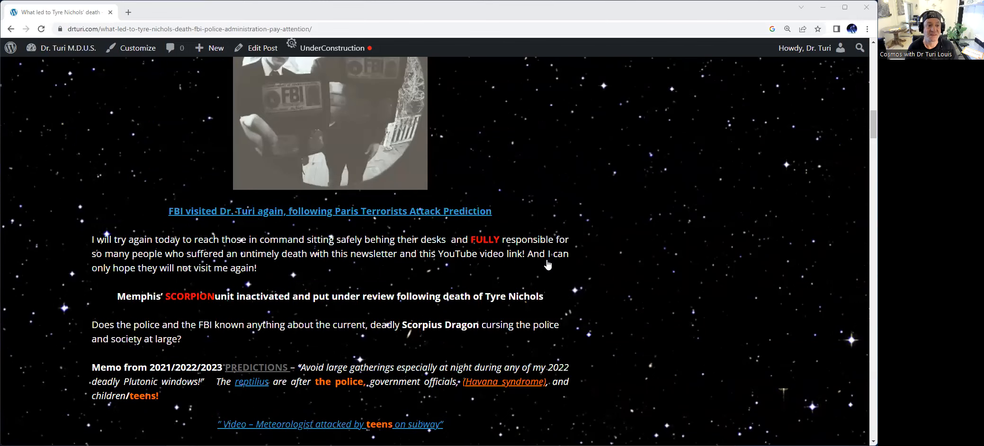
pyautogui.scroll(3)
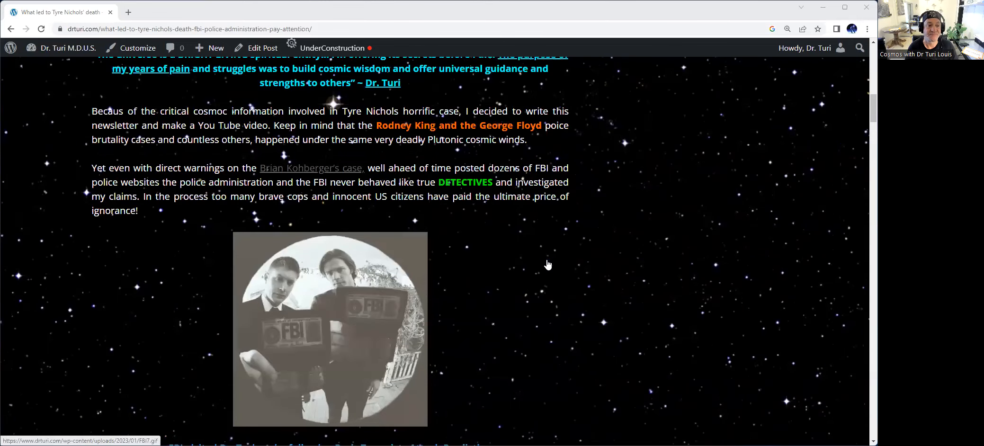
pyautogui.scroll(-3)
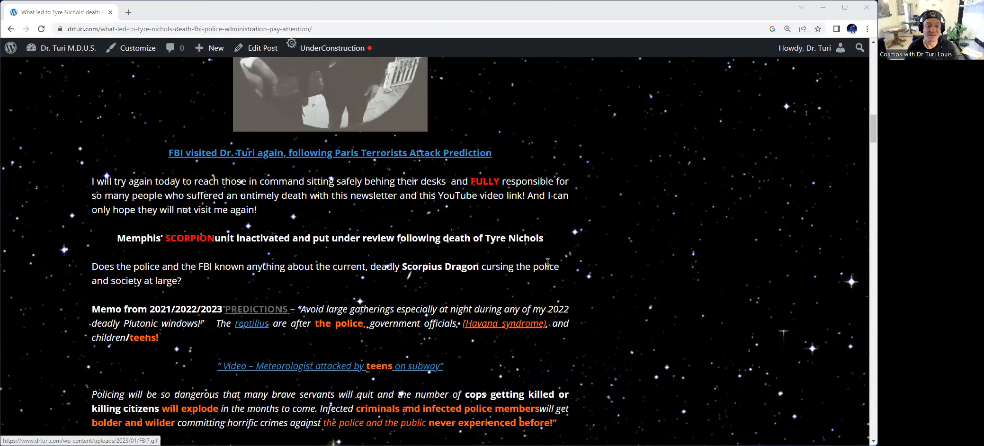
pyautogui.scroll(-3)
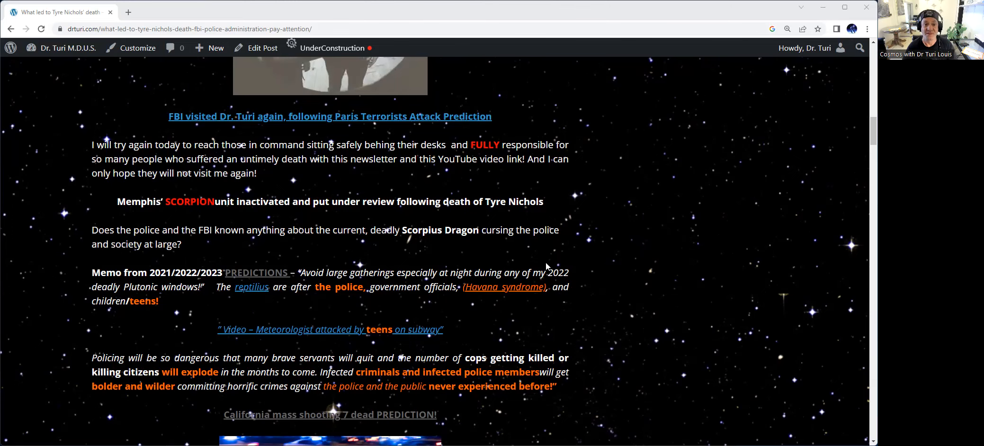
pyautogui.scroll(-3)
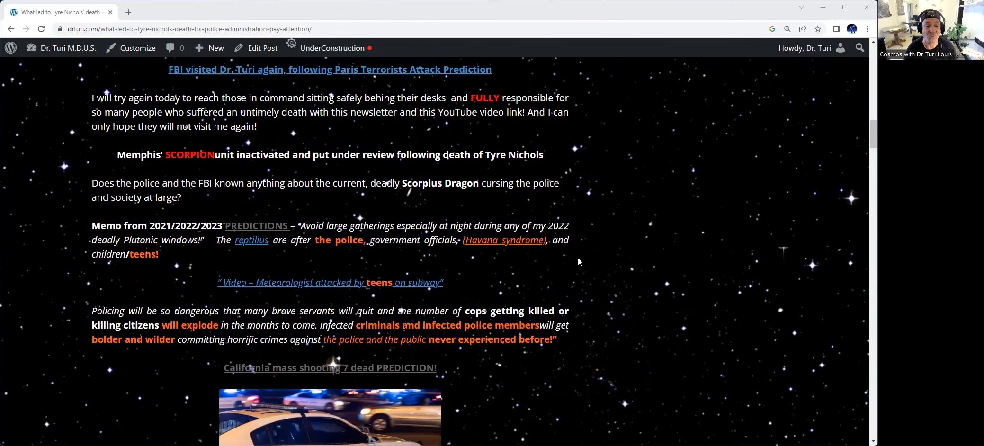
pyautogui.scroll(-3)
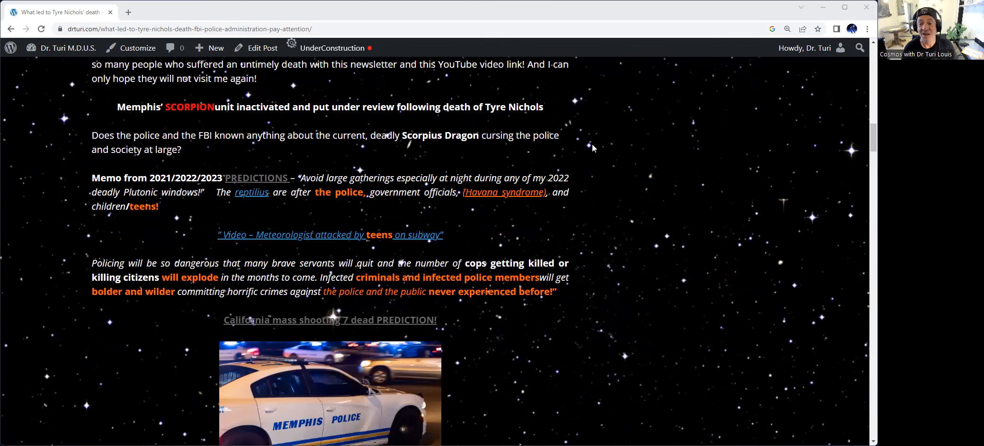
pyautogui.moveTo(568, 158)
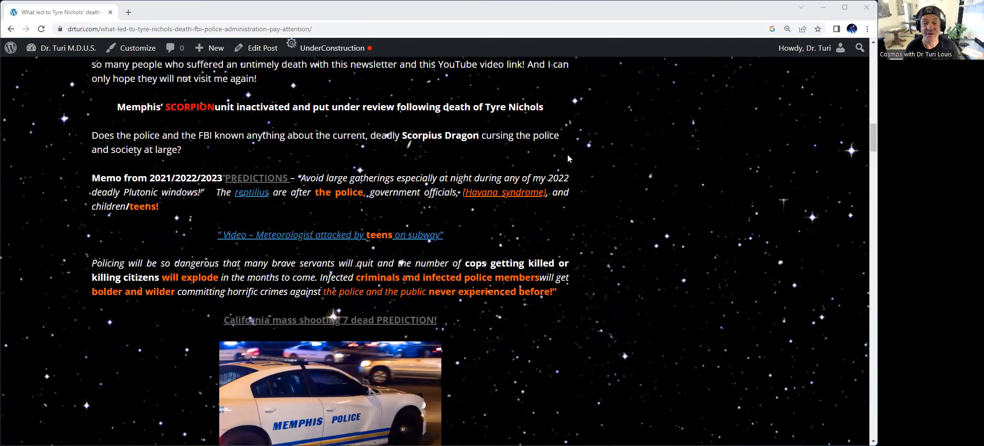
pyautogui.moveTo(576, 145)
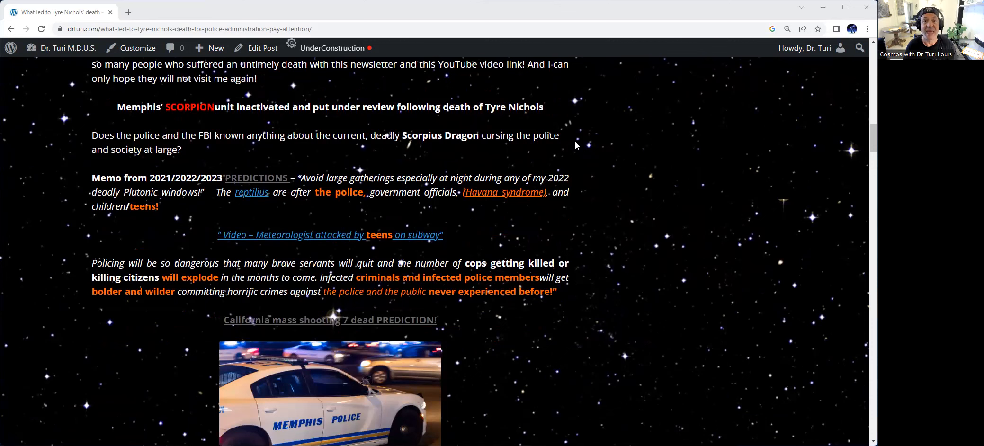
pyautogui.moveTo(595, 220)
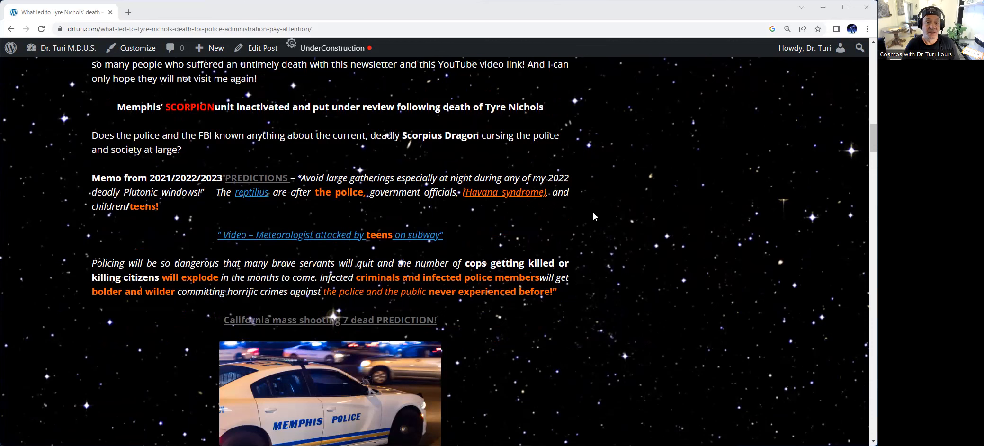
pyautogui.moveTo(590, 203)
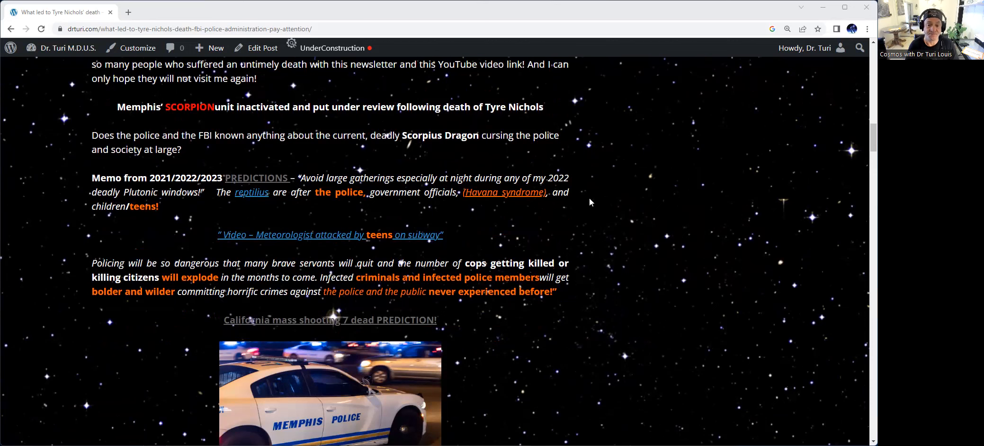
pyautogui.scroll(-3)
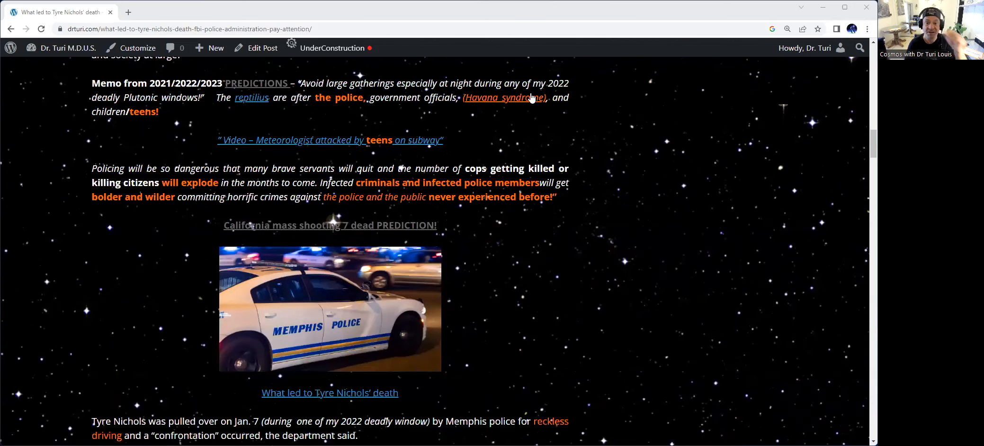
pyautogui.moveTo(561, 141)
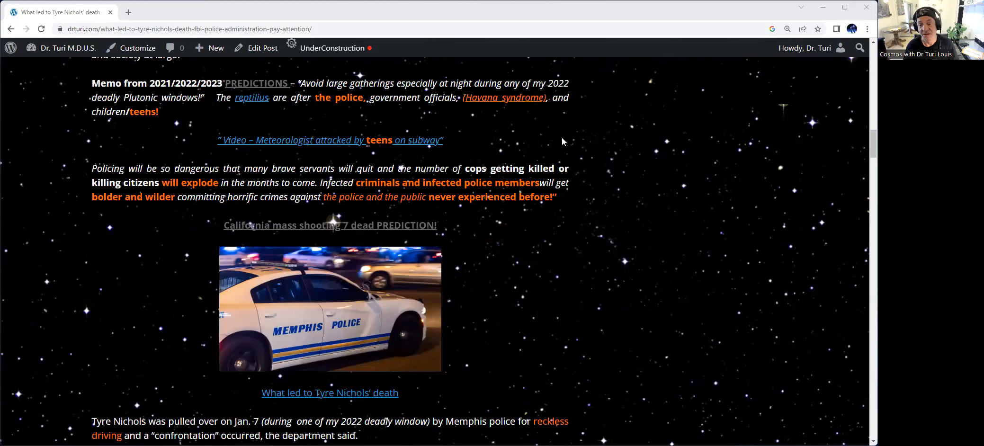
pyautogui.moveTo(461, 122)
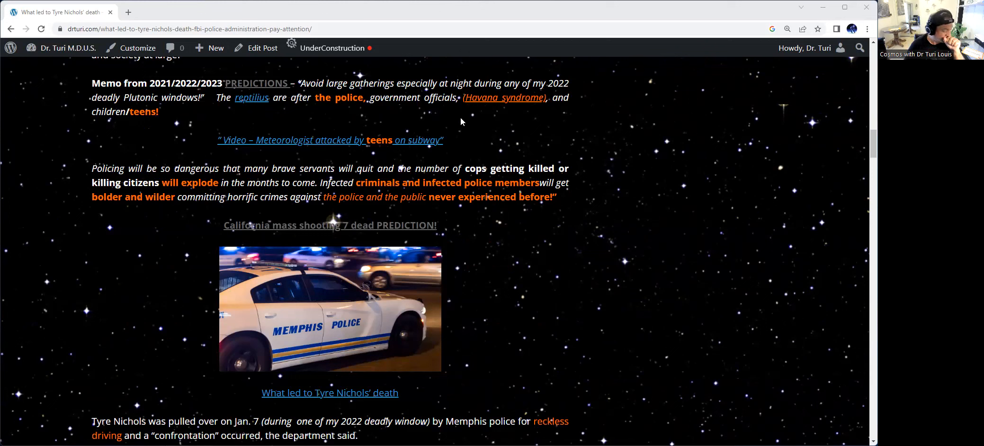
pyautogui.moveTo(486, 112)
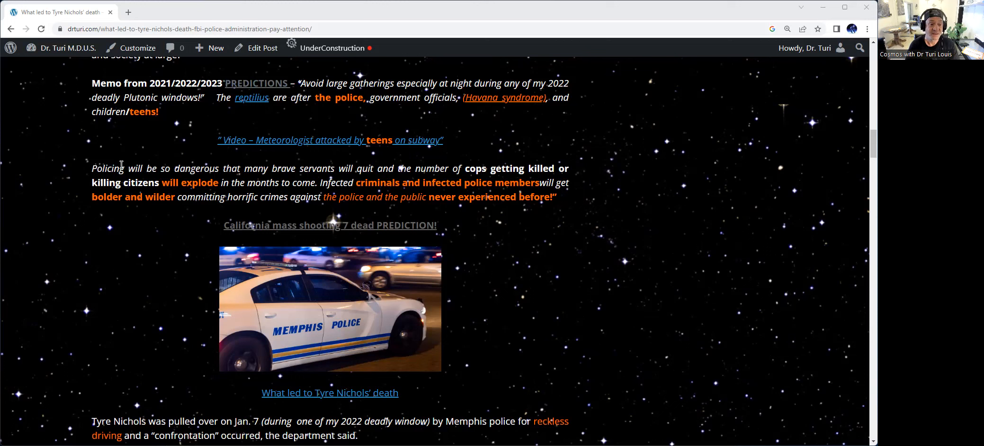
pyautogui.moveTo(316, 168)
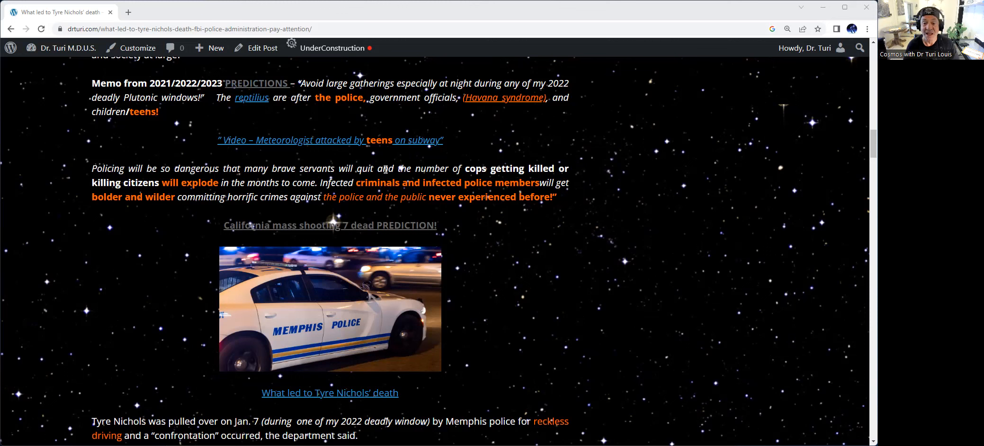
pyautogui.moveTo(571, 181)
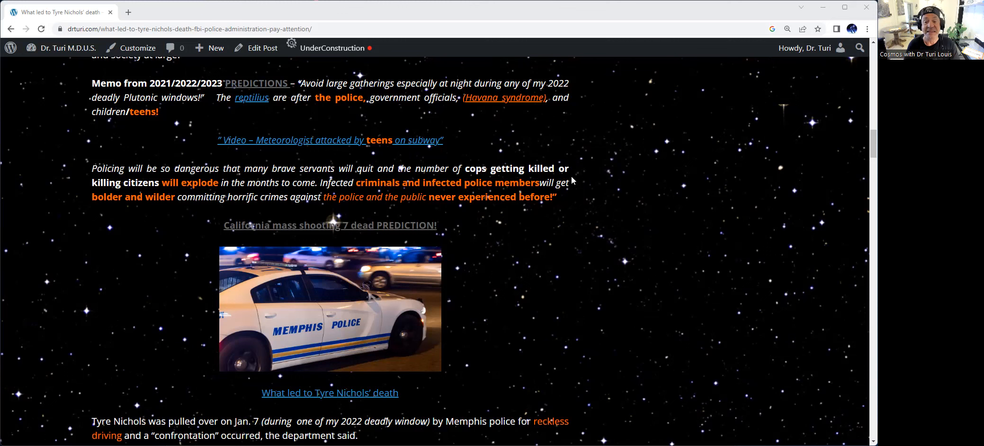
pyautogui.moveTo(164, 179)
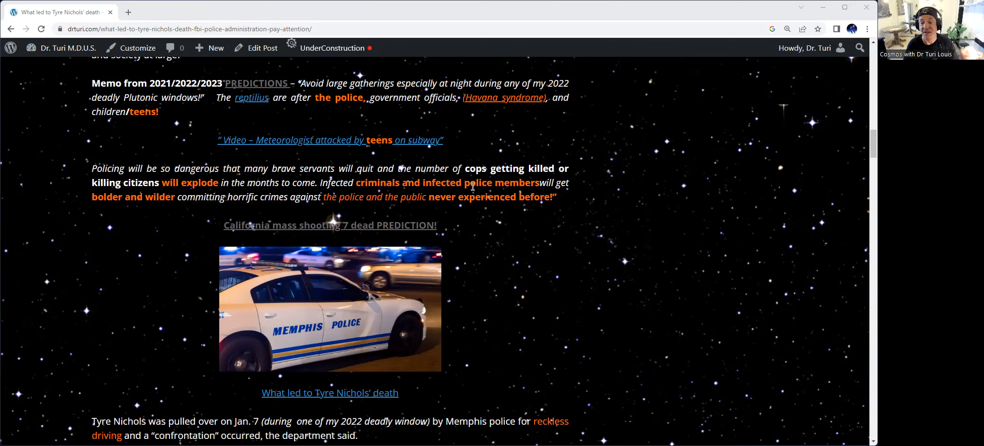
pyautogui.moveTo(116, 211)
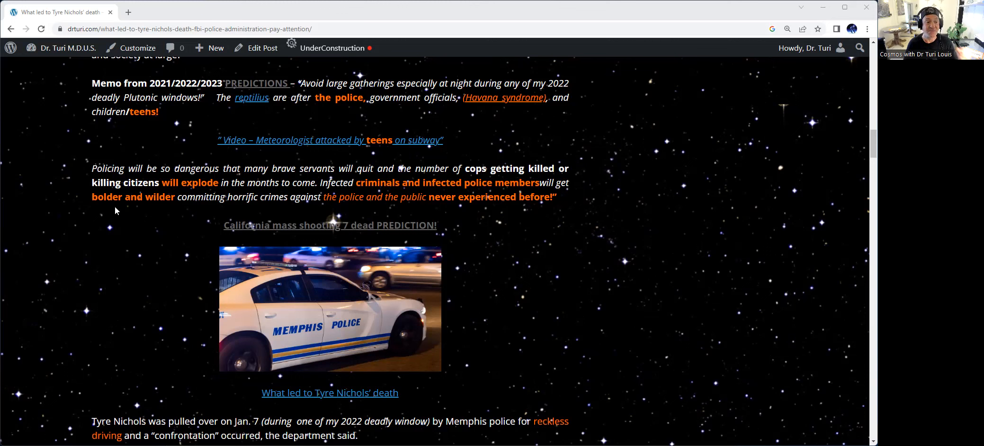
pyautogui.moveTo(271, 215)
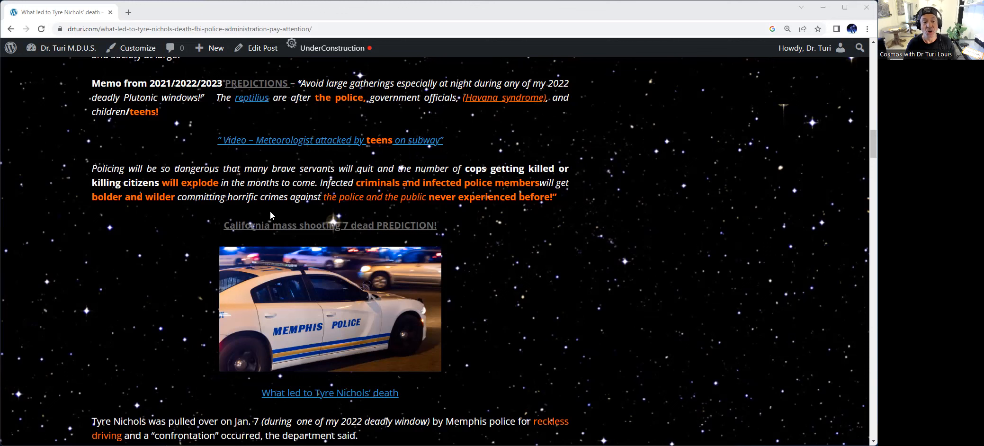
pyautogui.moveTo(369, 222)
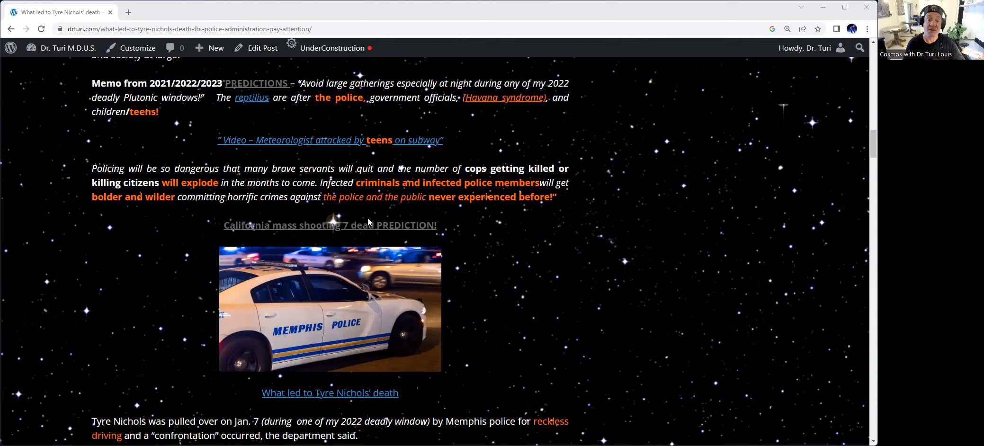
pyautogui.moveTo(444, 216)
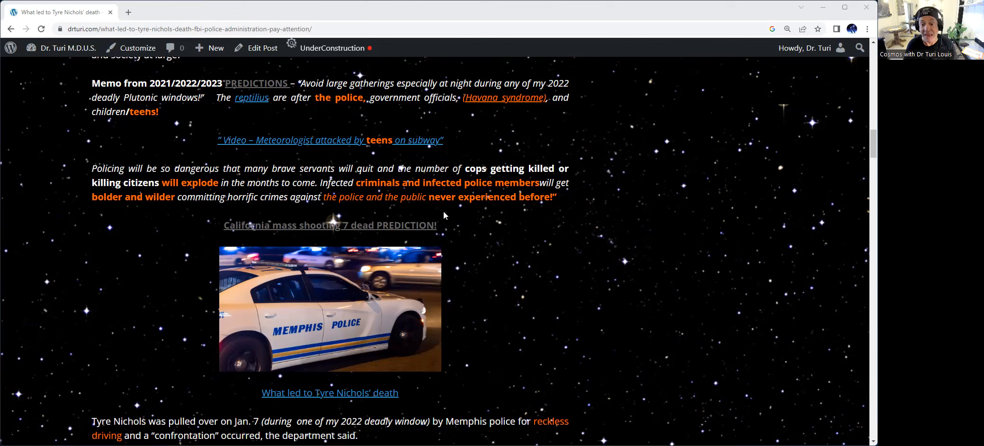
pyautogui.moveTo(474, 233)
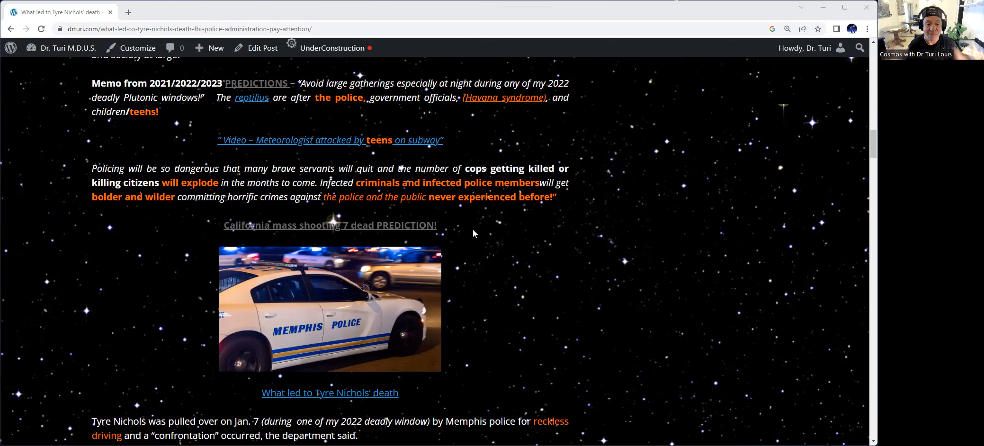
pyautogui.moveTo(361, 163)
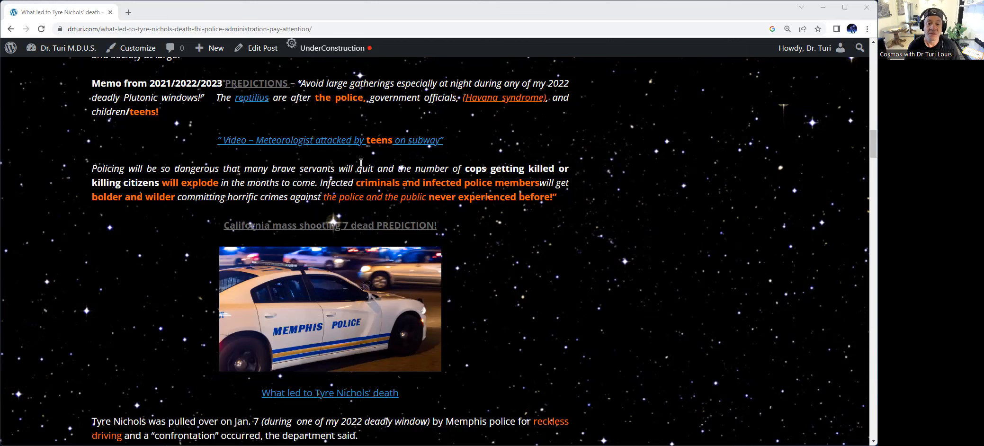
pyautogui.scroll(-3)
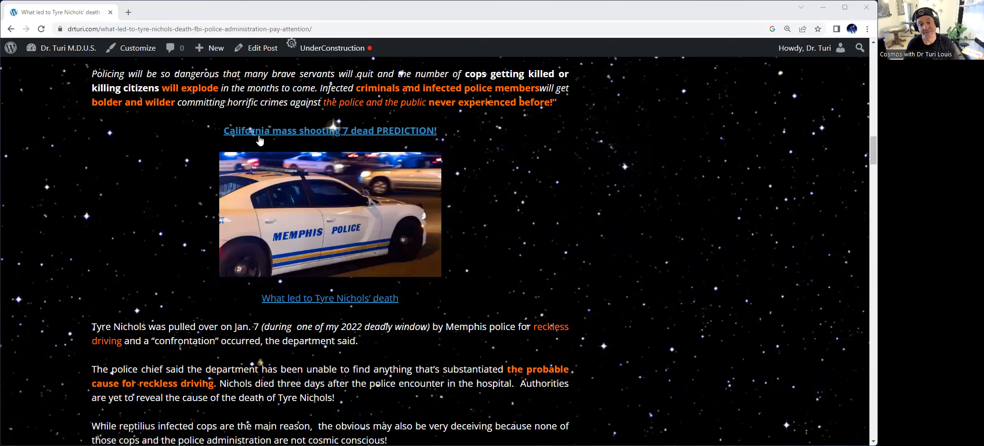
pyautogui.moveTo(570, 154)
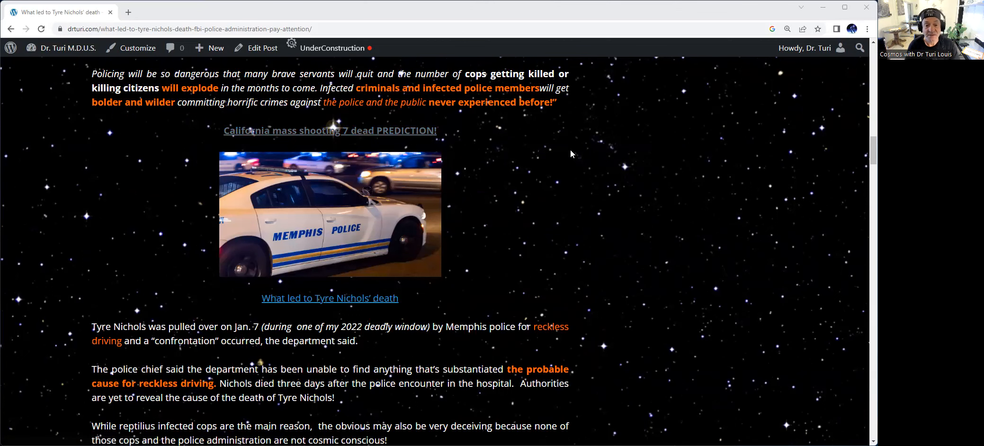
pyautogui.scroll(-3)
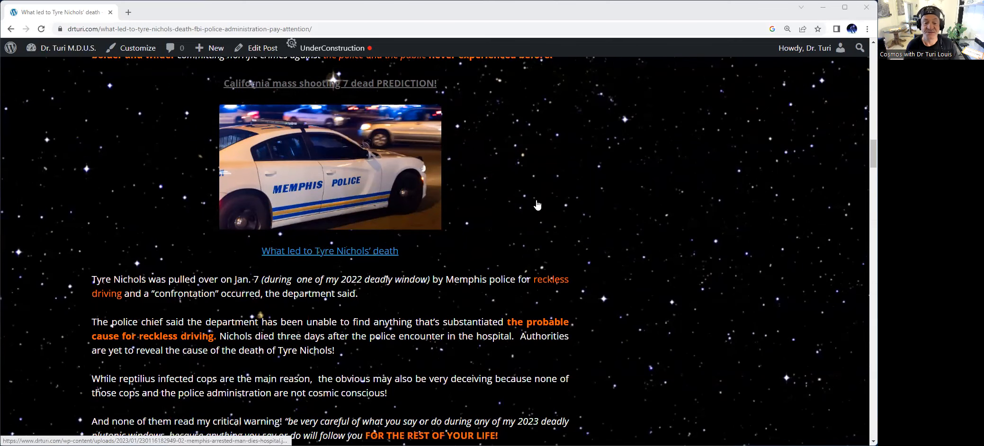
pyautogui.scroll(-3)
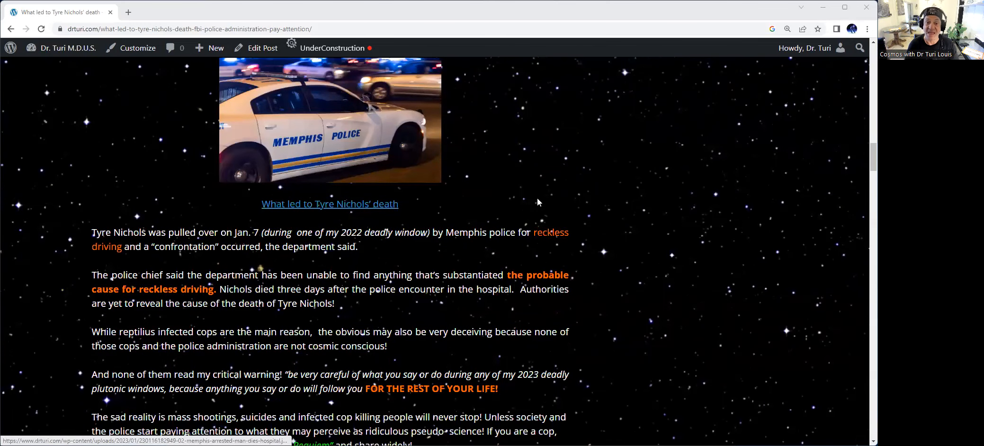
pyautogui.scroll(-3)
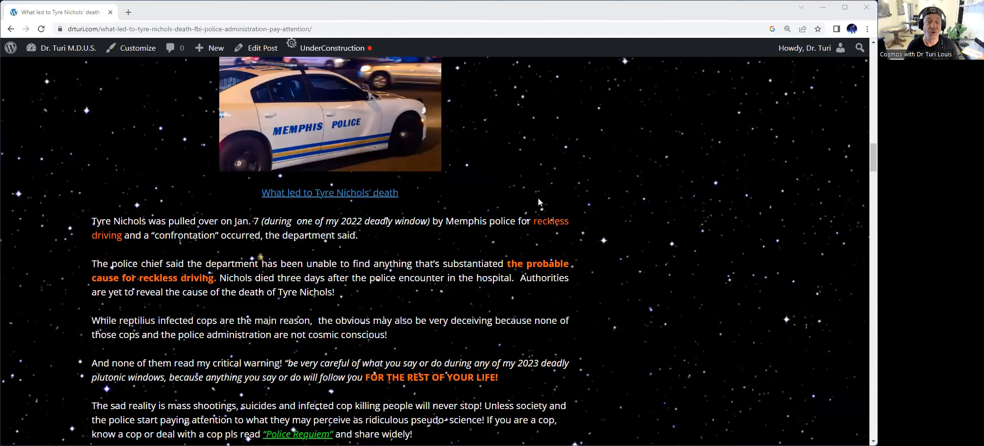
pyautogui.scroll(-3)
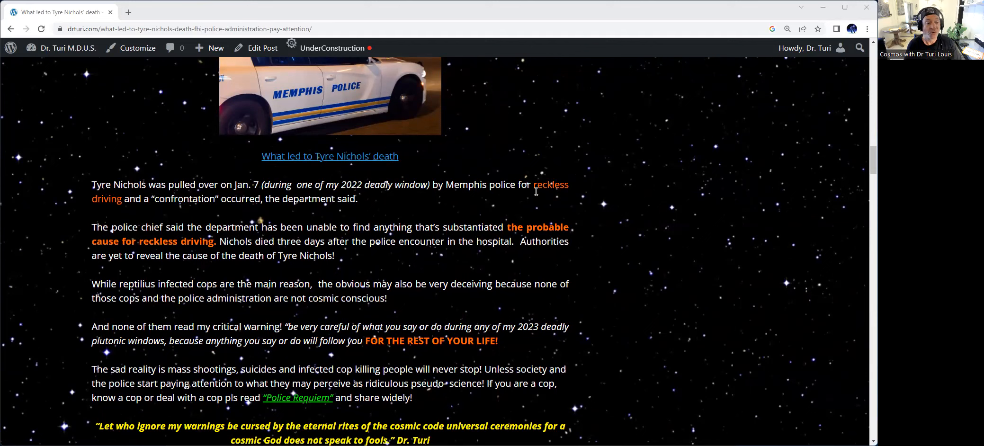
pyautogui.moveTo(519, 204)
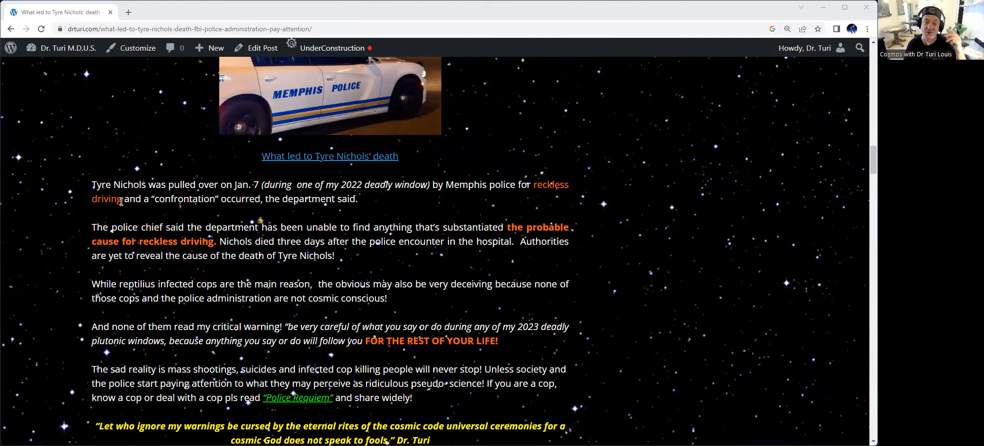
pyautogui.moveTo(156, 212)
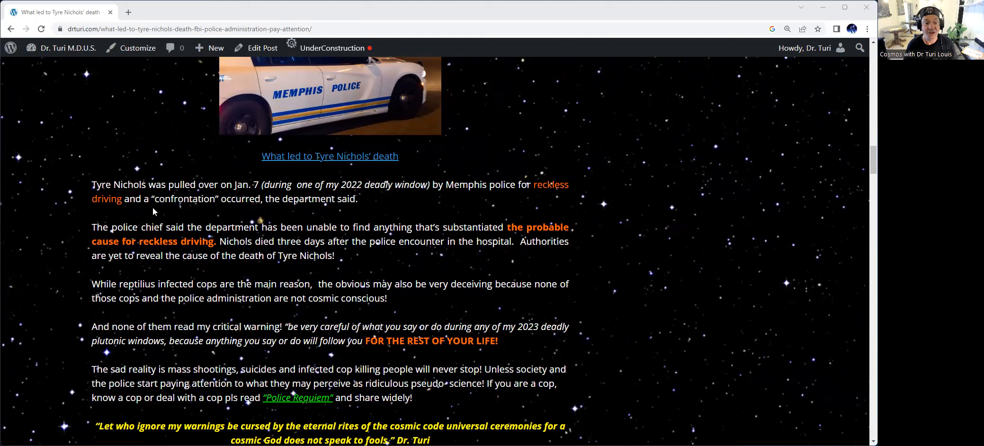
pyautogui.moveTo(283, 211)
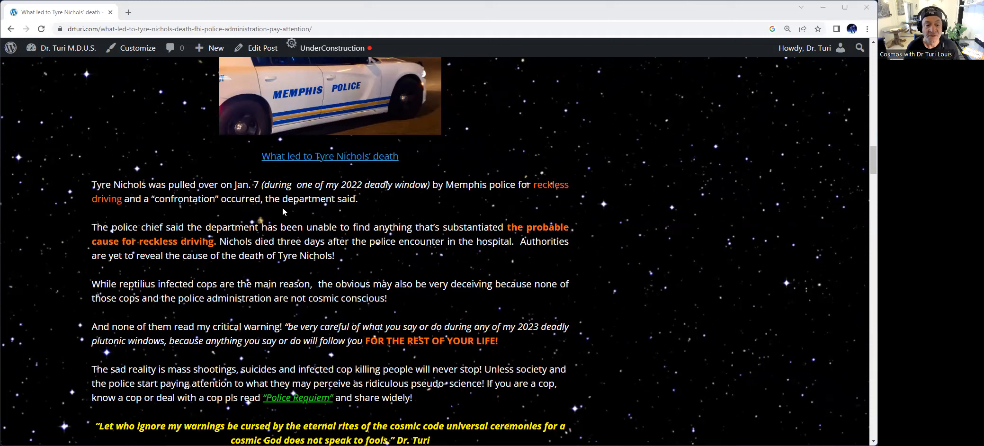
pyautogui.moveTo(375, 205)
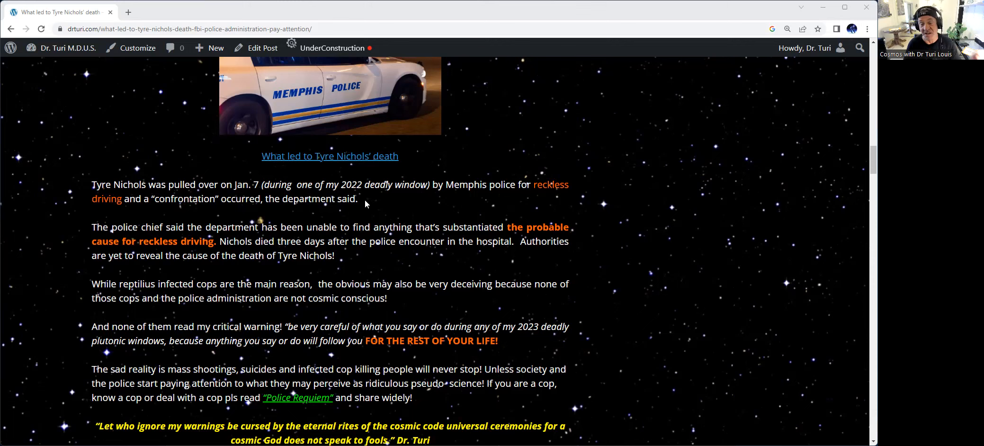
pyautogui.moveTo(368, 213)
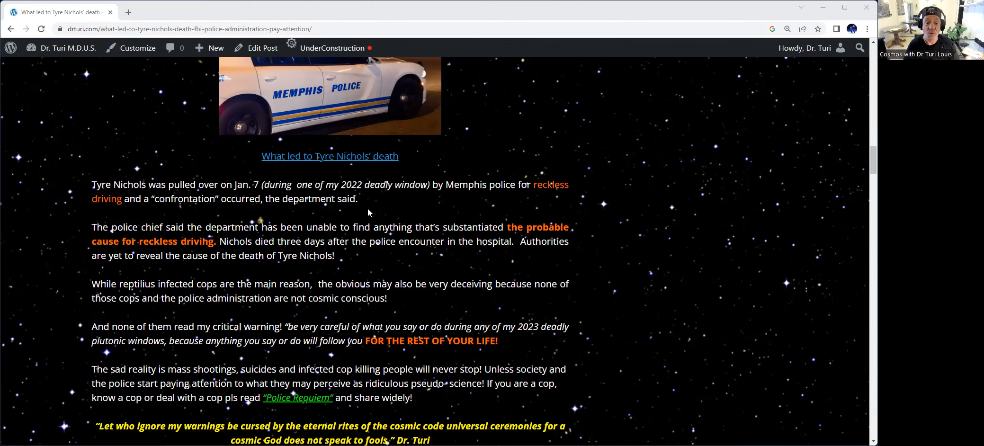
pyautogui.moveTo(357, 156)
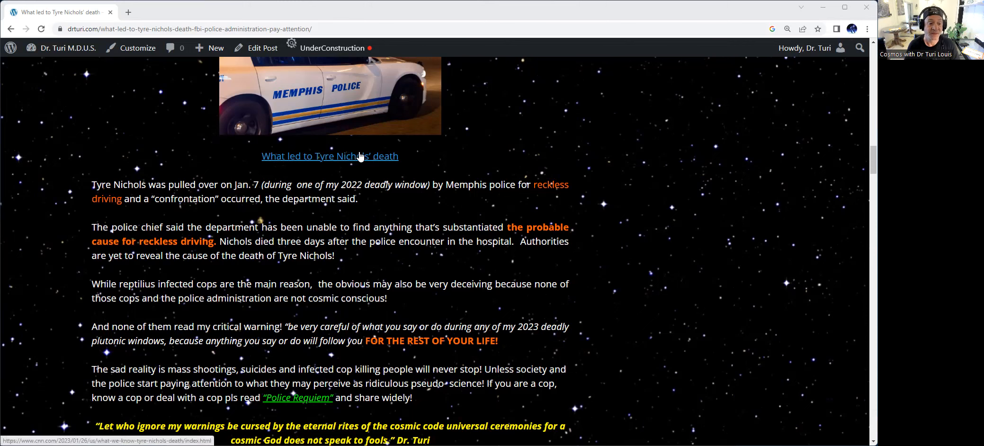
pyautogui.scroll(-3)
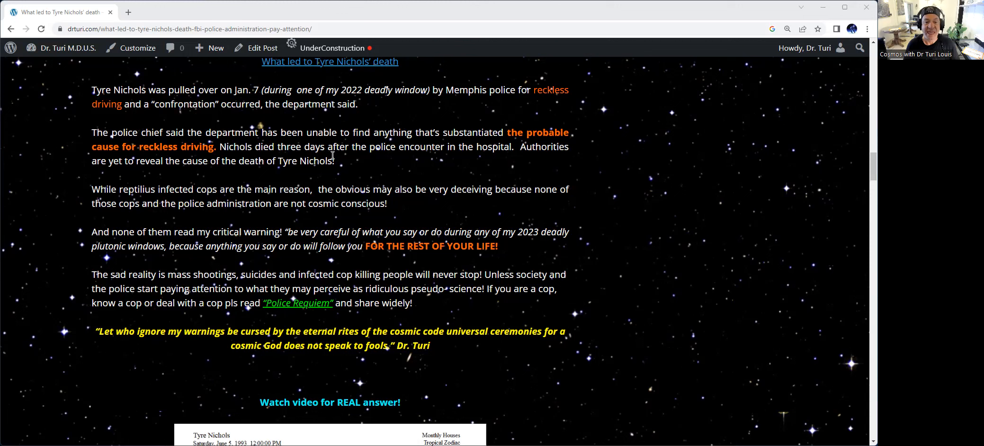
pyautogui.moveTo(453, 161)
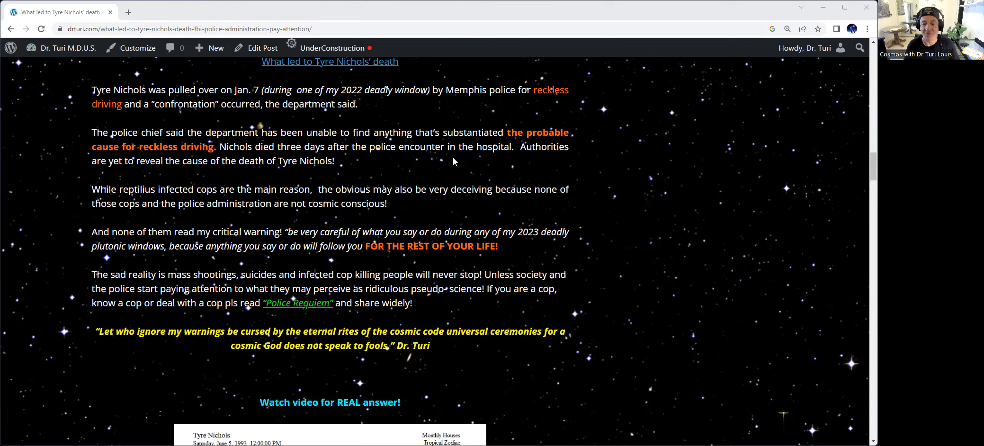
pyautogui.moveTo(92, 163)
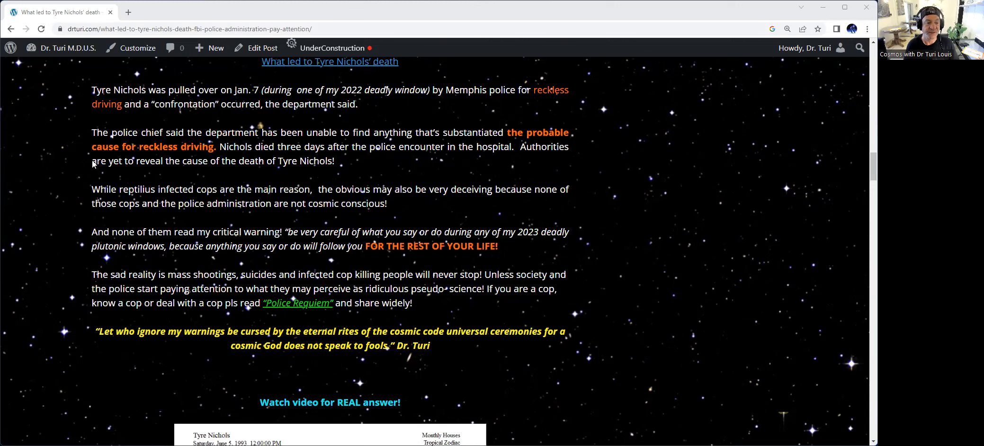
pyautogui.moveTo(241, 174)
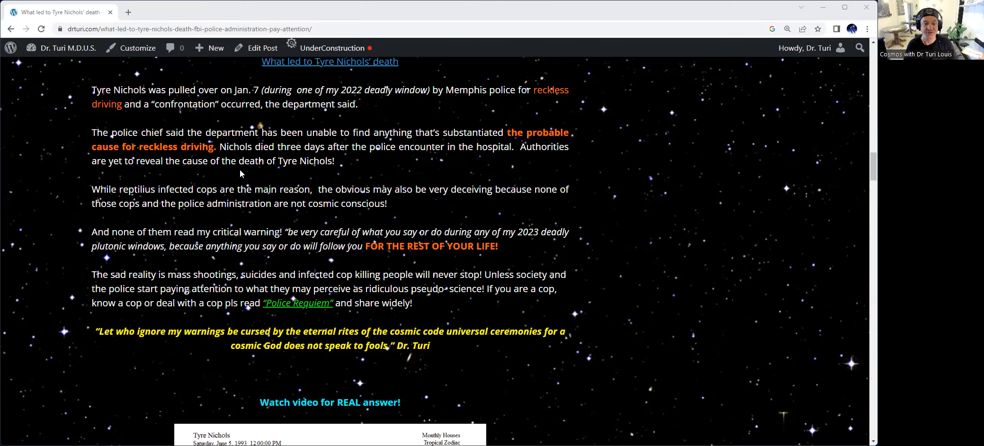
pyautogui.moveTo(366, 165)
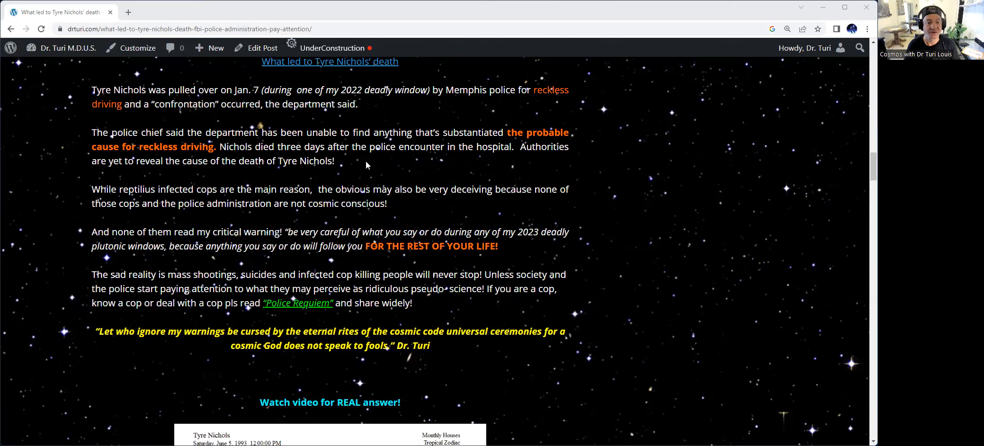
pyautogui.moveTo(362, 167)
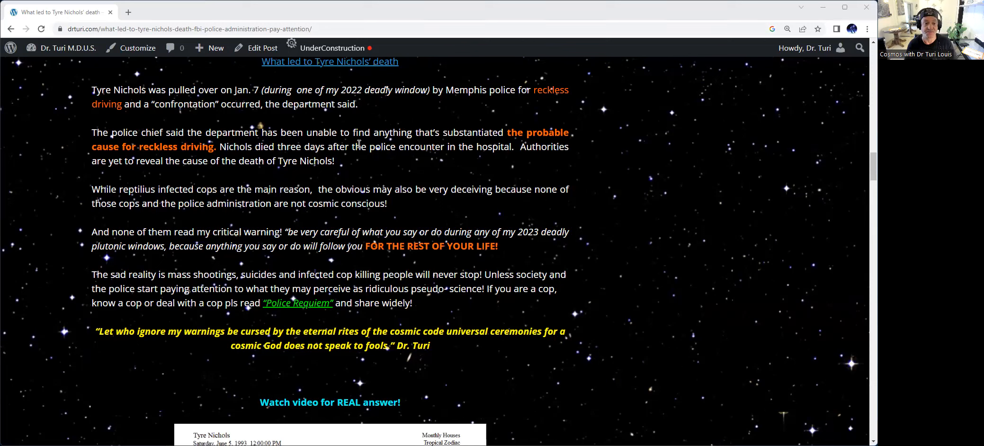
pyautogui.moveTo(480, 200)
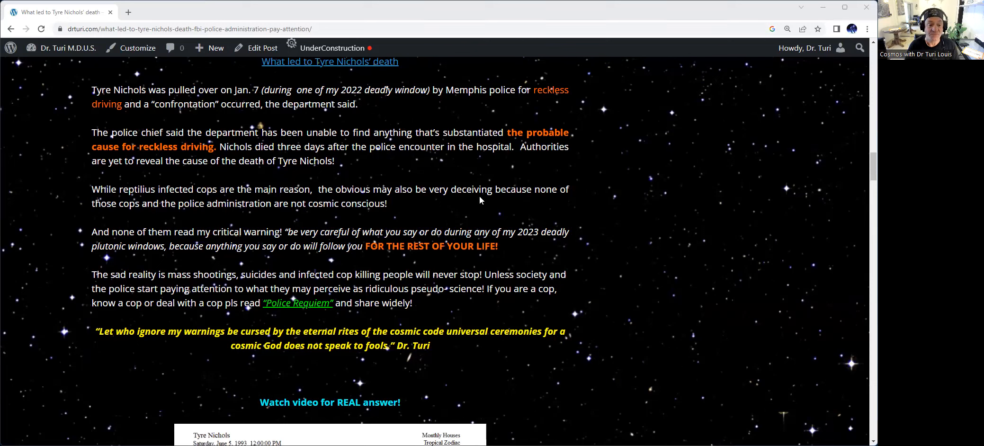
pyautogui.moveTo(426, 209)
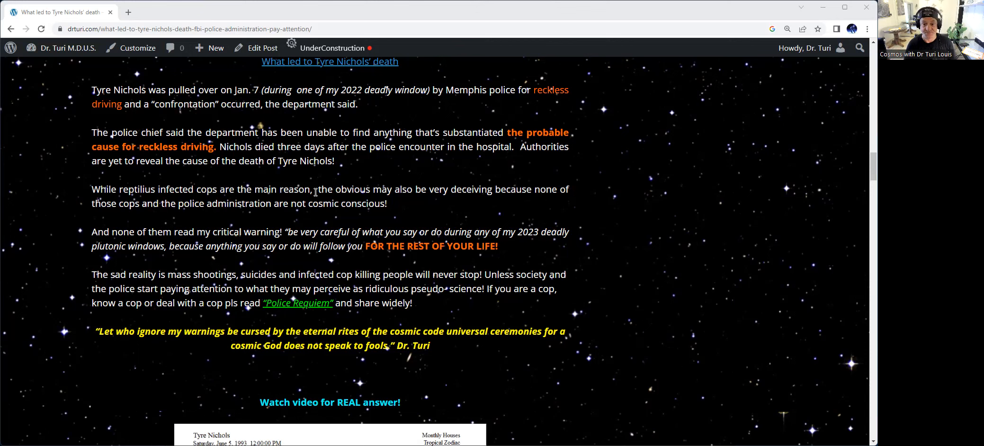
pyautogui.moveTo(456, 207)
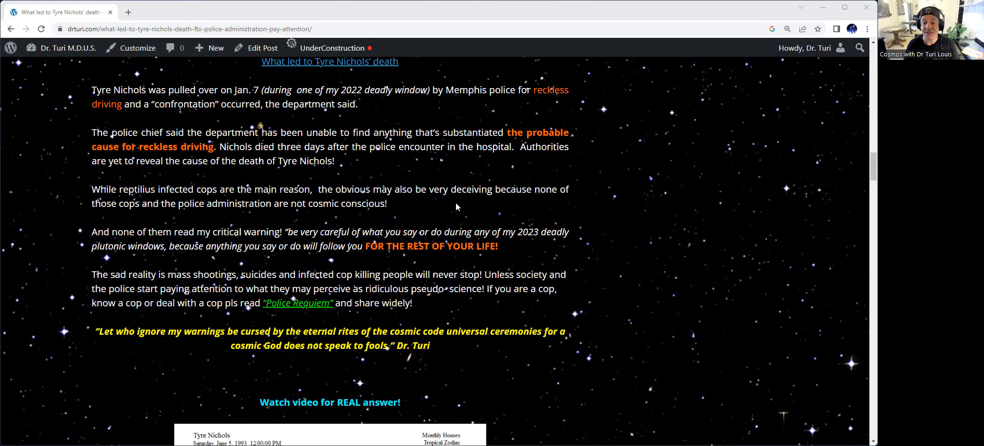
pyautogui.moveTo(222, 200)
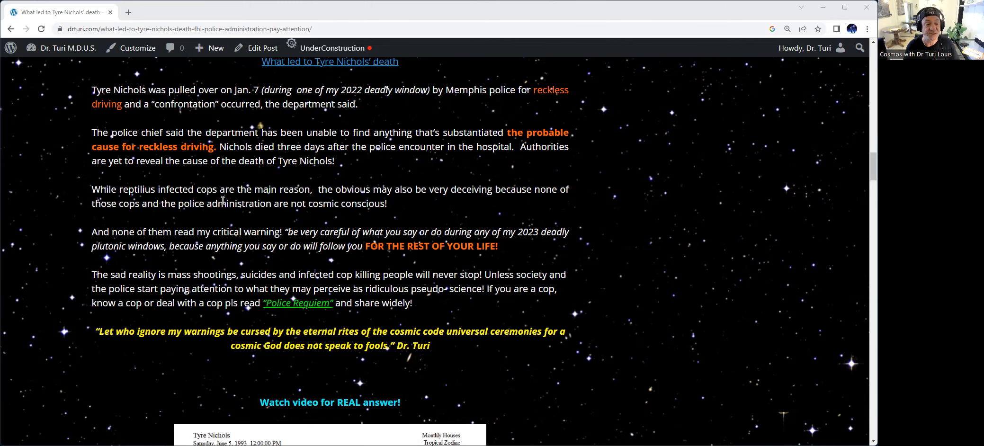
pyautogui.moveTo(275, 220)
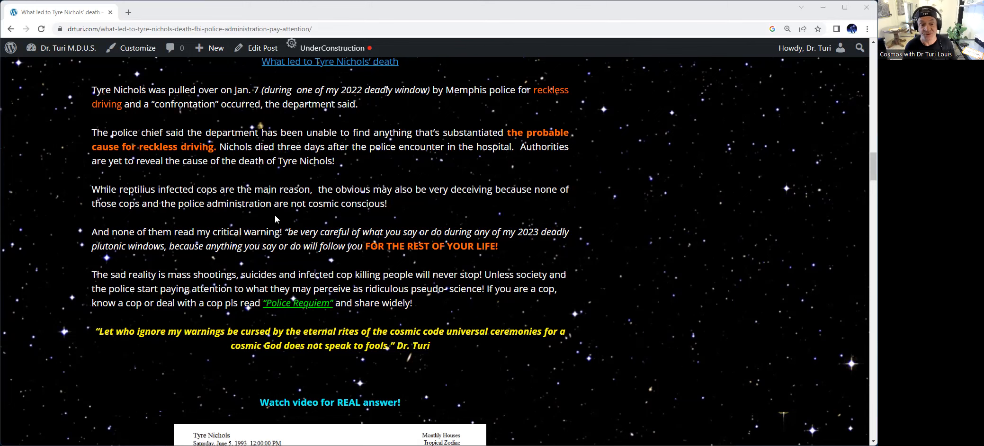
pyautogui.scroll(-3)
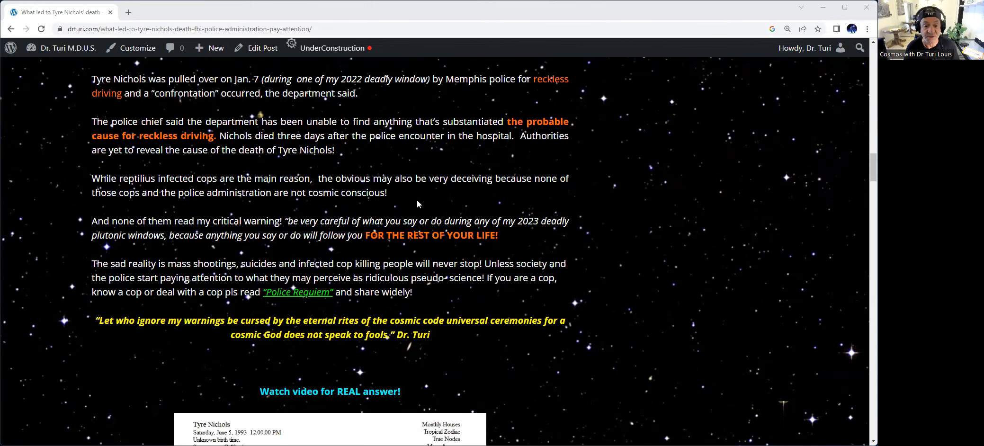
pyautogui.scroll(-3)
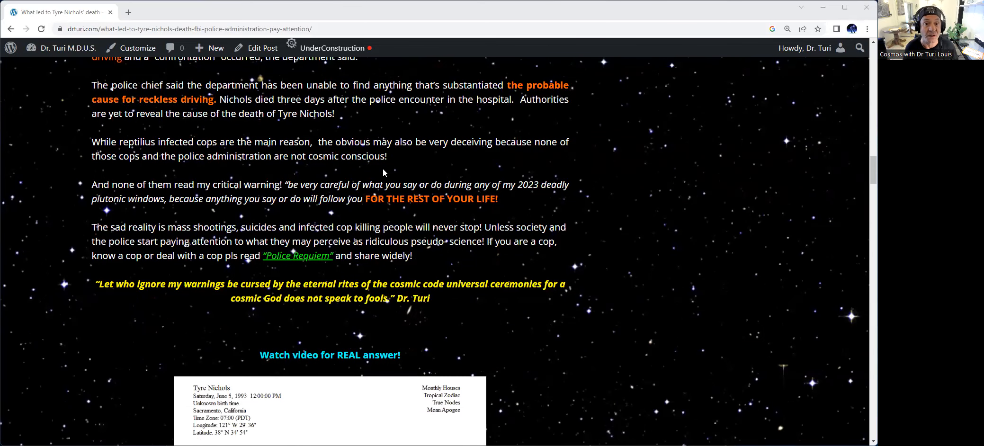
pyautogui.scroll(-3)
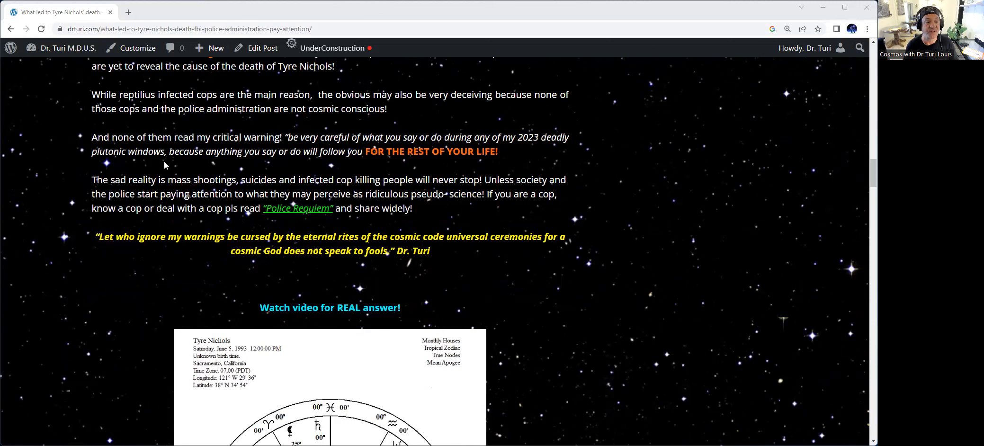
pyautogui.moveTo(263, 179)
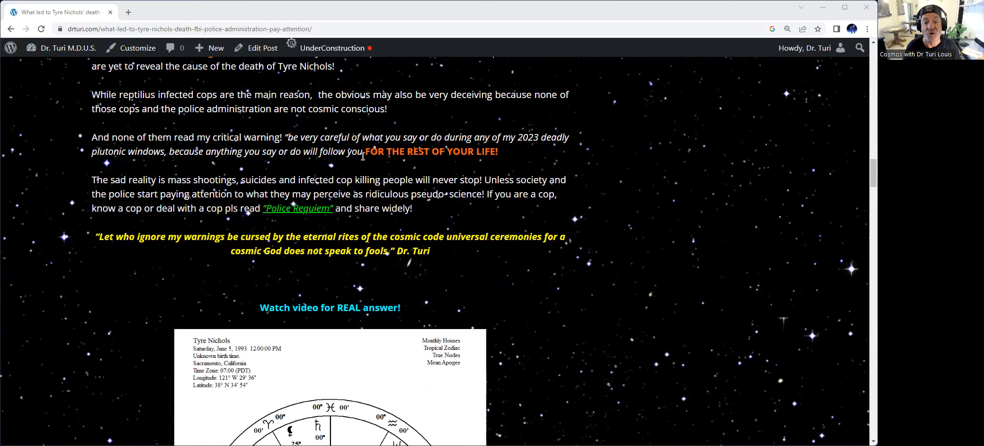
pyautogui.moveTo(513, 155)
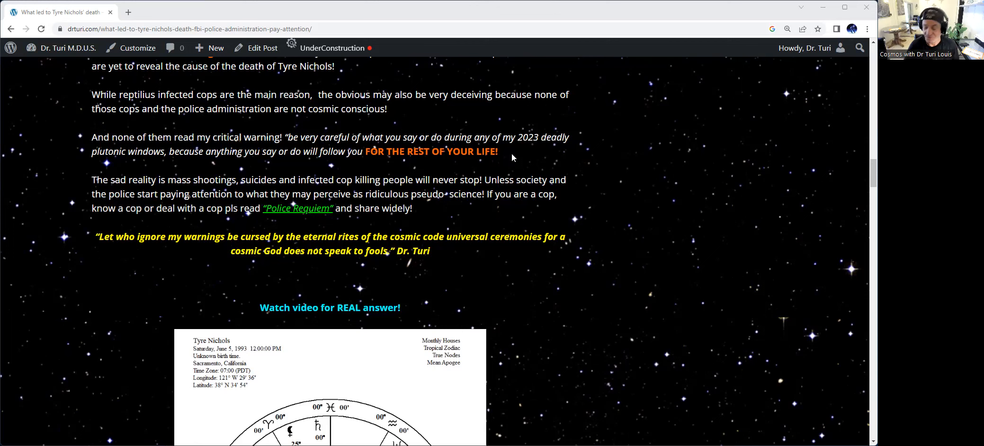
pyautogui.moveTo(433, 214)
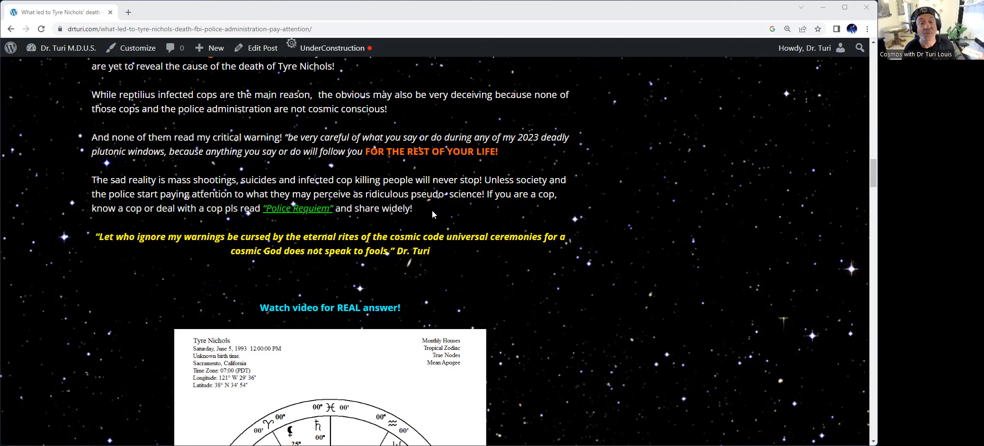
pyautogui.moveTo(185, 219)
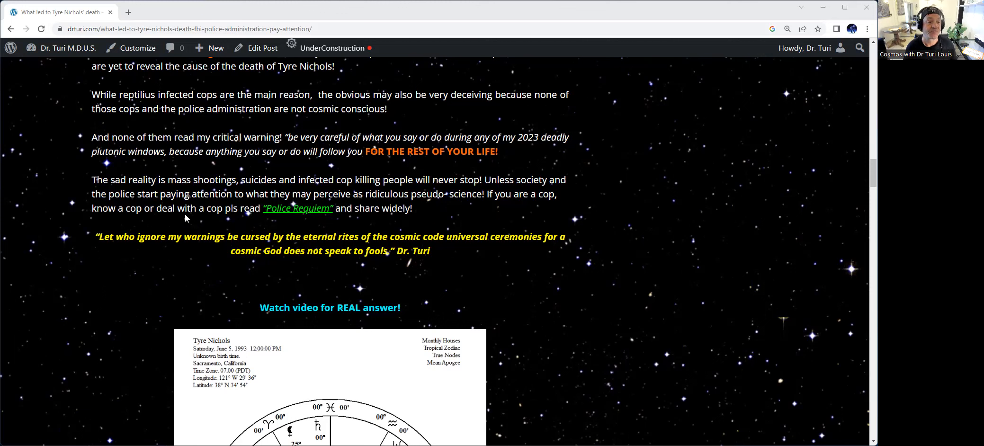
pyautogui.moveTo(162, 190)
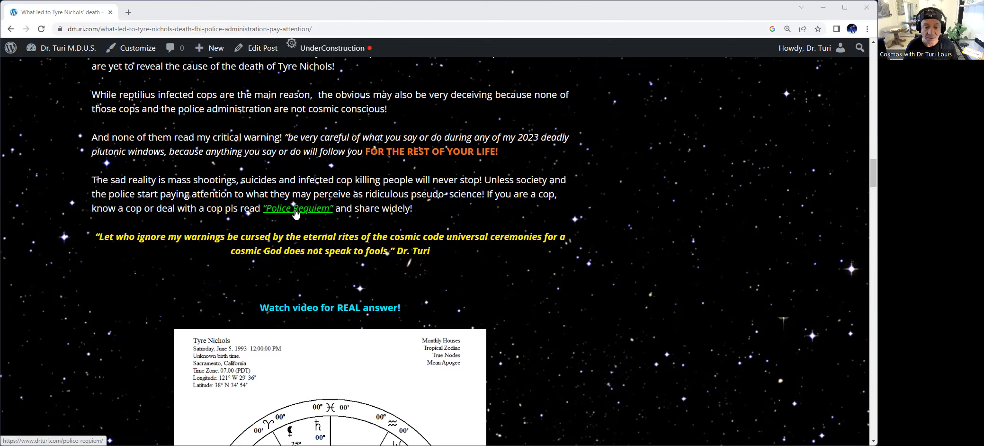
pyautogui.moveTo(425, 215)
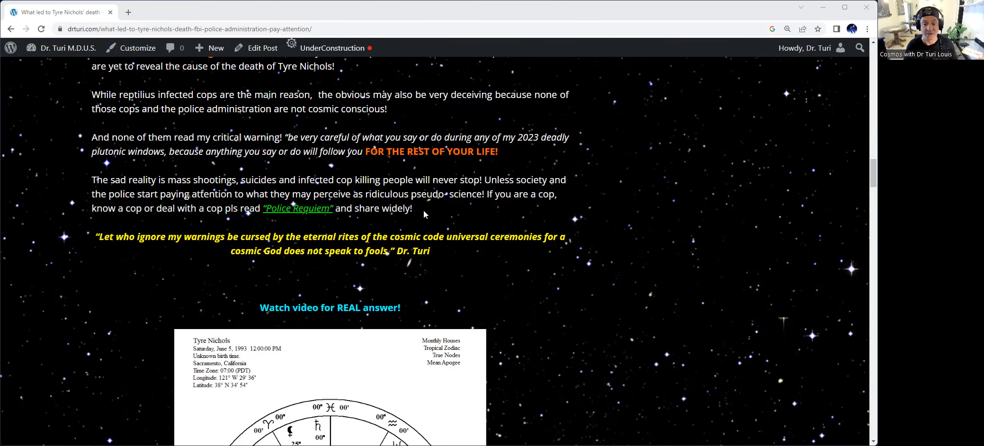
pyautogui.scroll(-3)
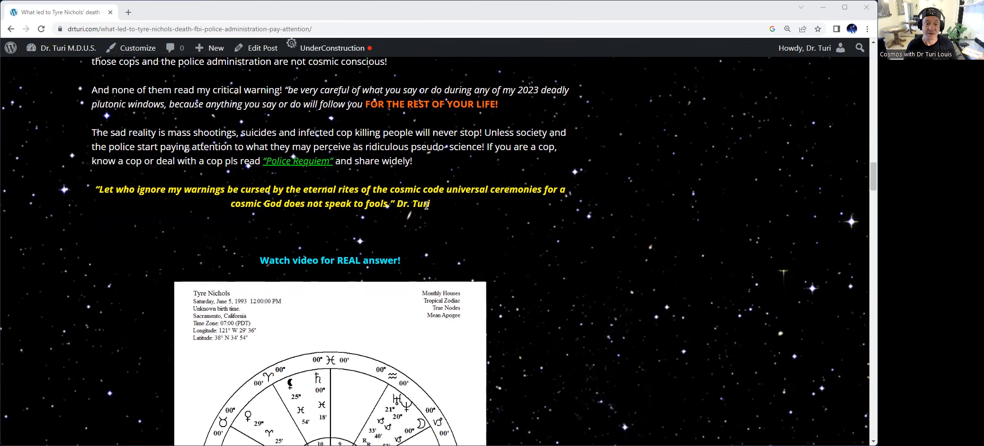
pyautogui.moveTo(567, 210)
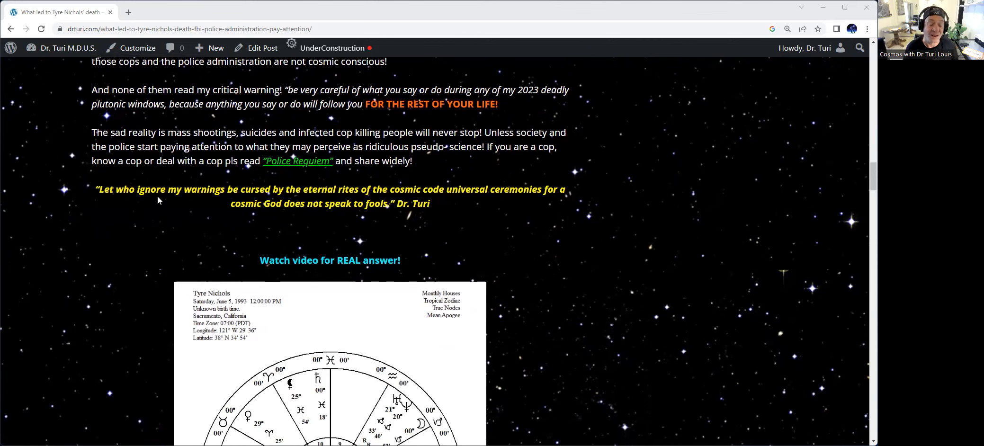
pyautogui.moveTo(204, 216)
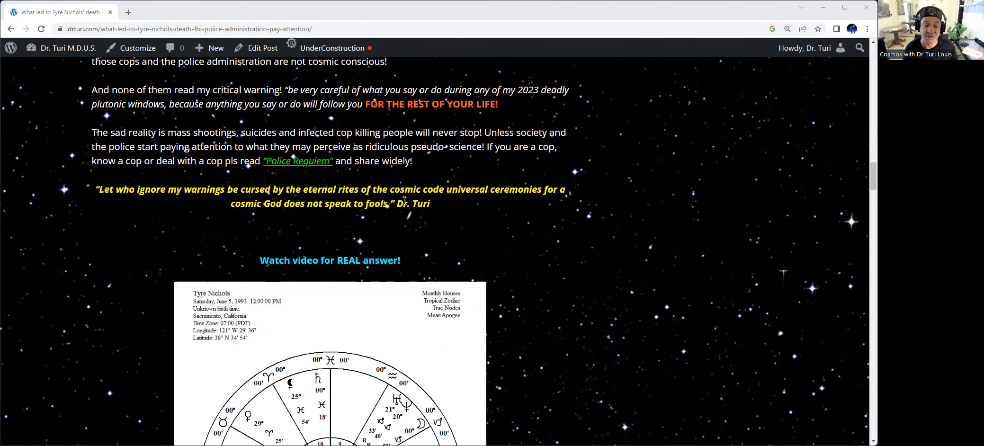
pyautogui.scroll(-3)
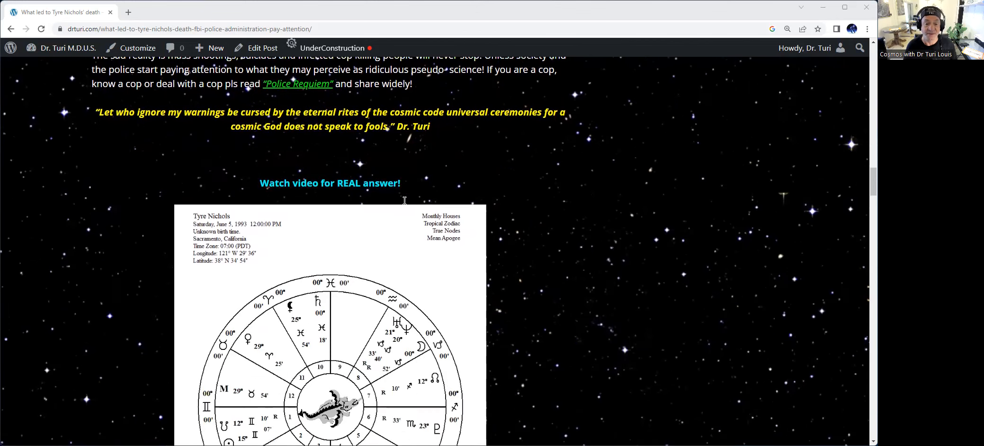
pyautogui.scroll(-3)
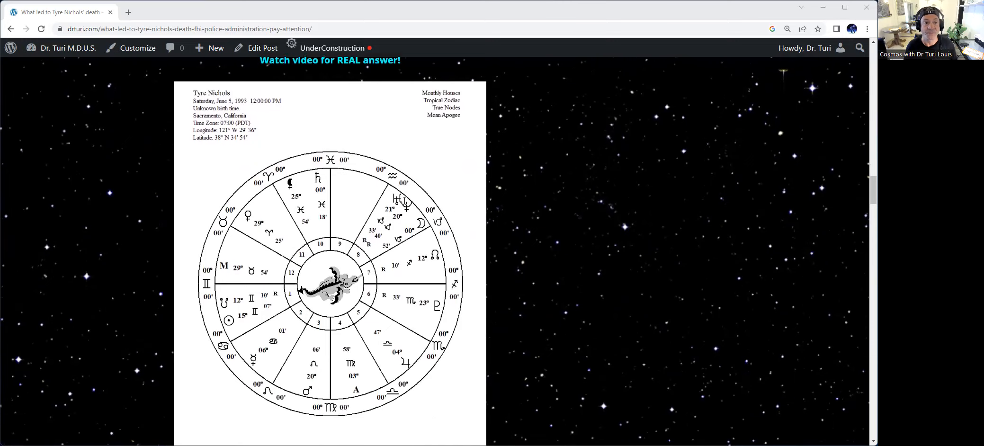
pyautogui.scroll(-3)
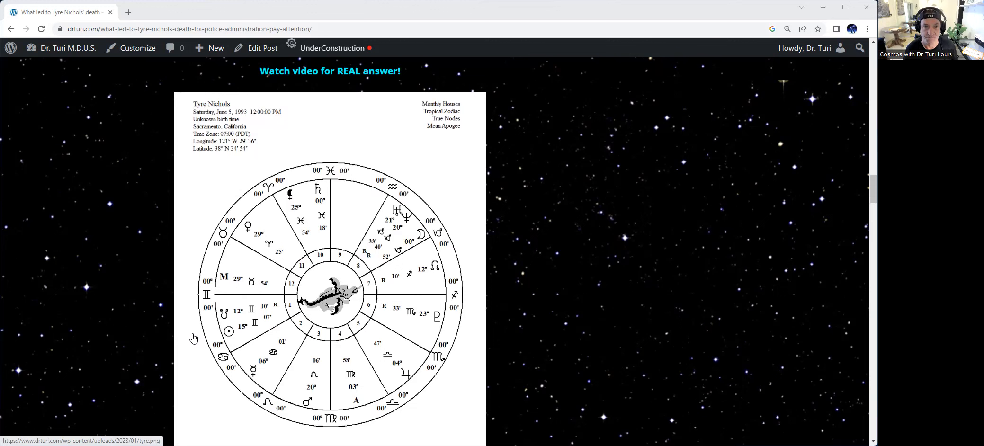
pyautogui.moveTo(284, 218)
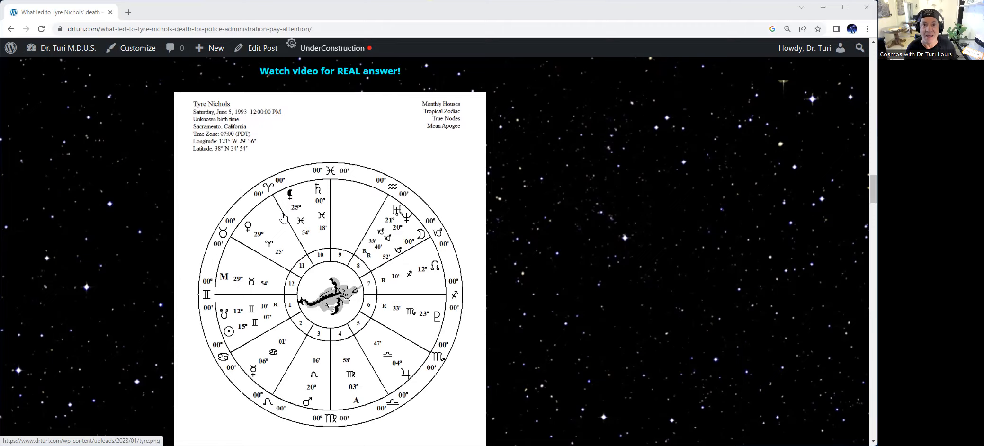
pyautogui.scroll(-3)
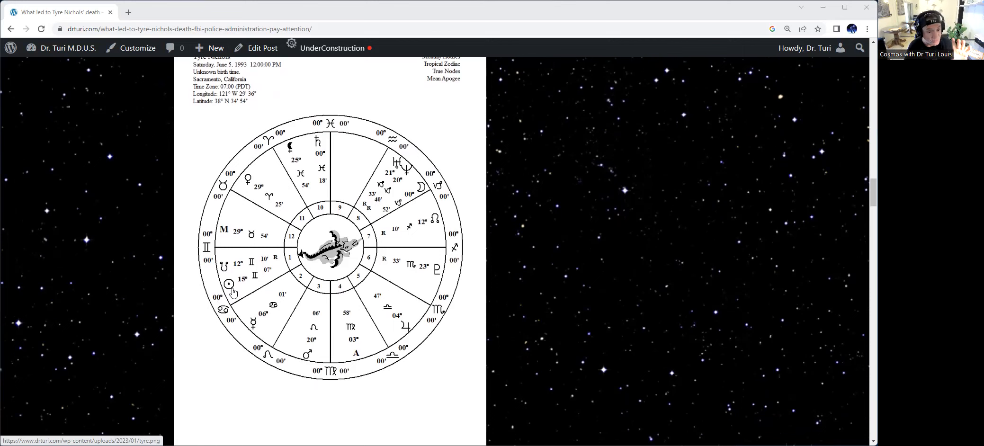
pyautogui.scroll(3)
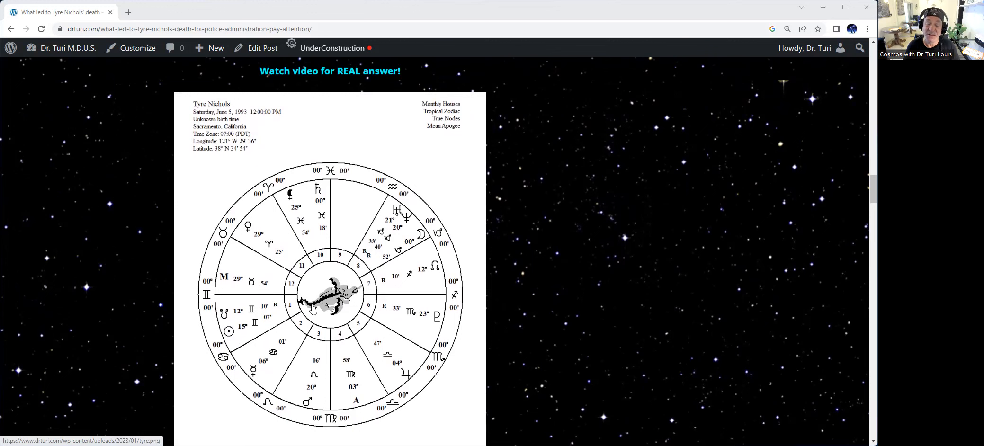
pyautogui.moveTo(267, 305)
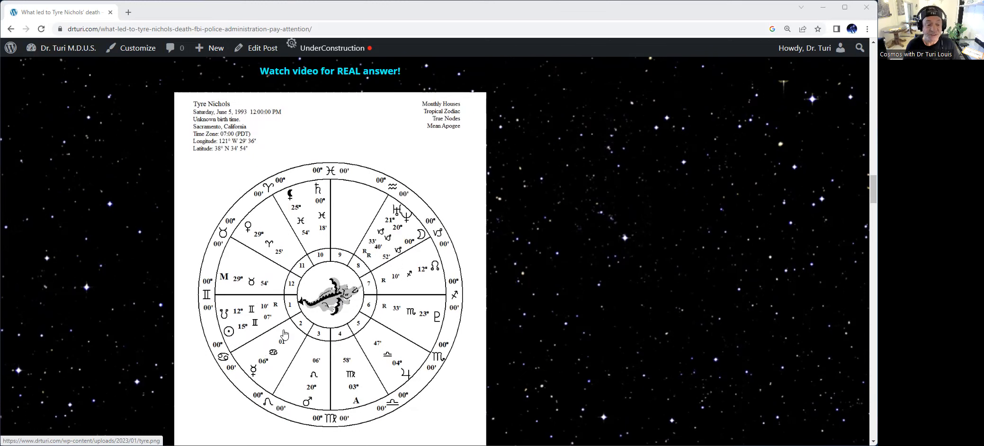
pyautogui.moveTo(268, 303)
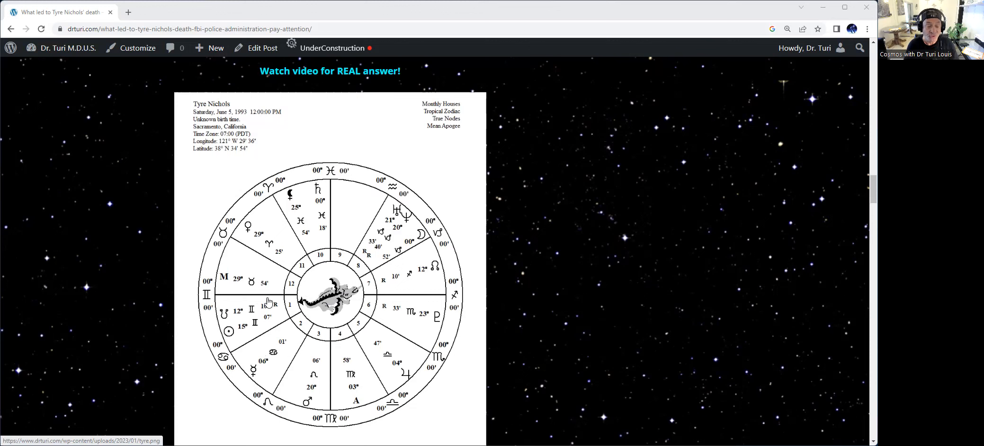
pyautogui.moveTo(226, 333)
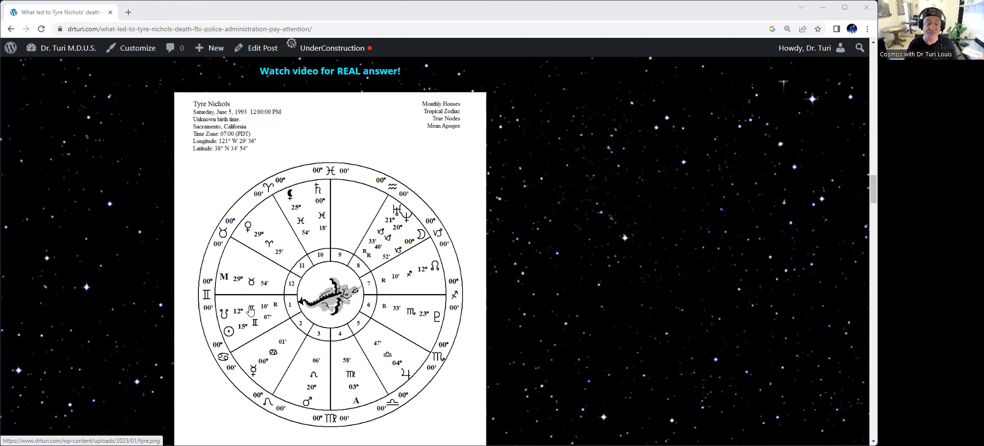
pyautogui.moveTo(237, 298)
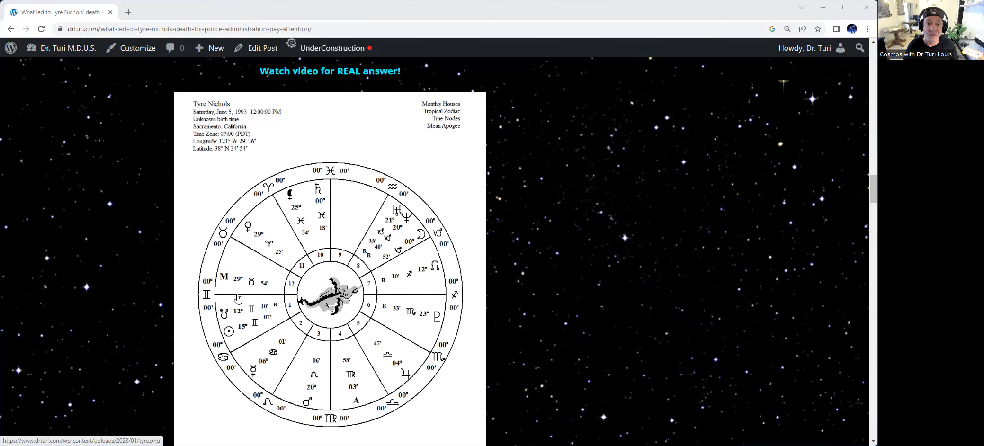
pyautogui.moveTo(244, 317)
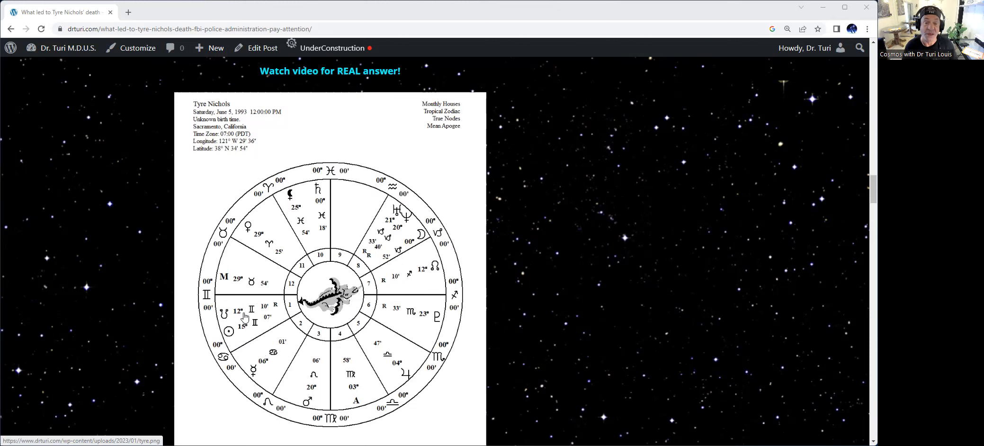
pyautogui.moveTo(266, 316)
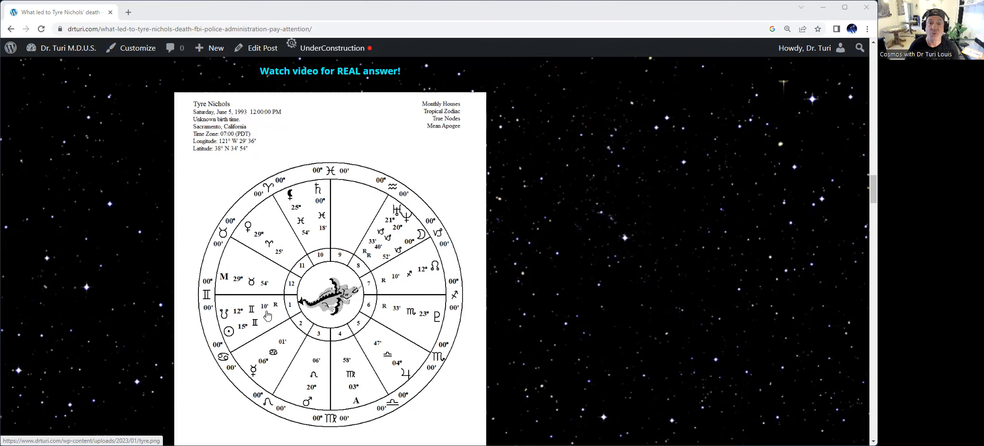
pyautogui.moveTo(394, 301)
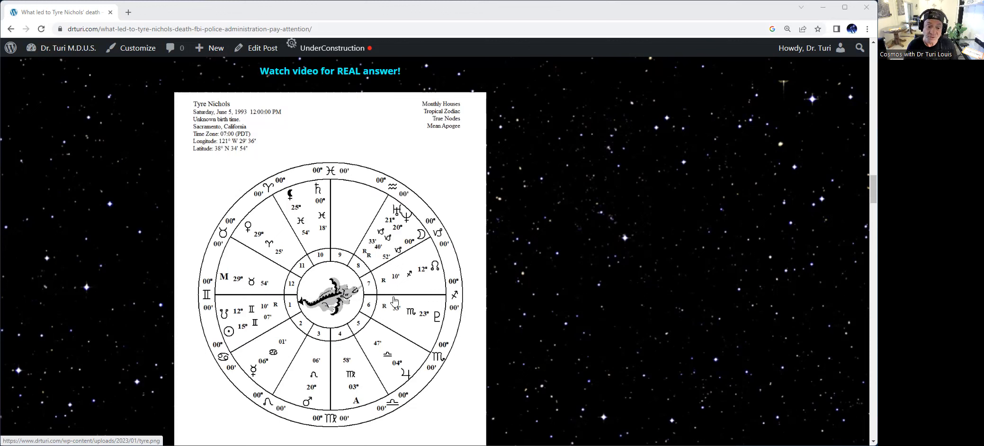
pyautogui.moveTo(256, 309)
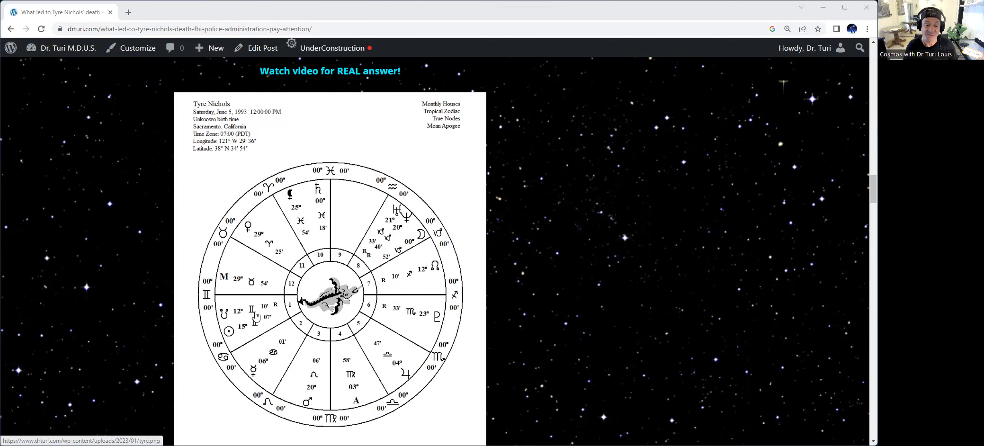
pyautogui.moveTo(234, 308)
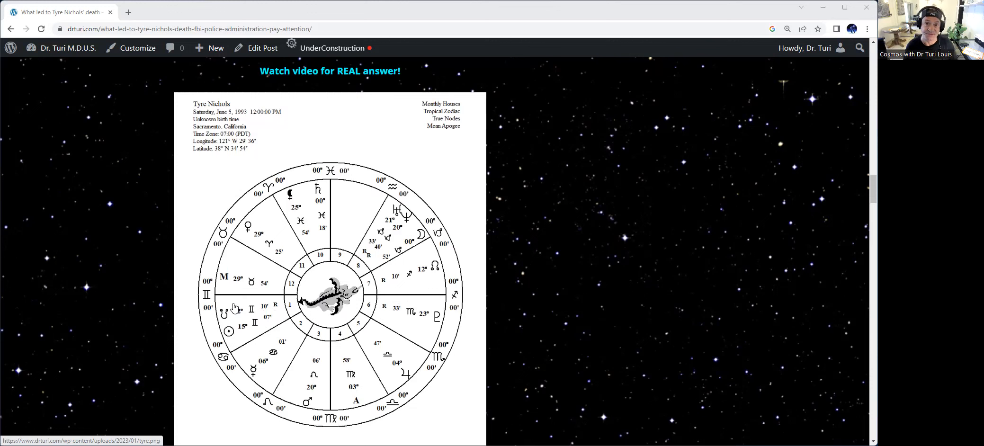
pyautogui.moveTo(260, 403)
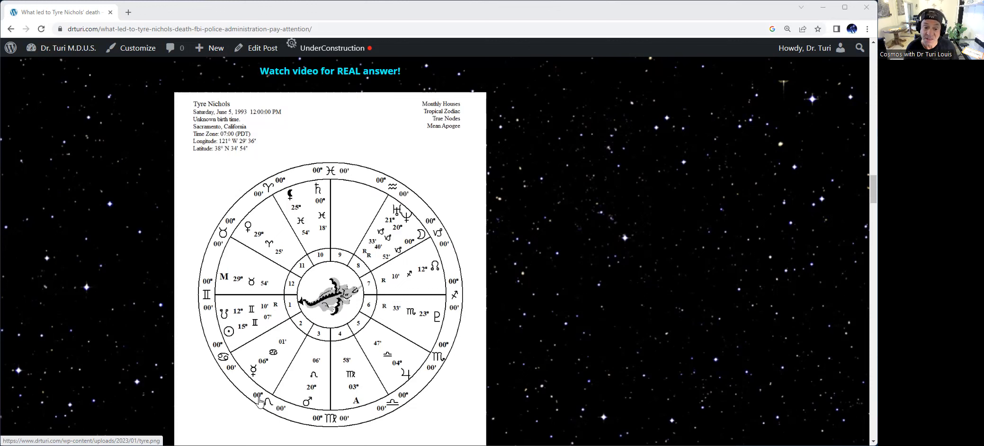
pyautogui.moveTo(328, 242)
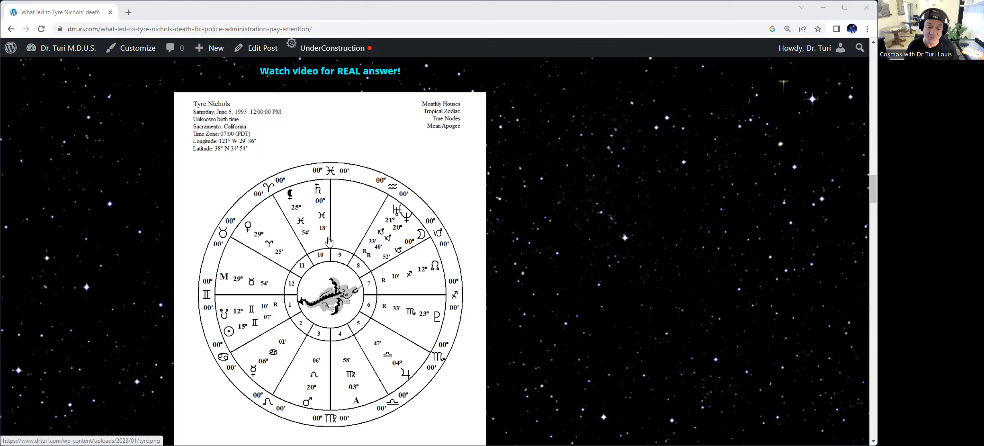
pyautogui.scroll(-3)
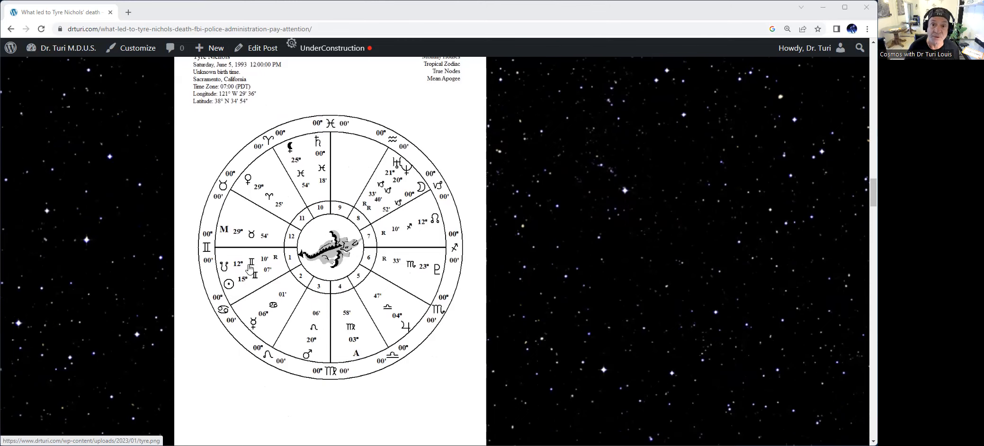
pyautogui.moveTo(311, 358)
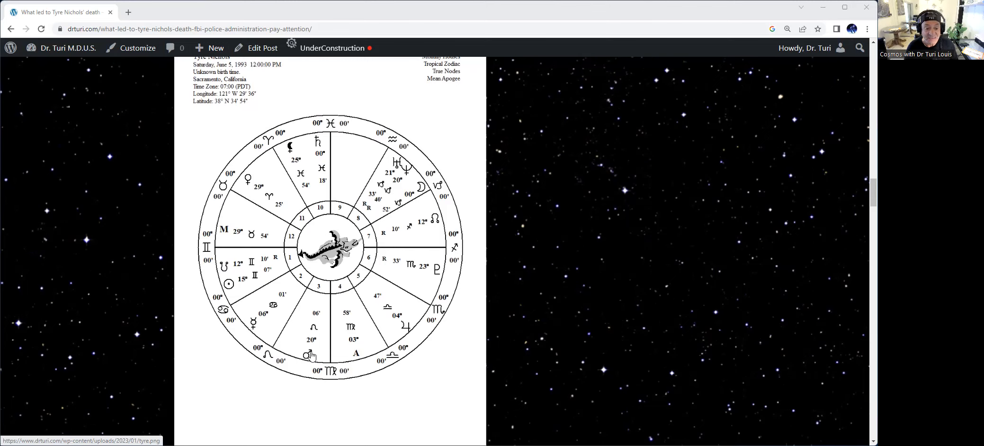
pyautogui.moveTo(309, 336)
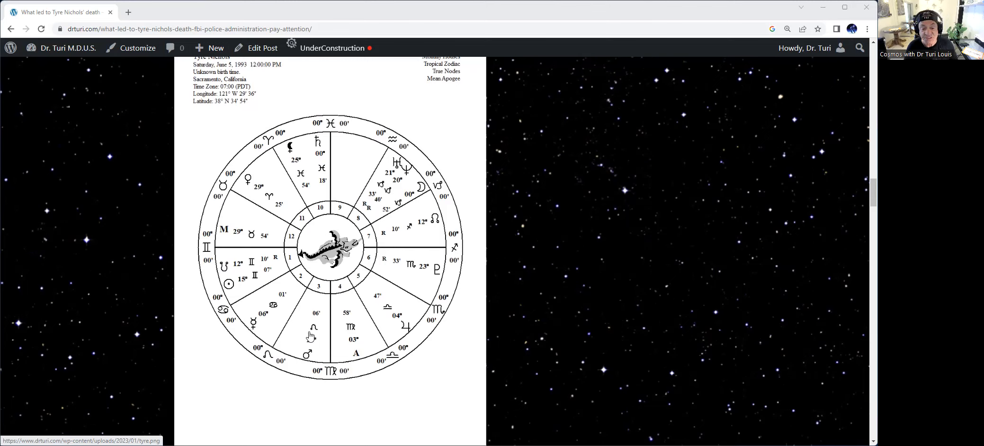
pyautogui.moveTo(315, 336)
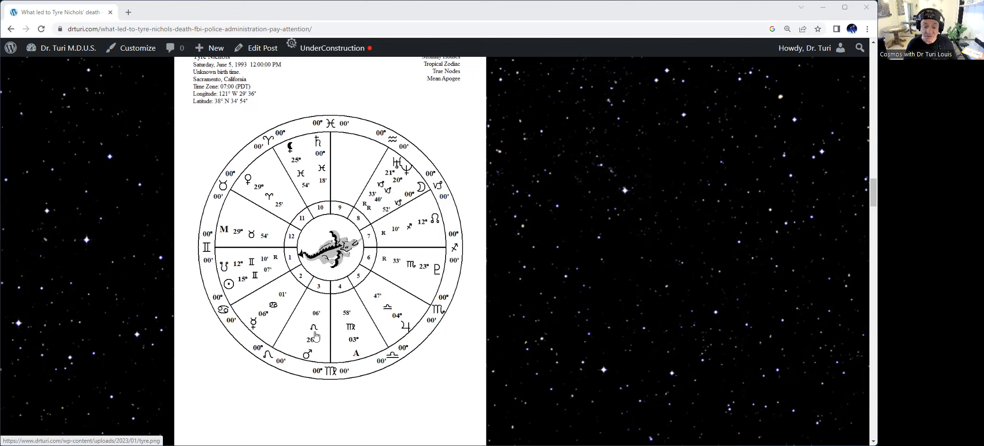
pyautogui.moveTo(322, 353)
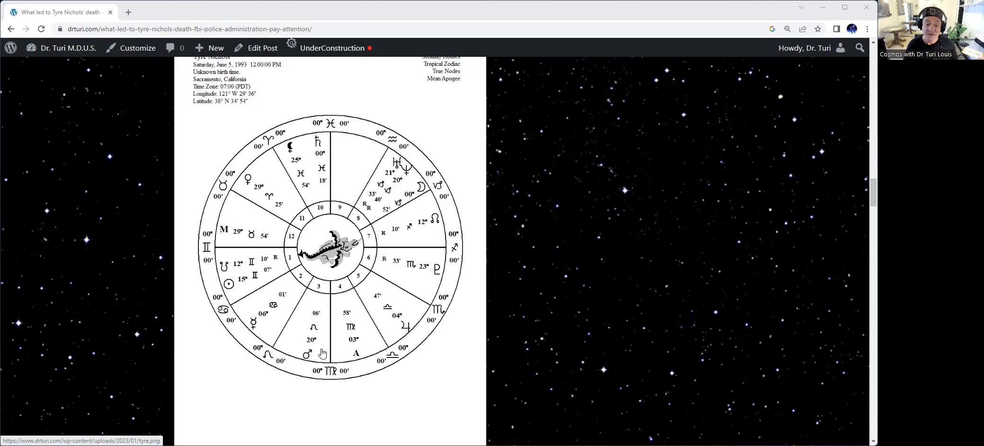
pyautogui.moveTo(307, 357)
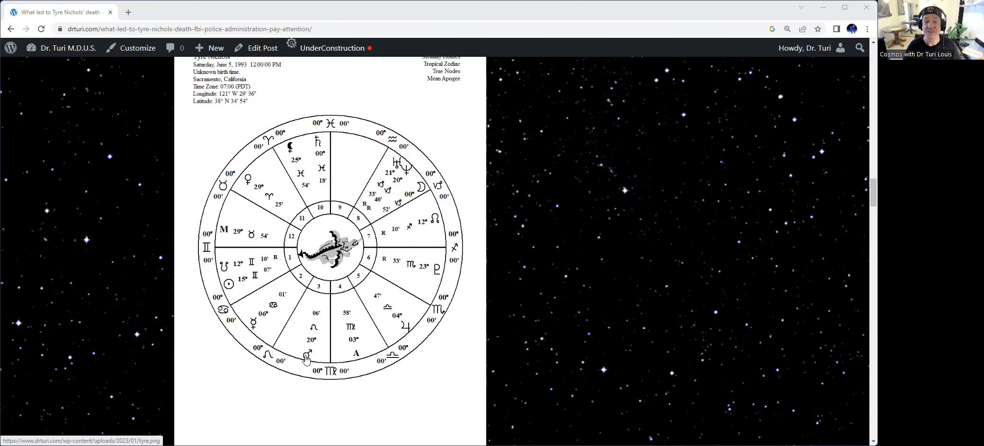
pyautogui.moveTo(324, 386)
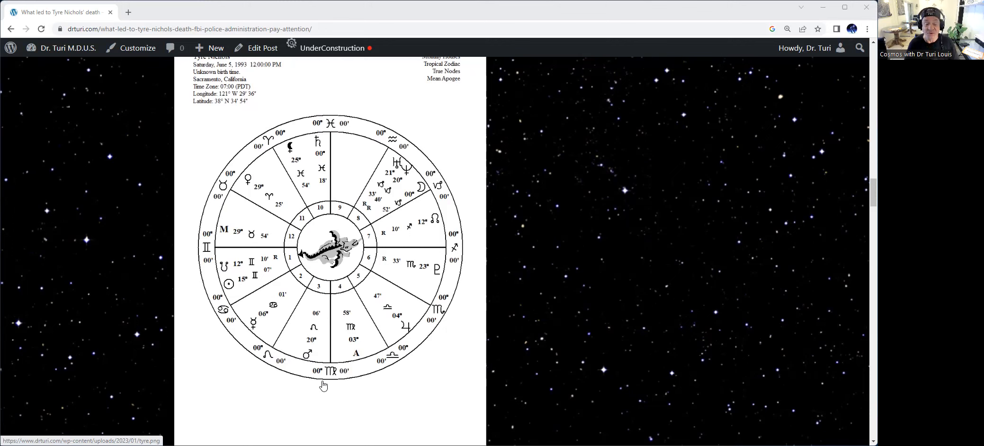
pyautogui.moveTo(323, 345)
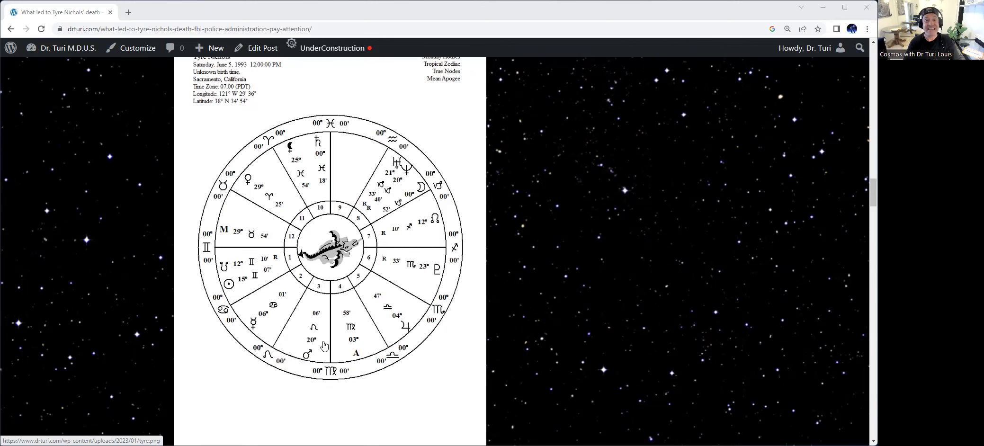
pyautogui.moveTo(260, 289)
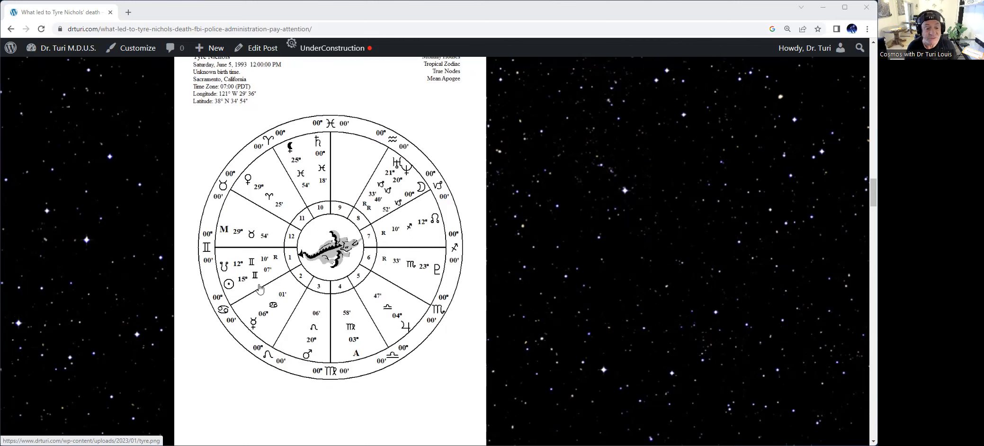
pyautogui.moveTo(272, 147)
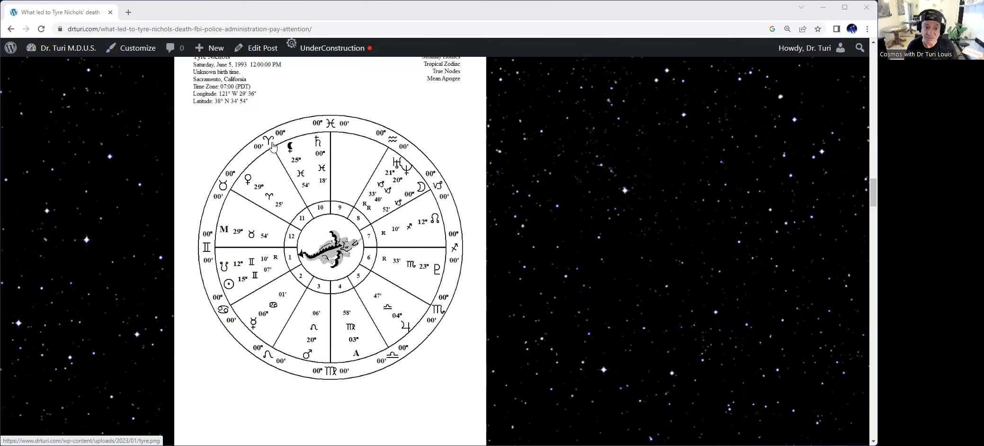
pyautogui.moveTo(214, 249)
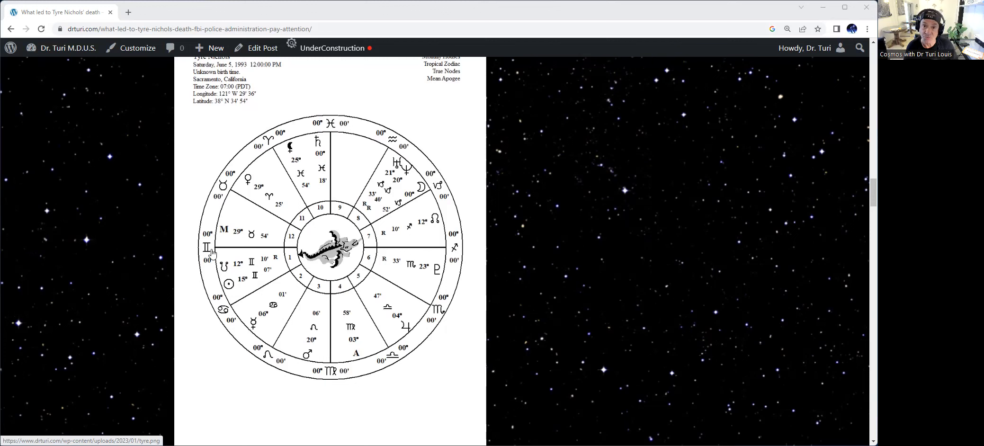
pyautogui.moveTo(218, 306)
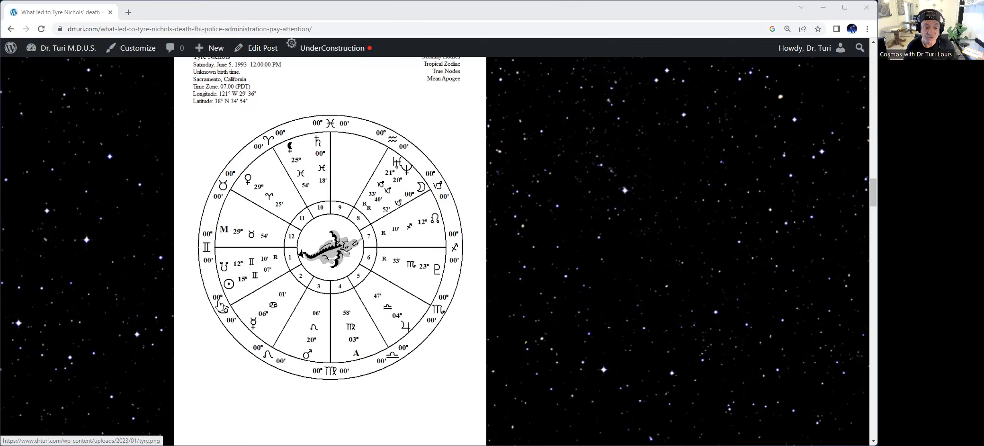
pyautogui.moveTo(232, 263)
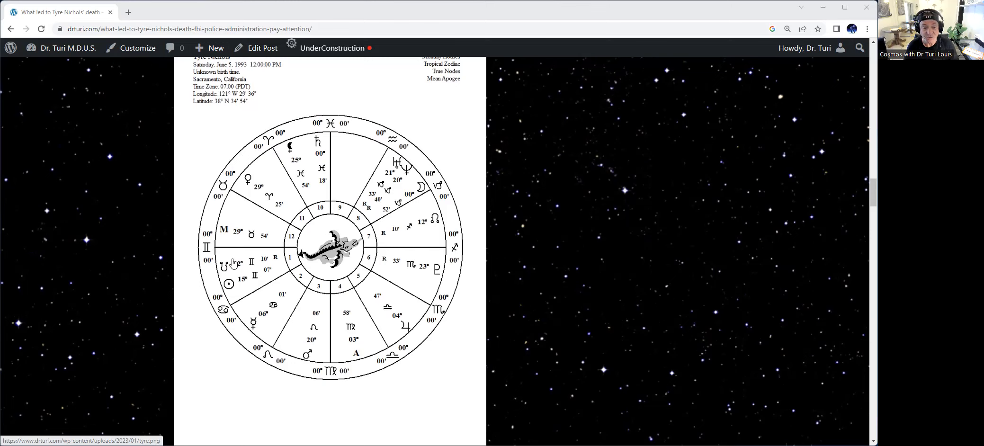
pyautogui.moveTo(307, 375)
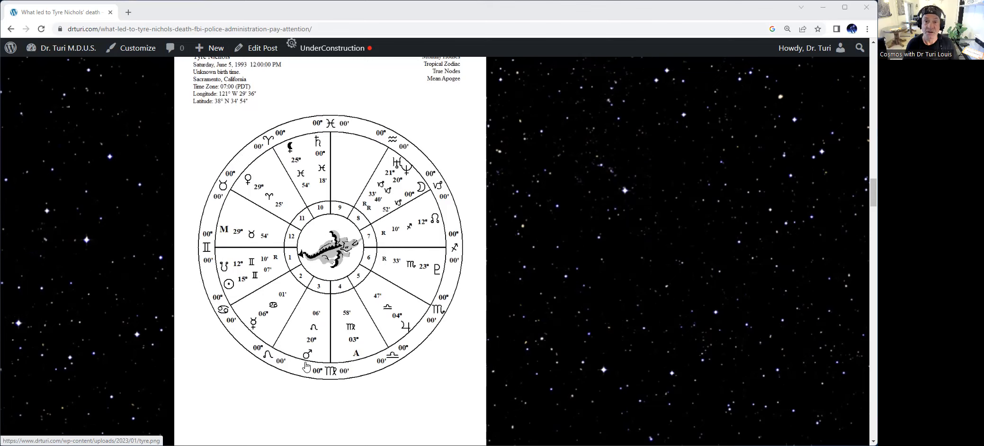
pyautogui.moveTo(309, 358)
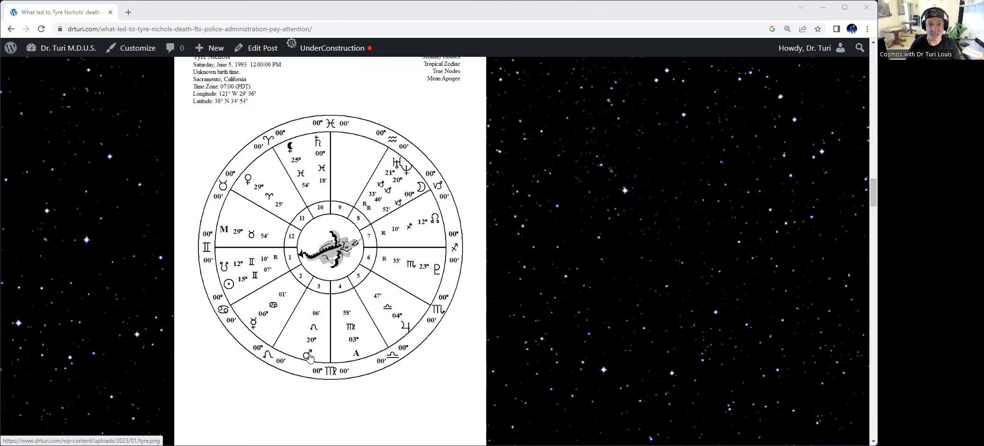
pyautogui.moveTo(317, 264)
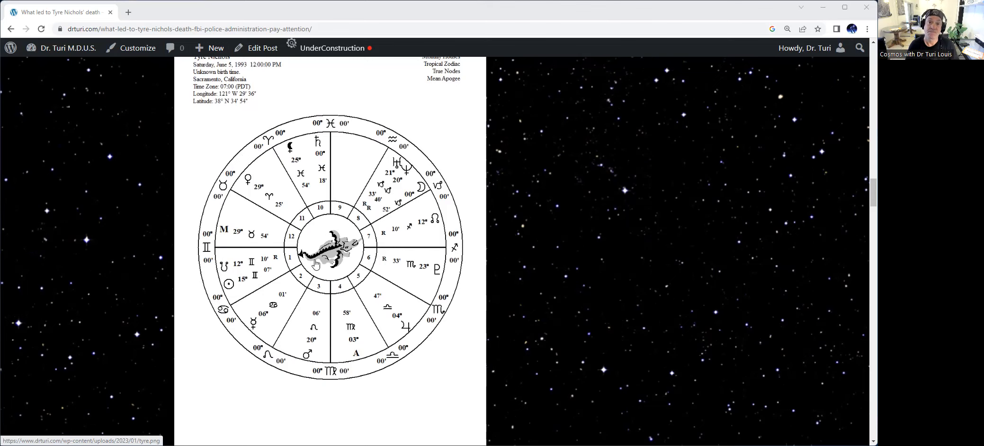
pyautogui.moveTo(308, 353)
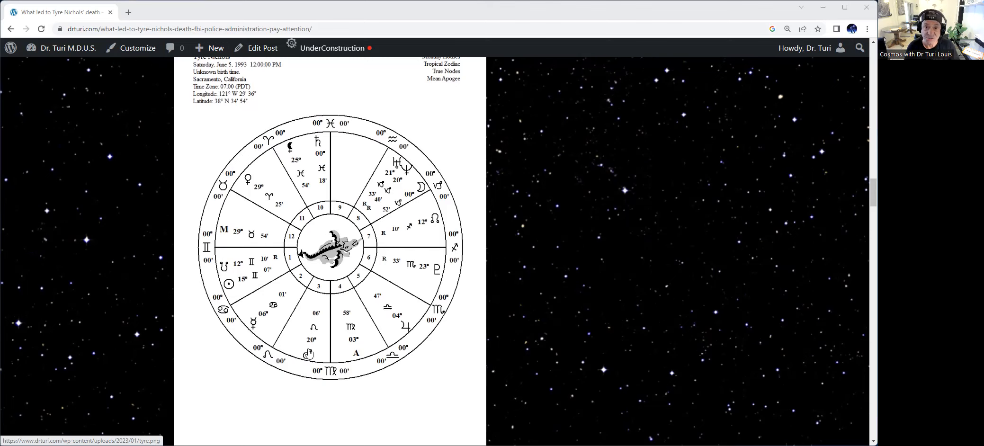
pyautogui.moveTo(315, 330)
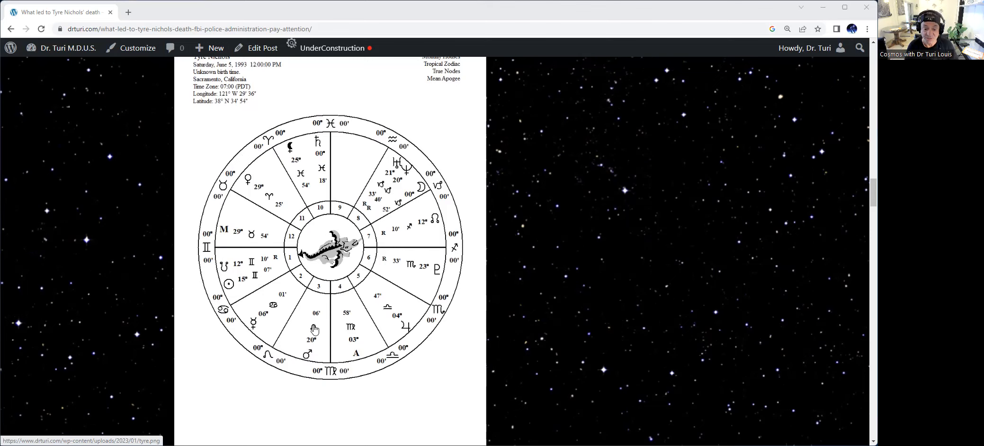
pyautogui.moveTo(264, 265)
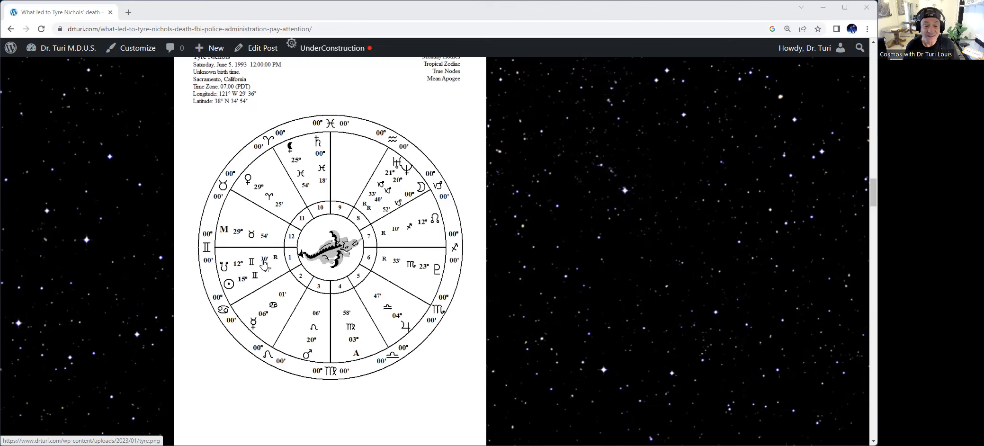
pyautogui.moveTo(442, 307)
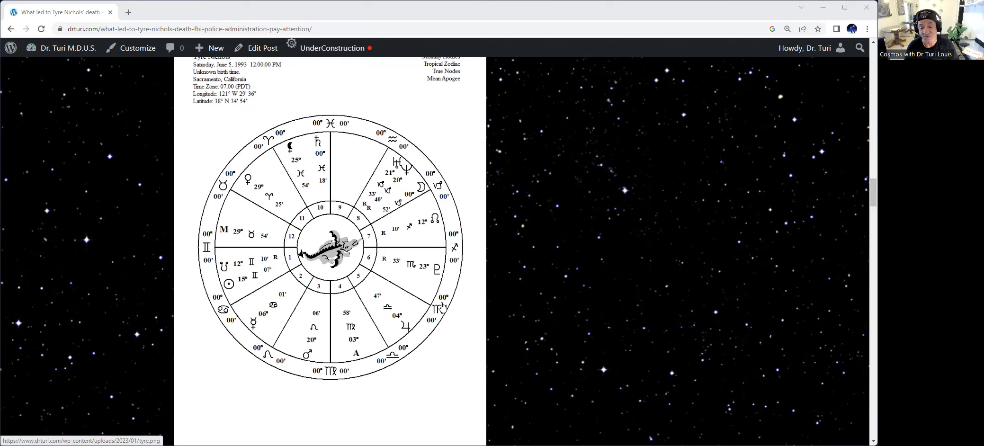
pyautogui.moveTo(245, 285)
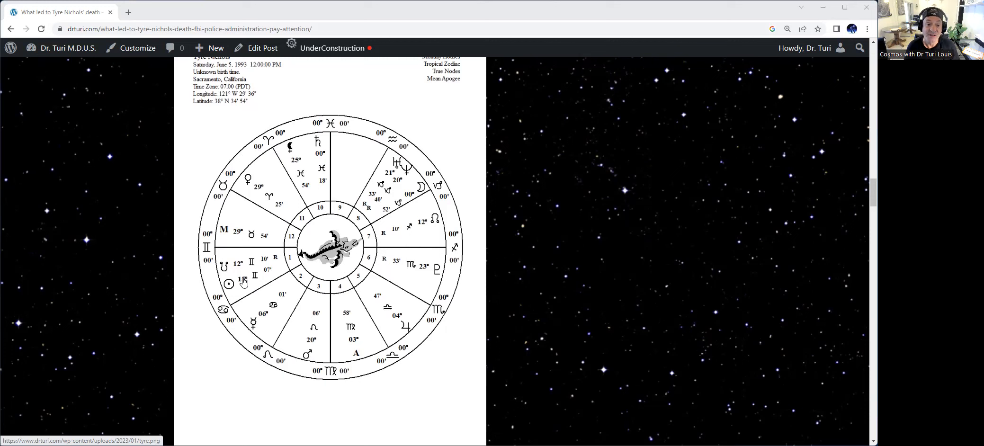
pyautogui.moveTo(431, 267)
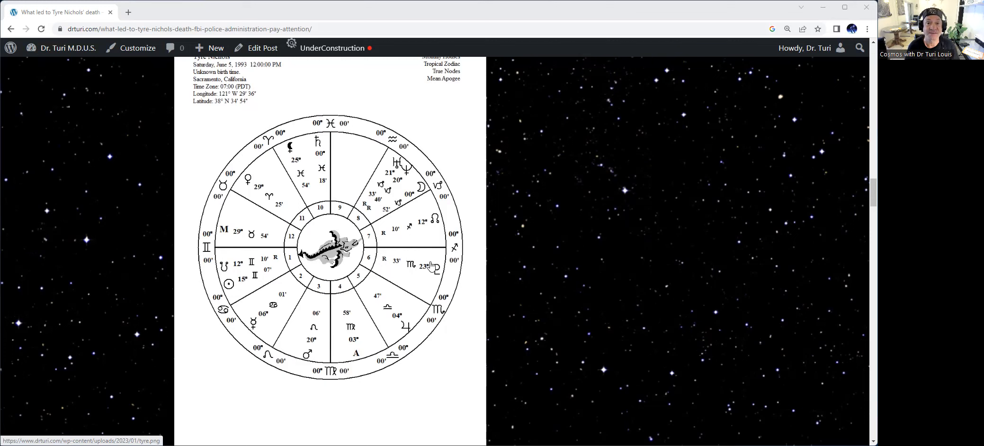
pyautogui.moveTo(353, 322)
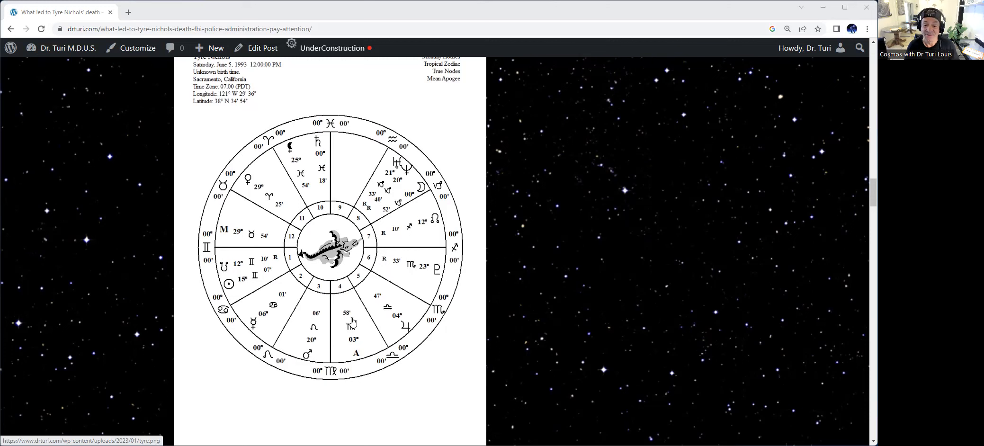
pyautogui.moveTo(423, 248)
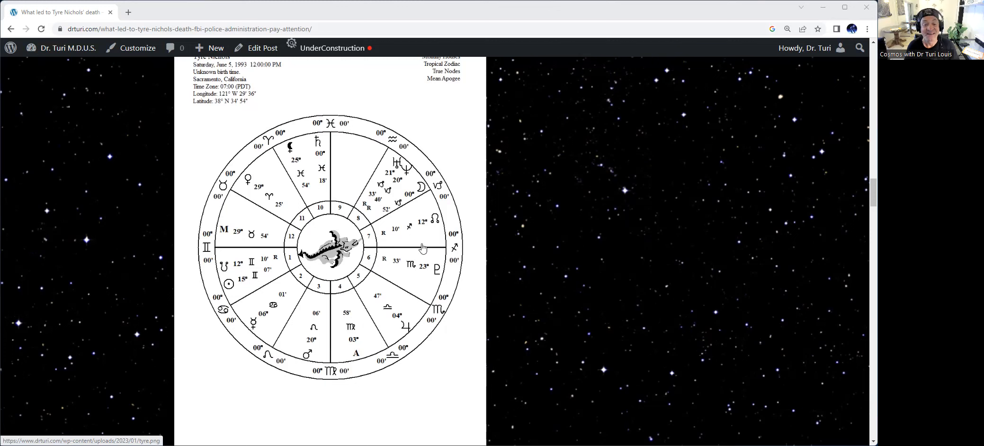
pyautogui.moveTo(407, 276)
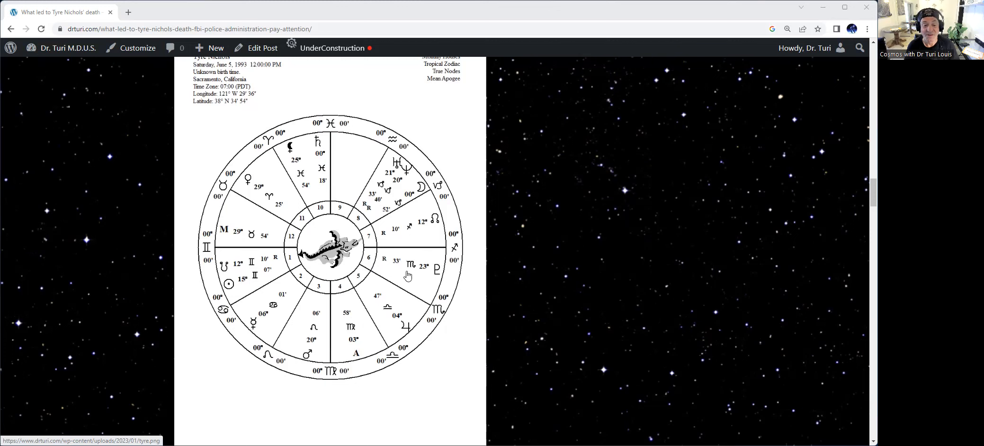
pyautogui.moveTo(412, 272)
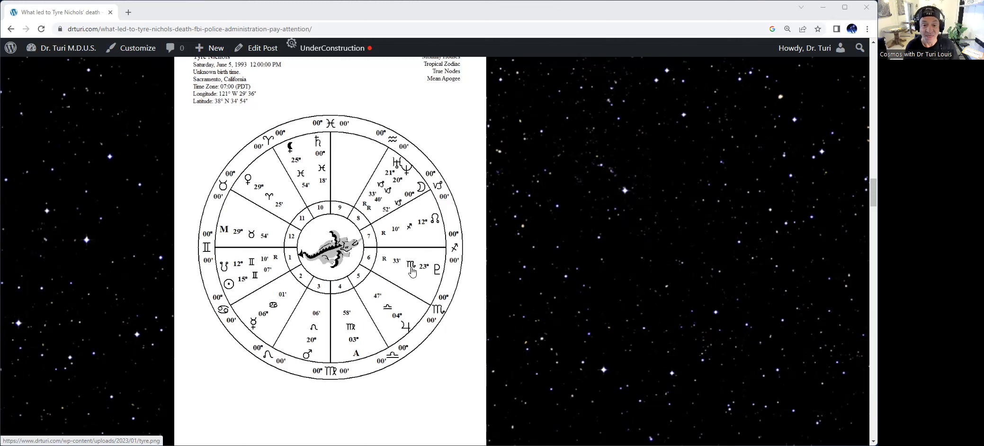
pyautogui.moveTo(374, 256)
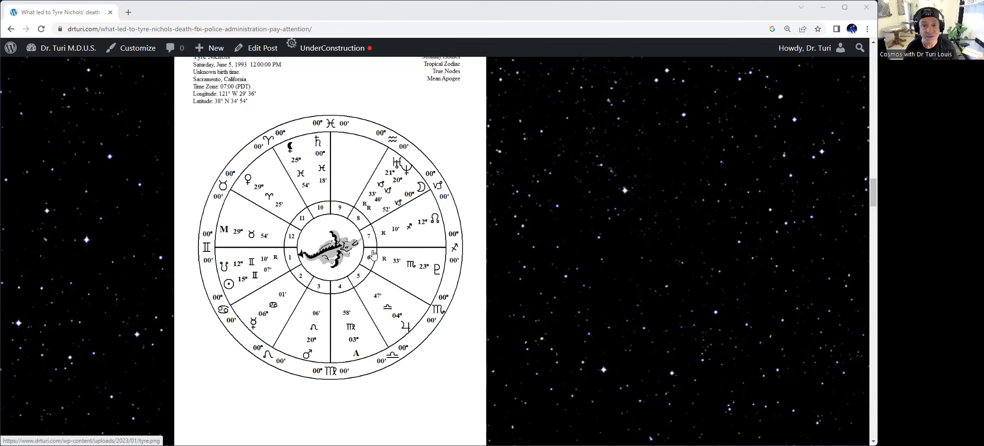
pyautogui.moveTo(348, 243)
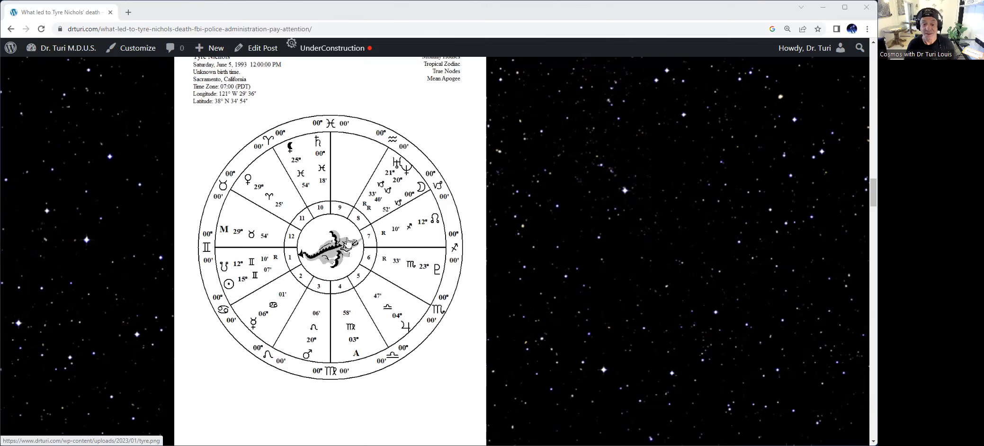
pyautogui.moveTo(407, 265)
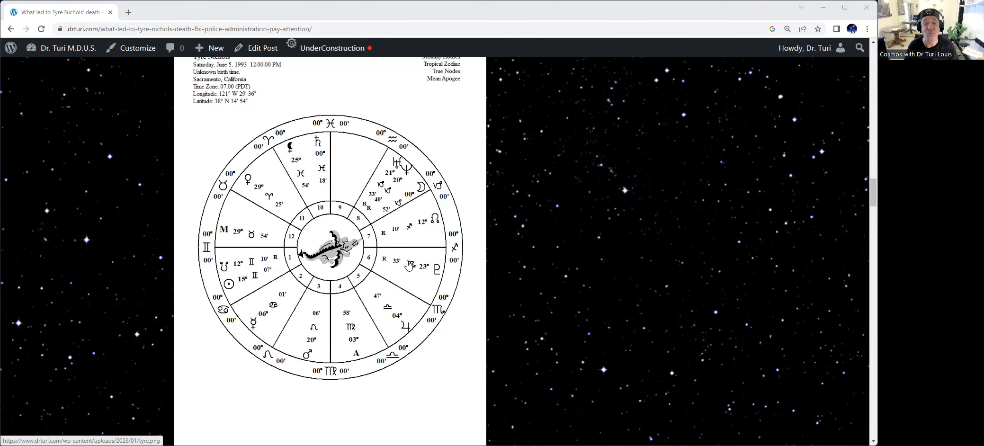
pyautogui.moveTo(440, 278)
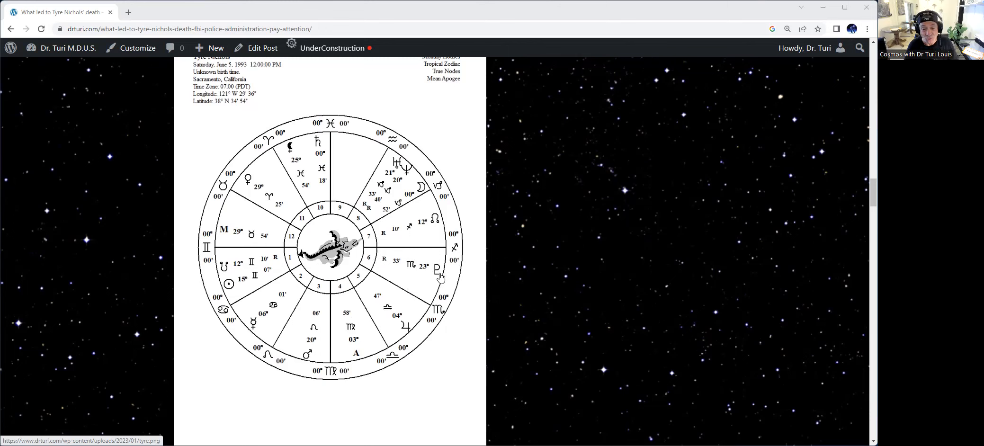
pyautogui.moveTo(406, 277)
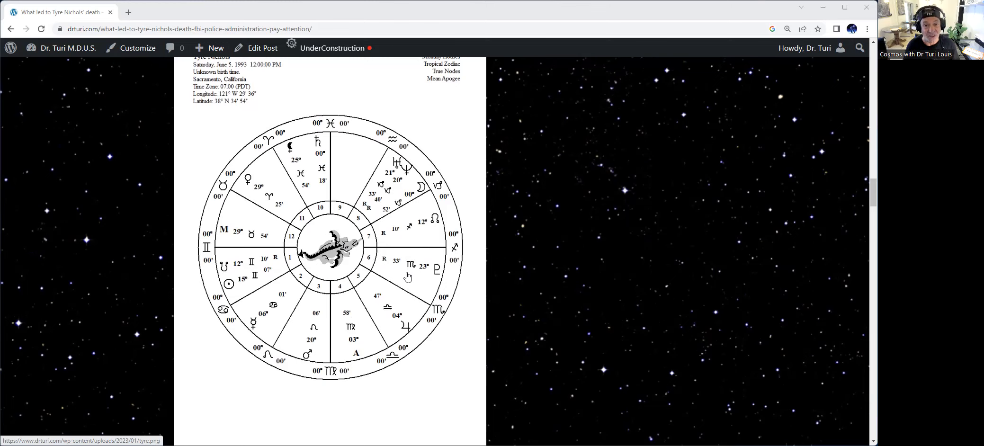
pyautogui.moveTo(425, 274)
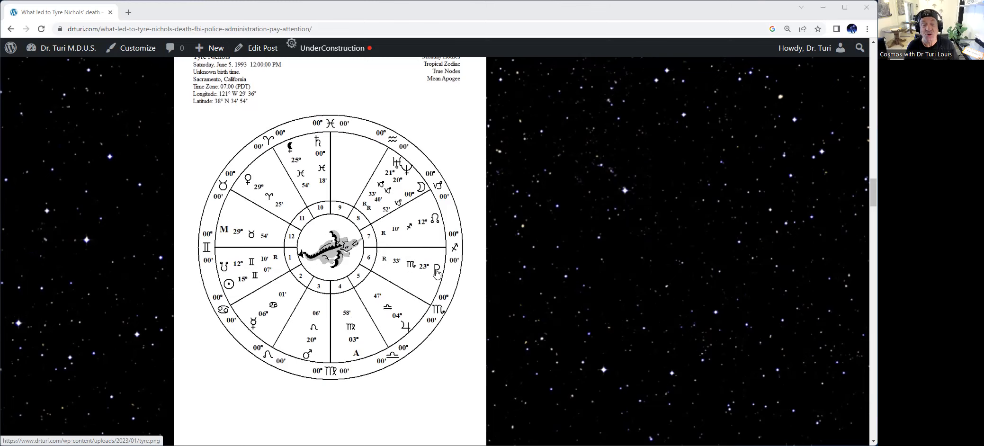
pyautogui.moveTo(434, 274)
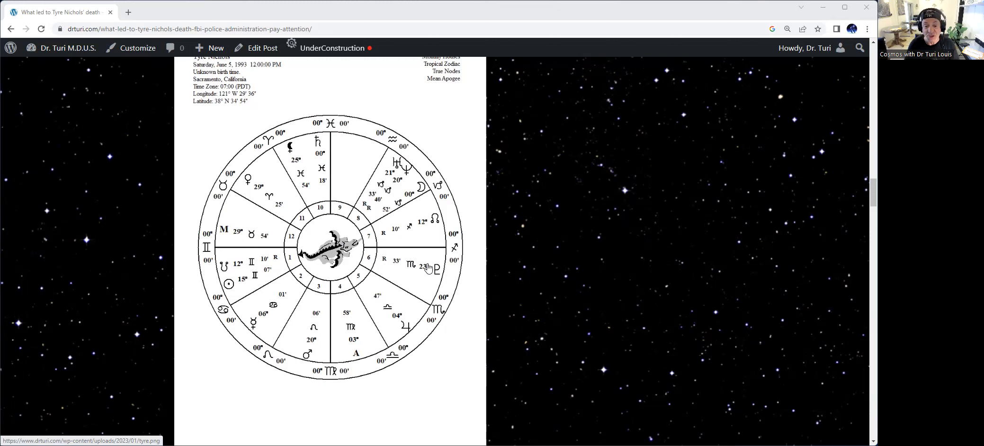
pyautogui.moveTo(339, 269)
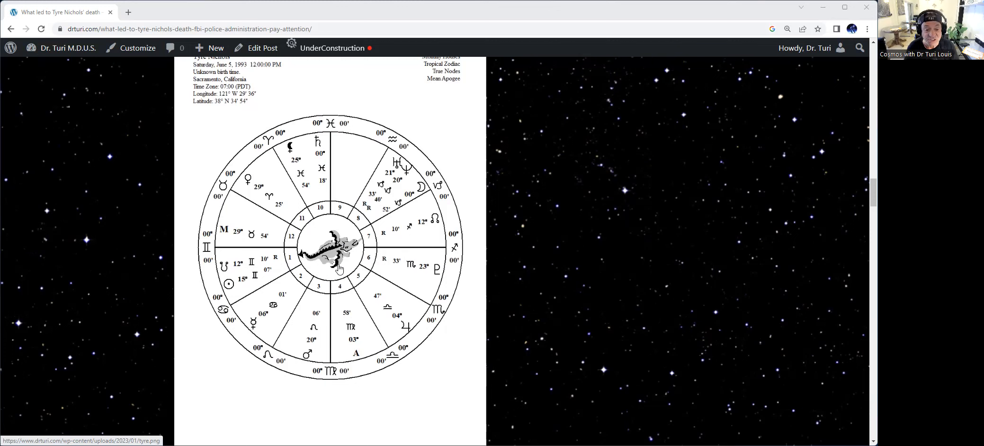
pyautogui.moveTo(195, 257)
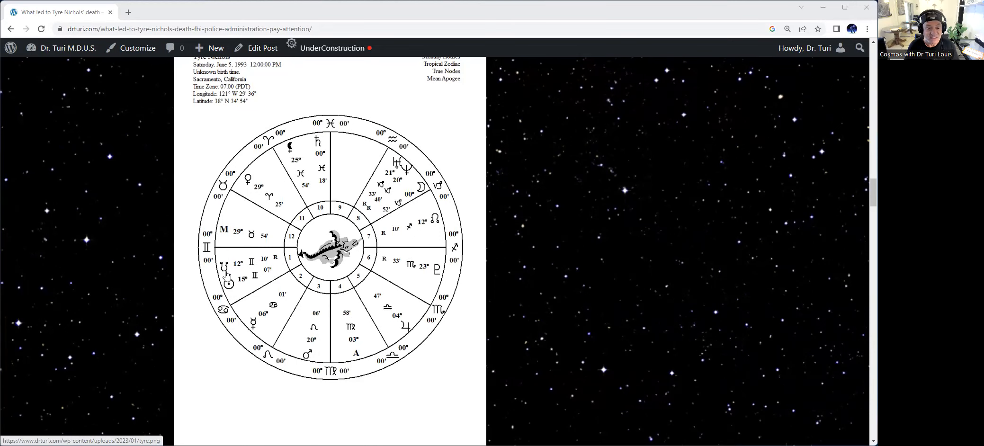
pyautogui.moveTo(428, 260)
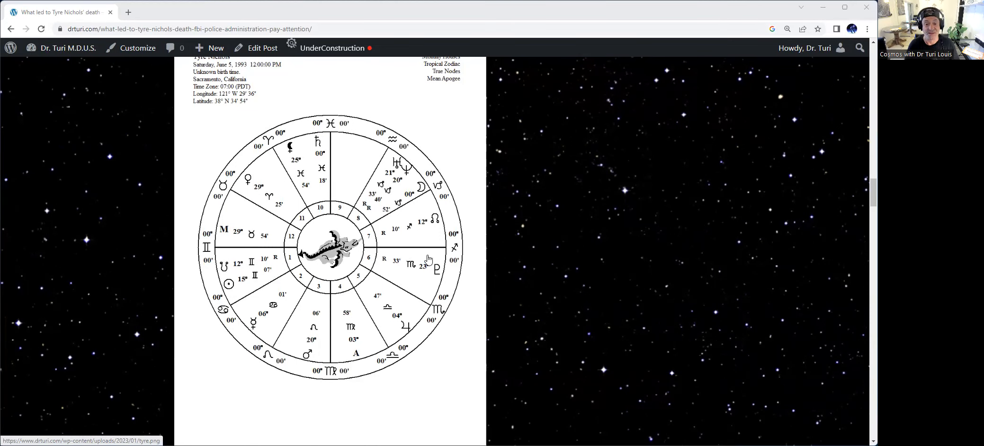
pyautogui.moveTo(405, 270)
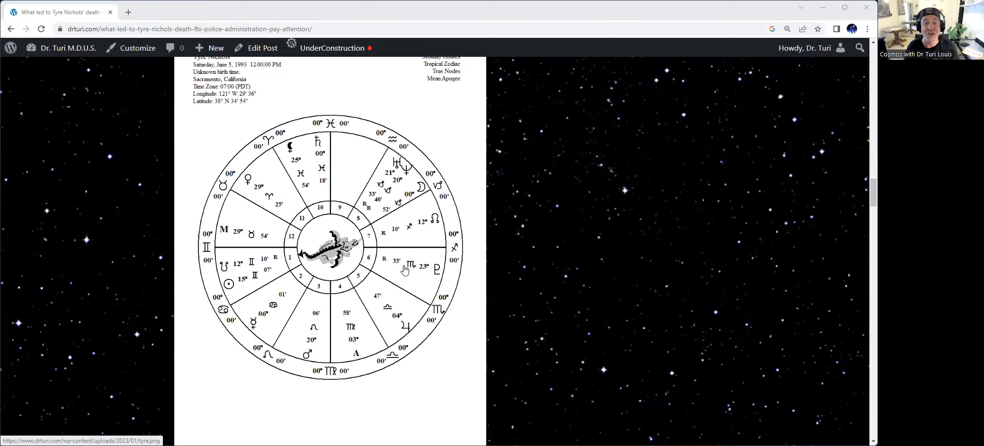
pyautogui.moveTo(401, 270)
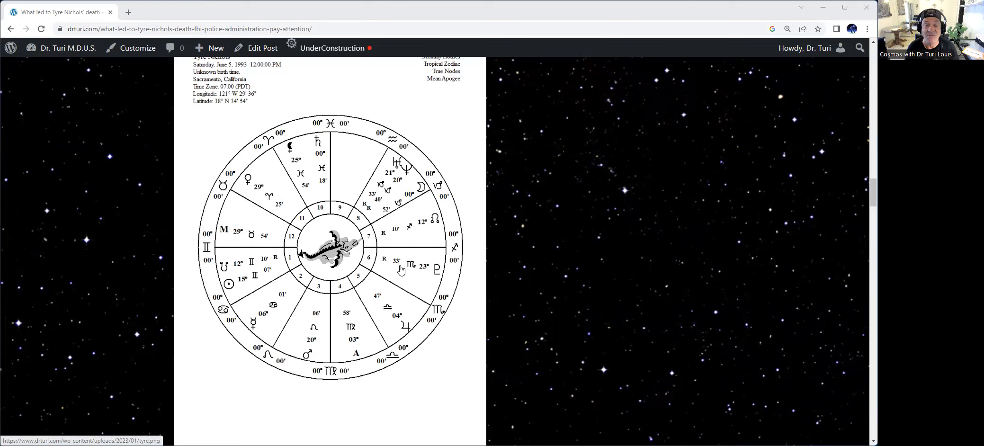
pyautogui.moveTo(236, 278)
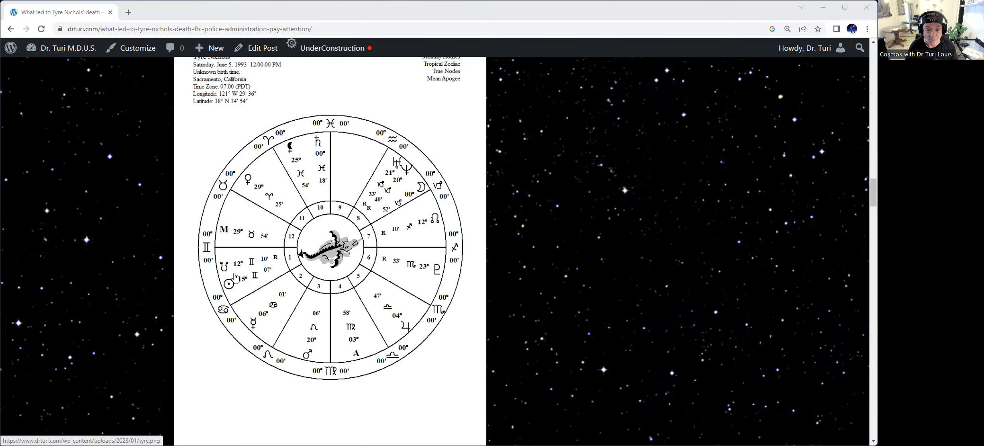
pyautogui.moveTo(291, 263)
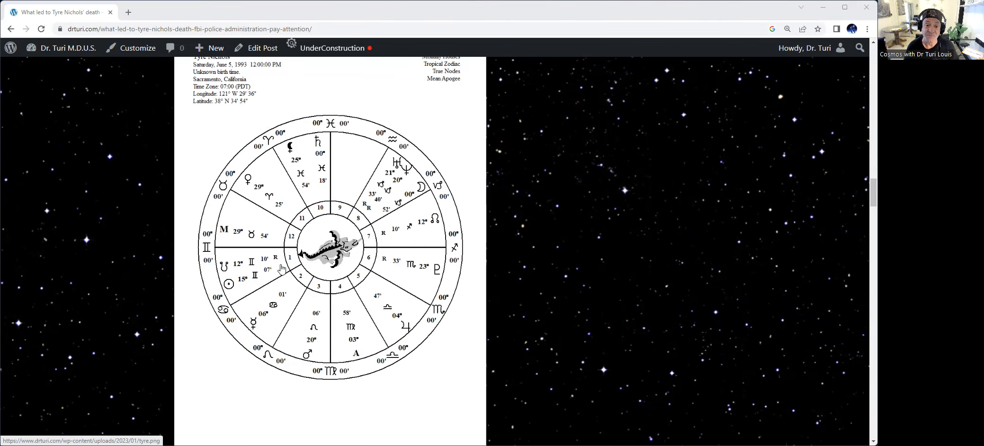
pyautogui.moveTo(385, 195)
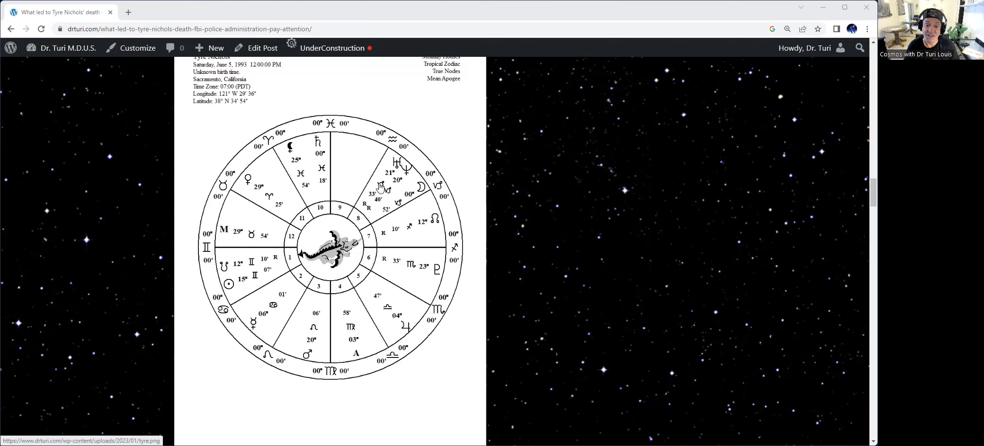
pyautogui.moveTo(363, 191)
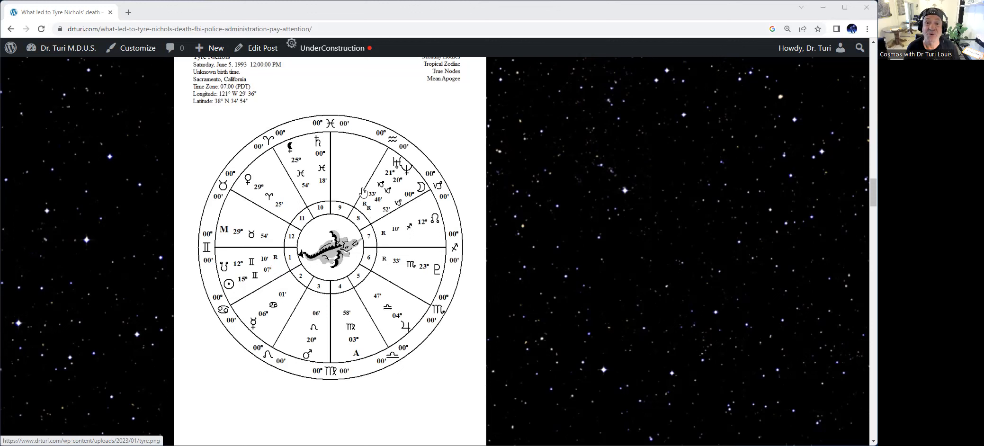
pyautogui.moveTo(381, 195)
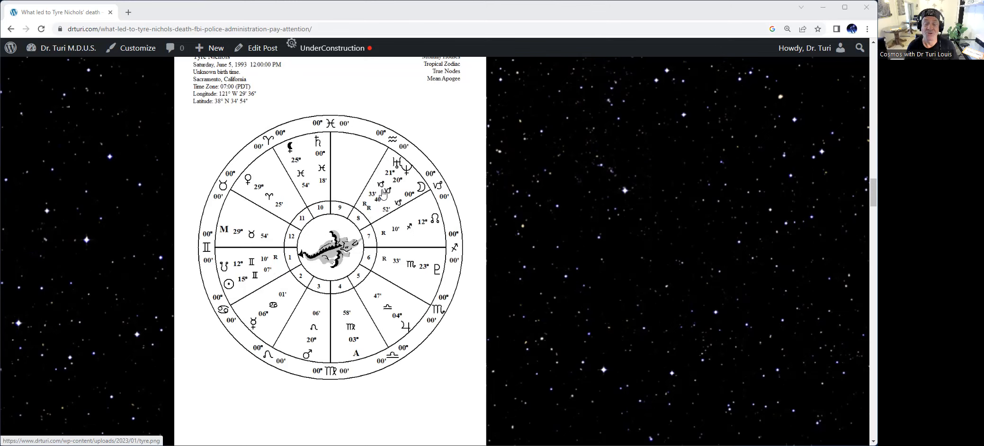
pyautogui.moveTo(384, 197)
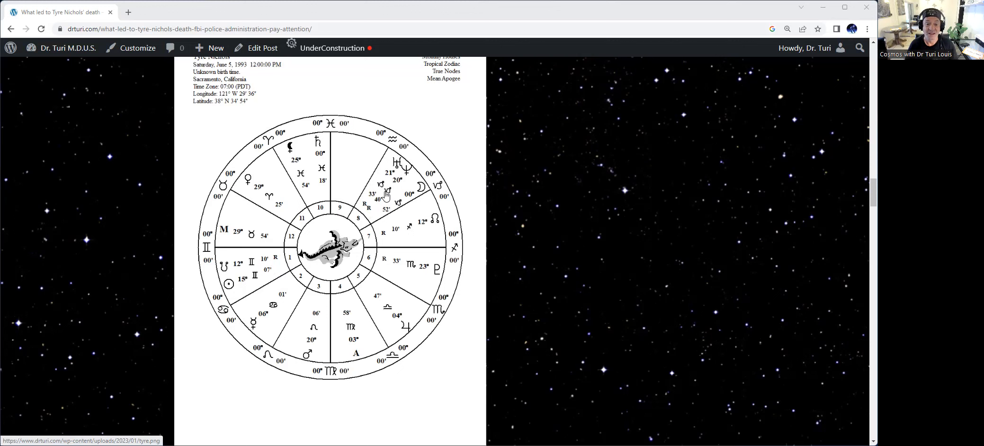
pyautogui.moveTo(407, 188)
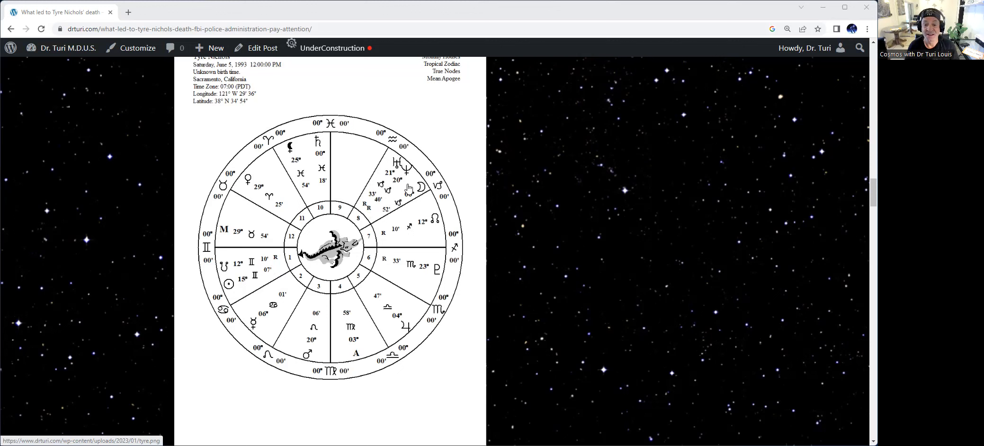
pyautogui.moveTo(427, 192)
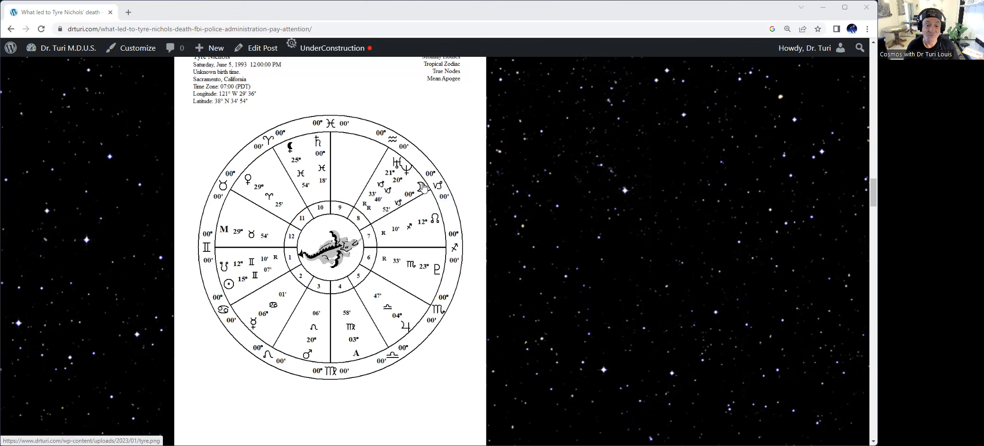
pyautogui.moveTo(270, 306)
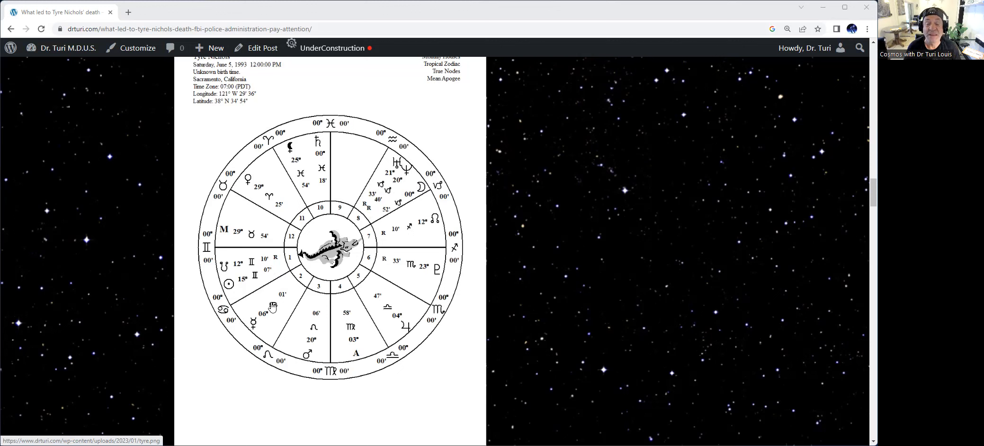
pyautogui.moveTo(266, 309)
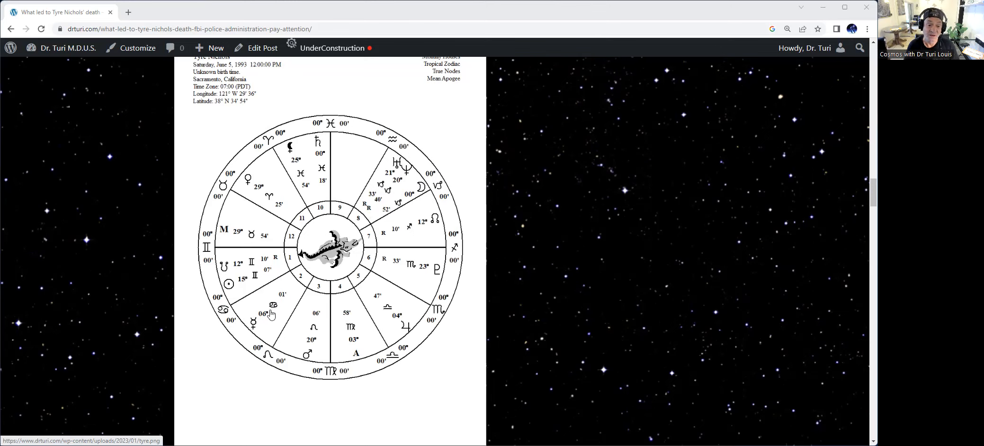
pyautogui.moveTo(273, 312)
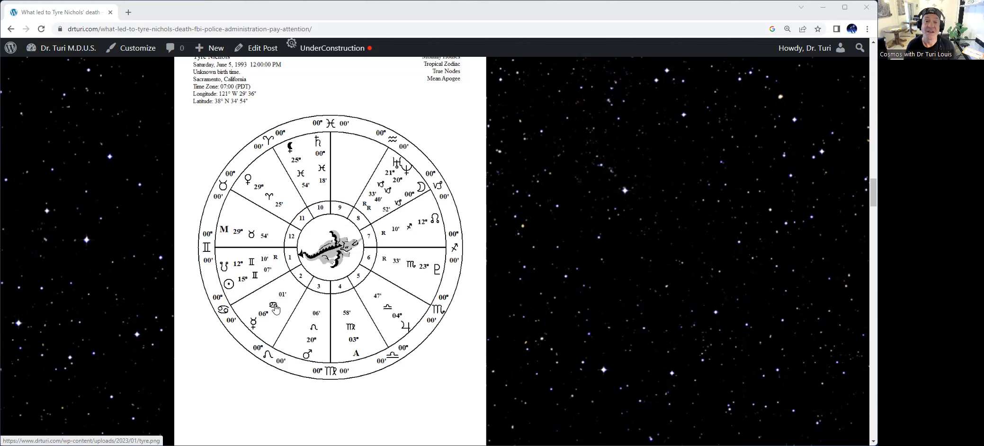
pyautogui.moveTo(277, 308)
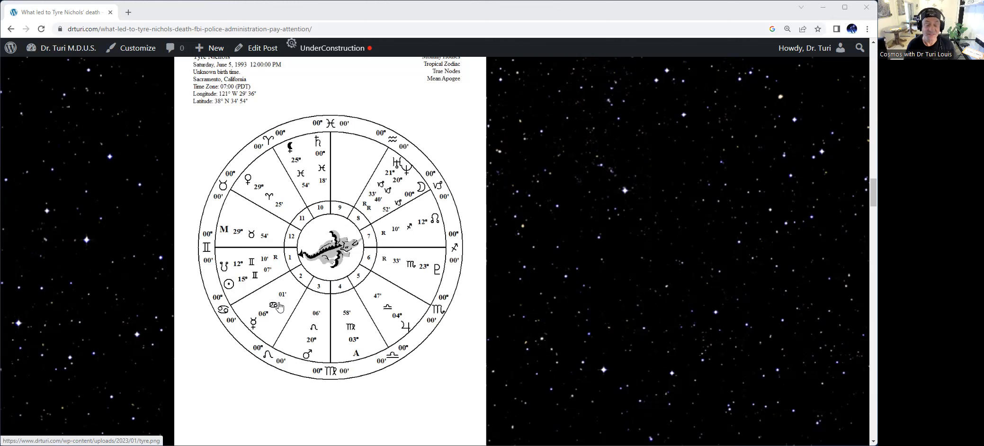
pyautogui.moveTo(430, 191)
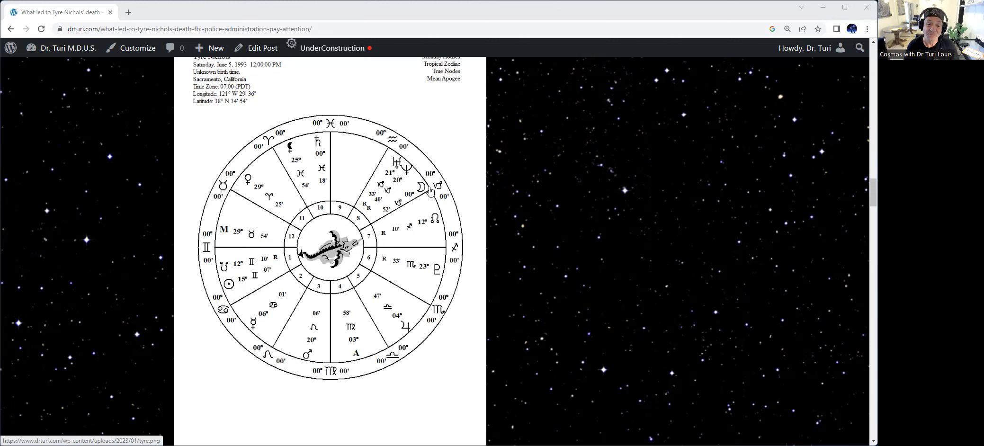
pyautogui.moveTo(394, 161)
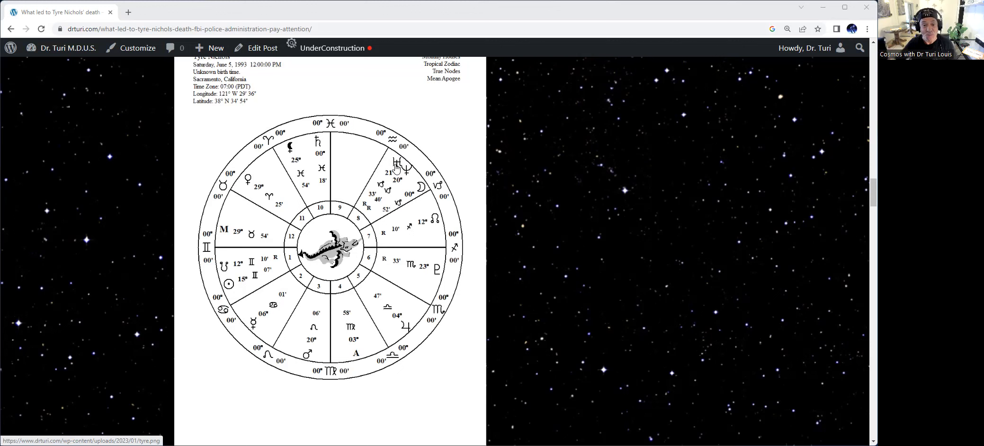
pyautogui.moveTo(413, 156)
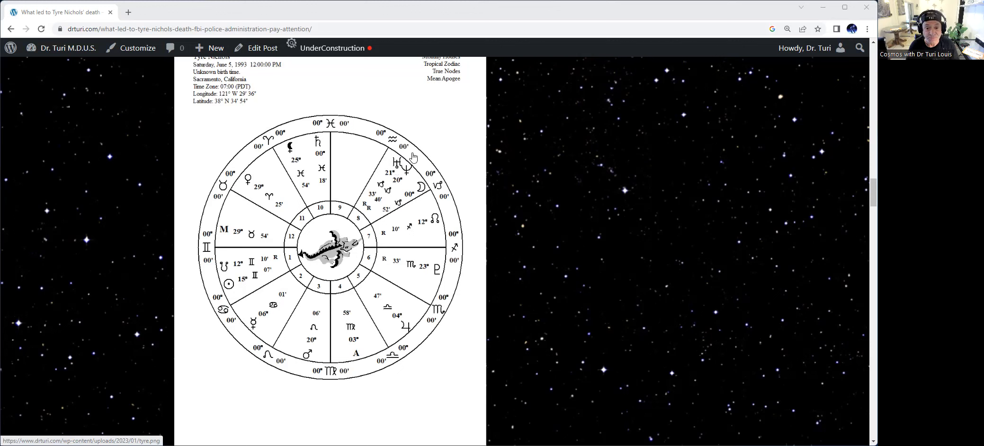
pyautogui.moveTo(413, 177)
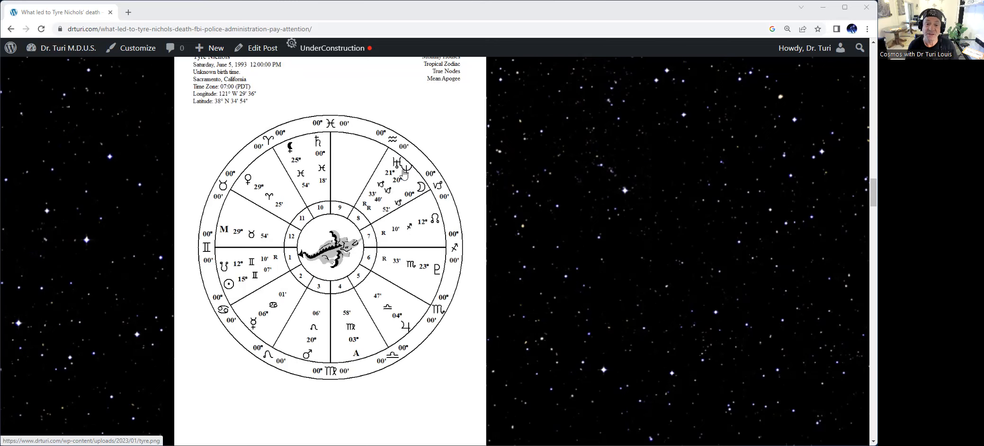
pyautogui.moveTo(255, 272)
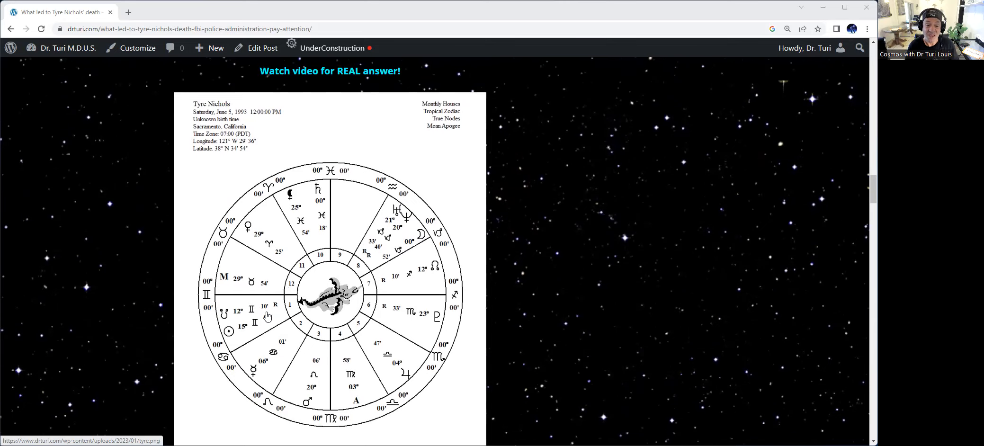
pyautogui.moveTo(415, 229)
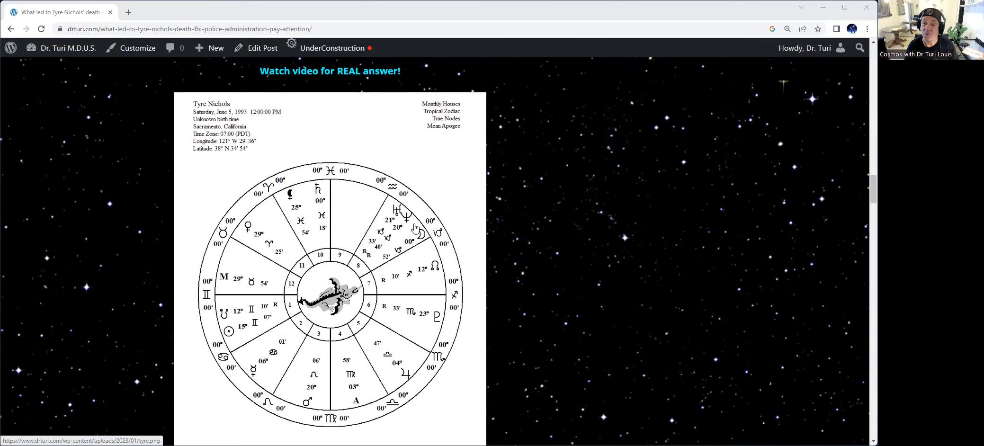
pyautogui.scroll(-3)
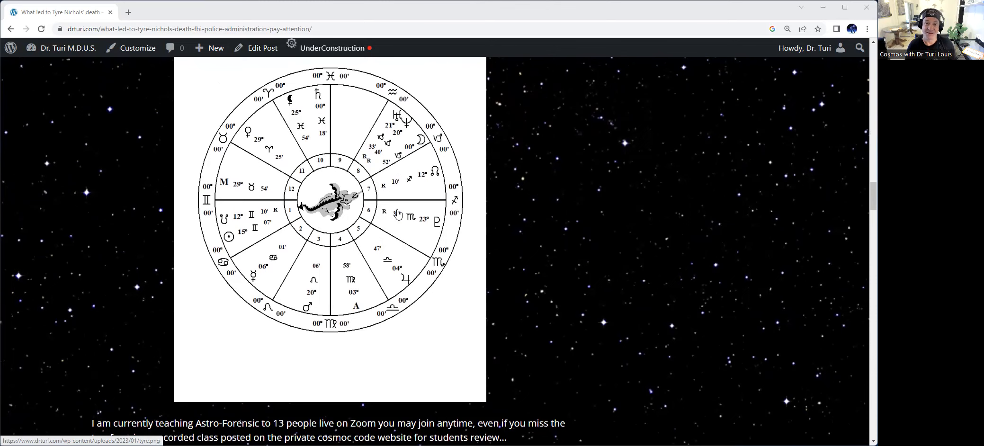
pyautogui.moveTo(392, 206)
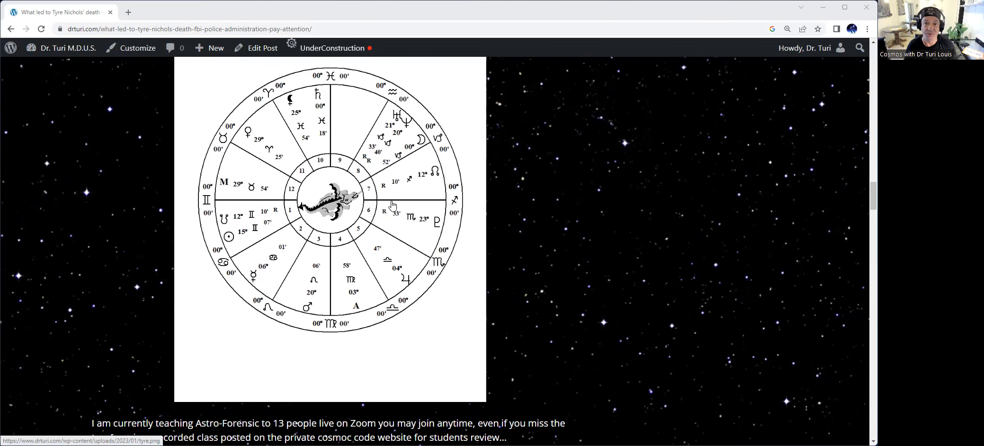
pyautogui.scroll(-3)
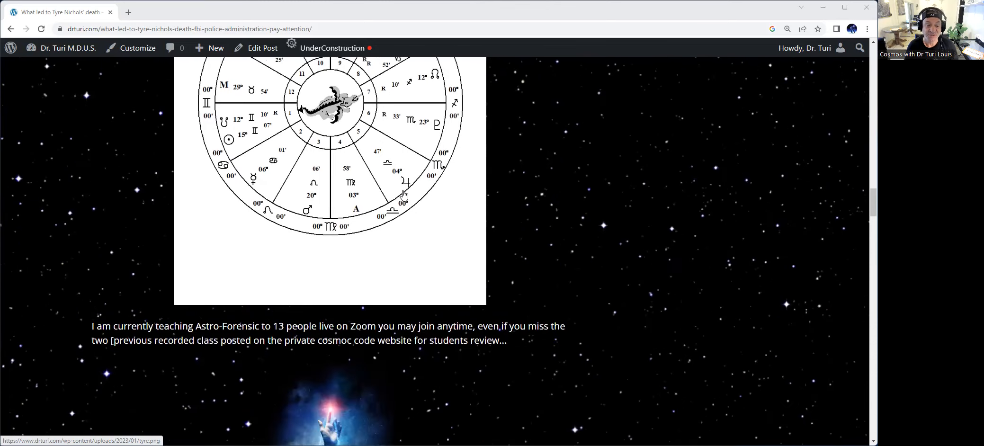
pyautogui.scroll(-3)
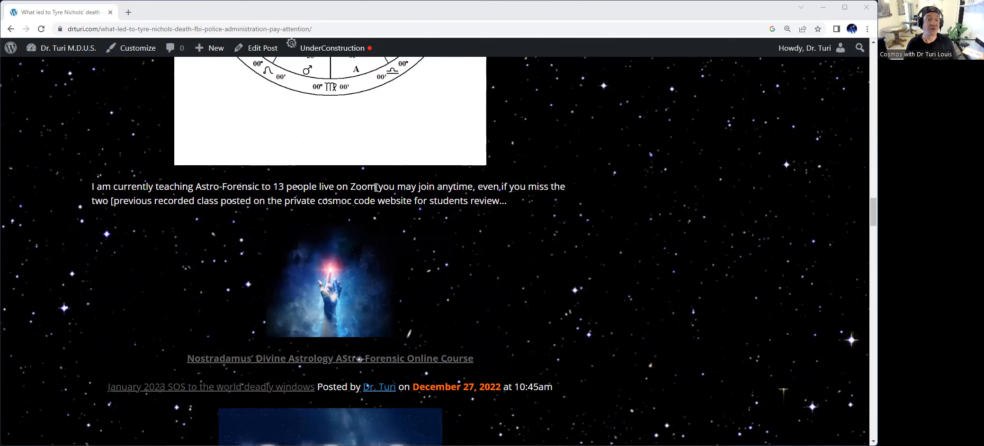
pyautogui.moveTo(148, 232)
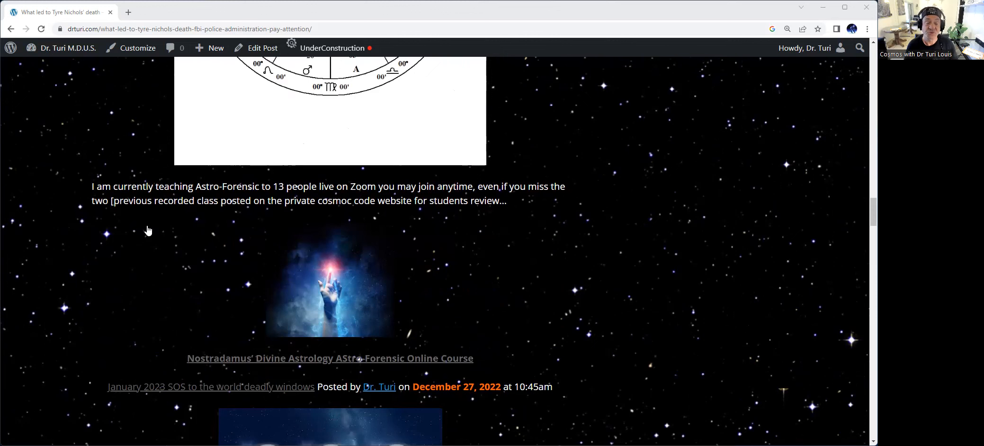
pyautogui.moveTo(244, 205)
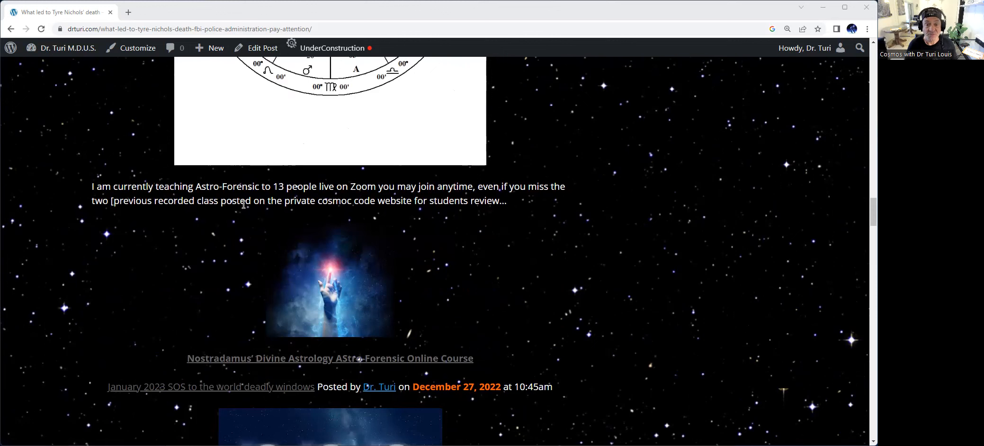
pyautogui.moveTo(187, 213)
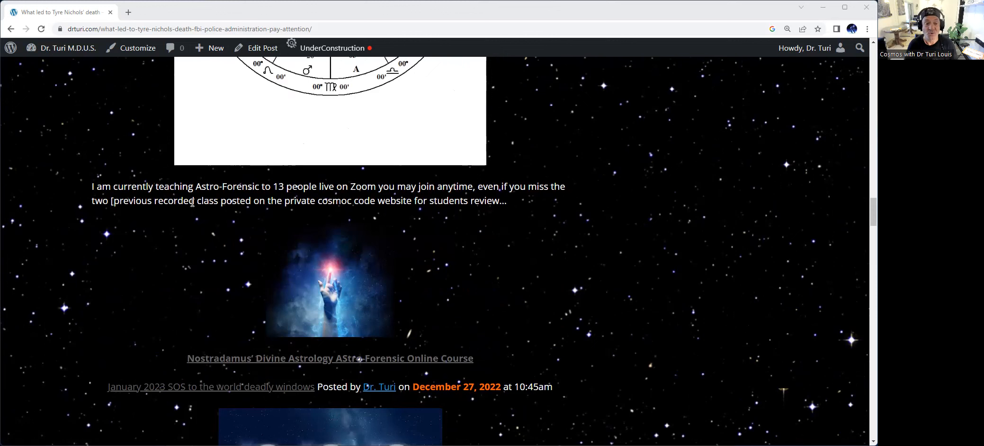
pyautogui.moveTo(301, 223)
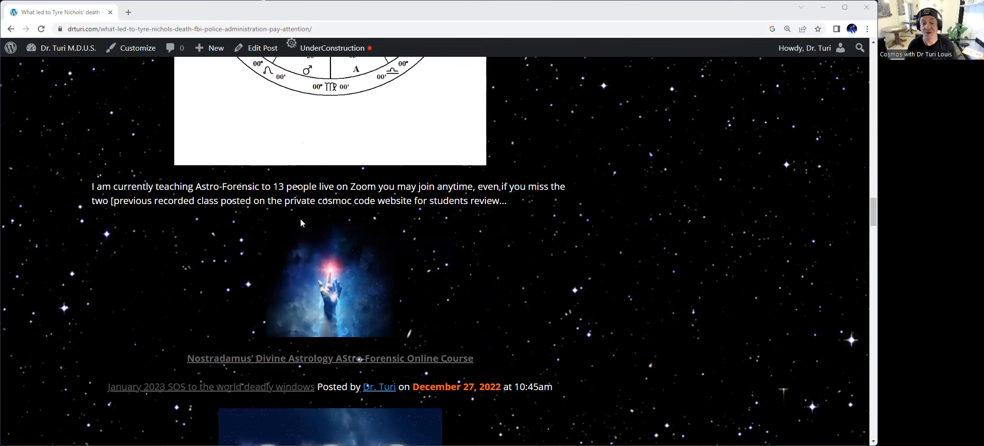
pyautogui.moveTo(519, 211)
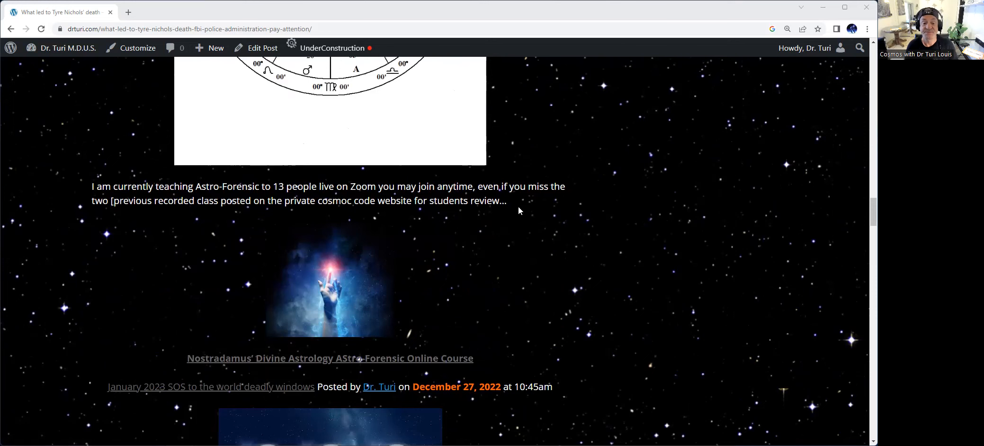
pyautogui.scroll(-3)
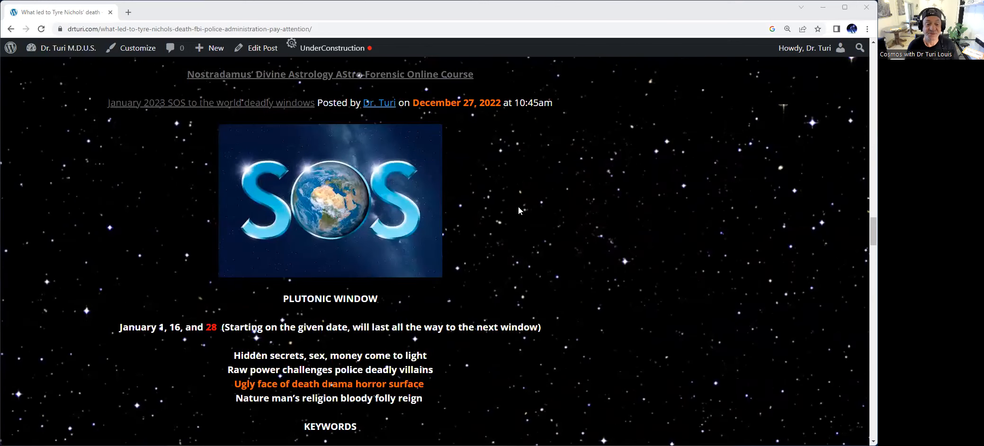
pyautogui.scroll(-3)
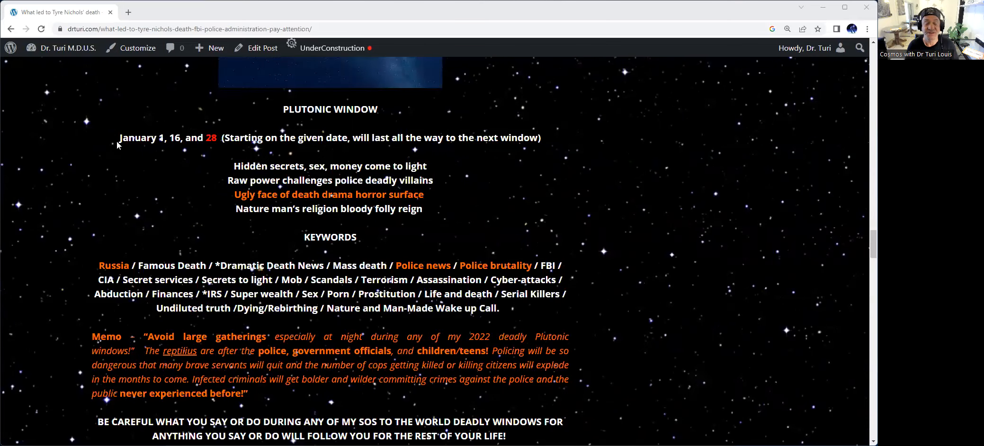
pyautogui.moveTo(184, 133)
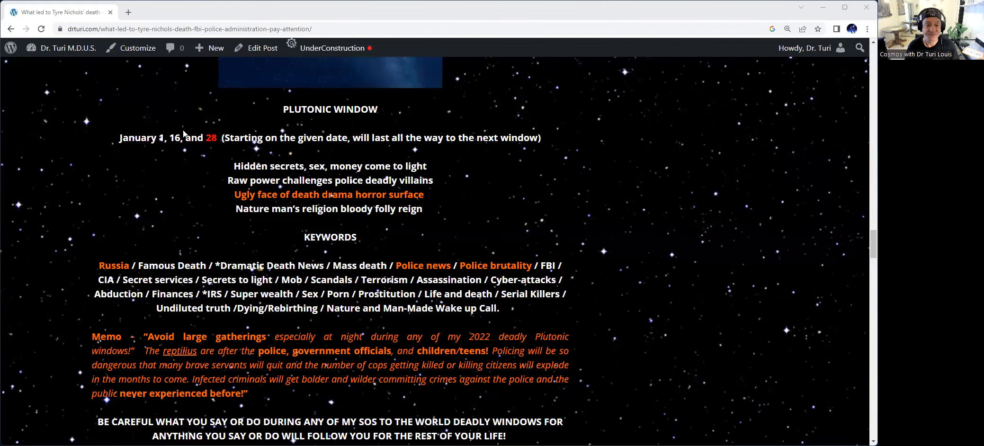
pyautogui.moveTo(206, 157)
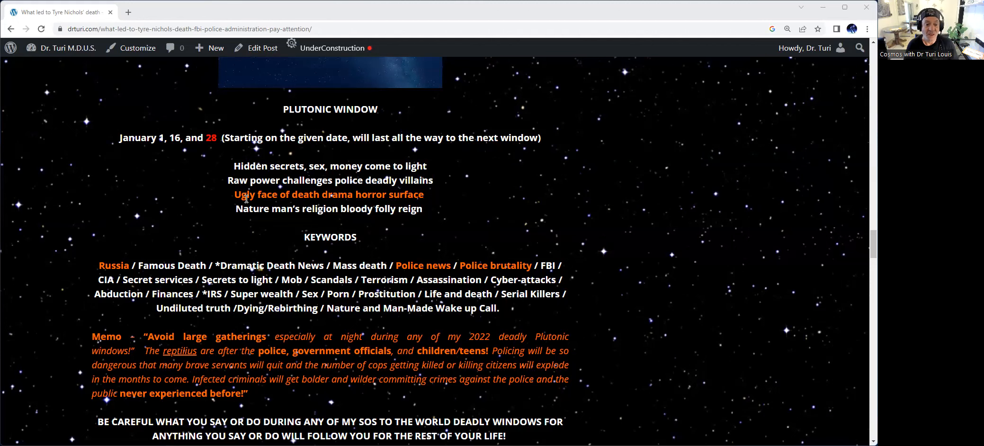
pyautogui.moveTo(440, 204)
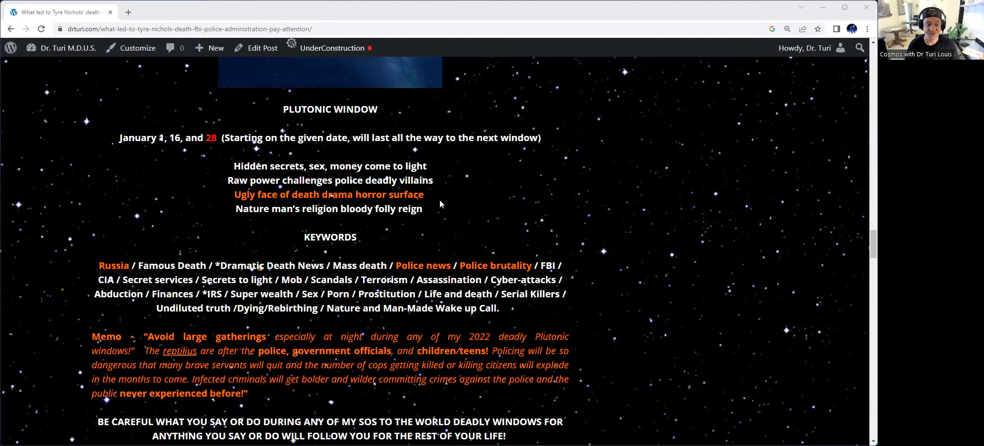
pyautogui.scroll(-3)
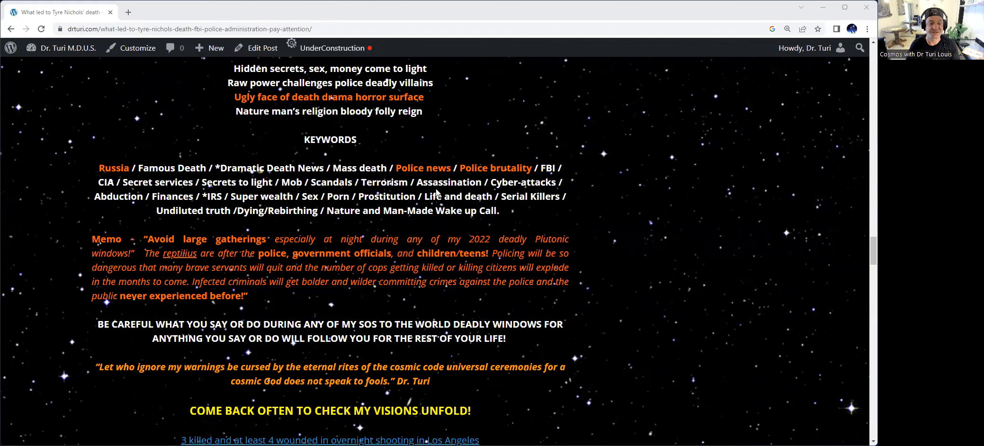
pyautogui.scroll(-3)
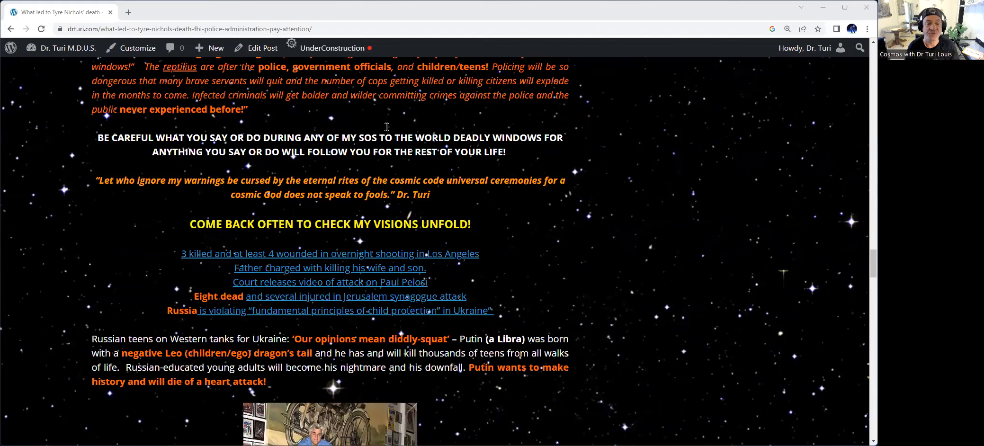
pyautogui.scroll(-3)
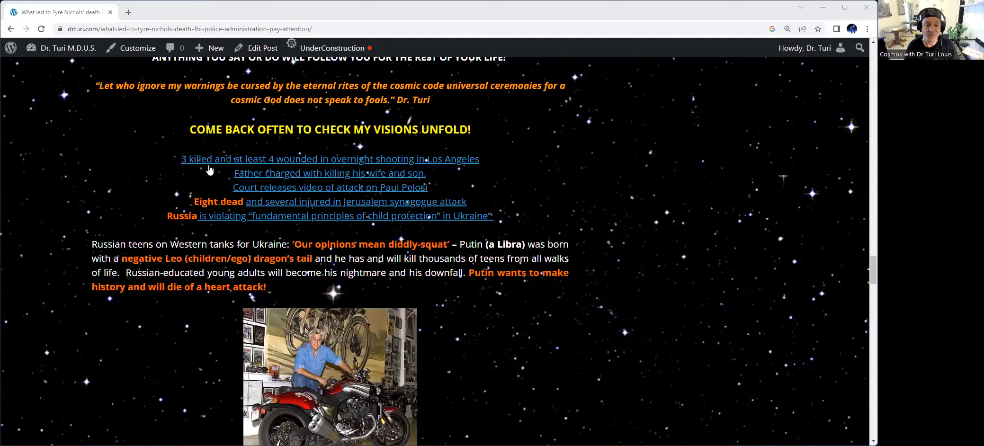
pyautogui.moveTo(328, 158)
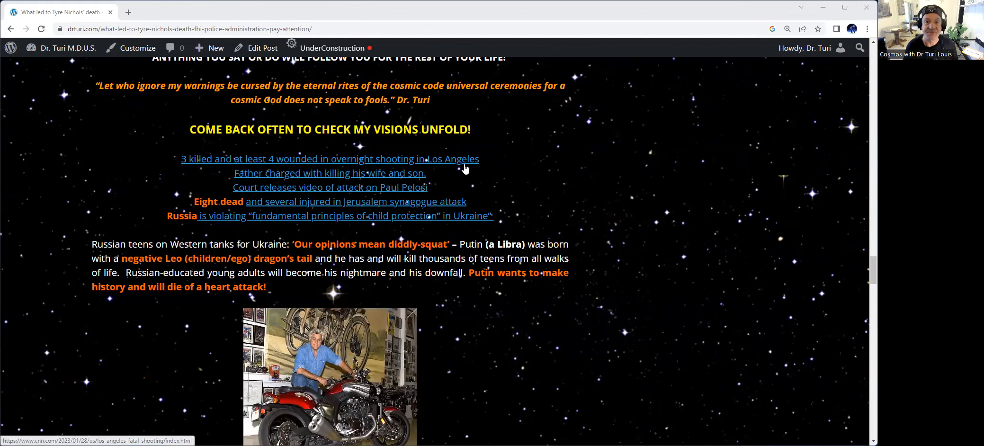
pyautogui.moveTo(463, 164)
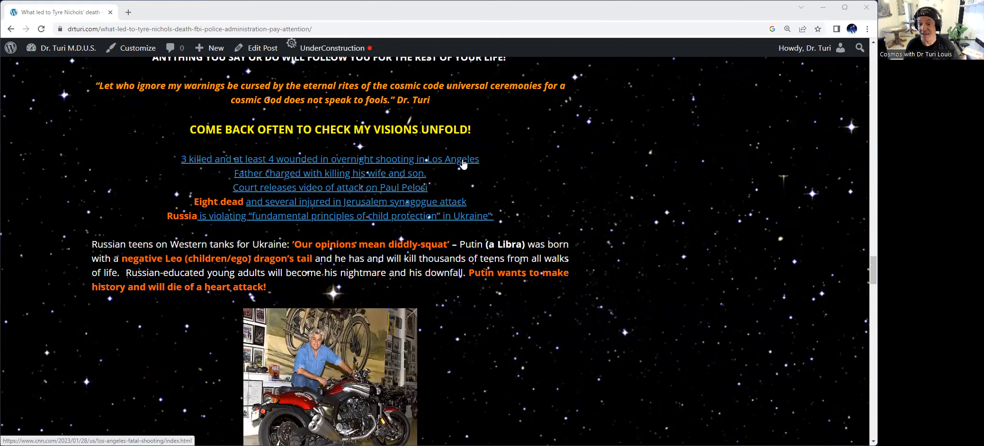
pyautogui.moveTo(462, 168)
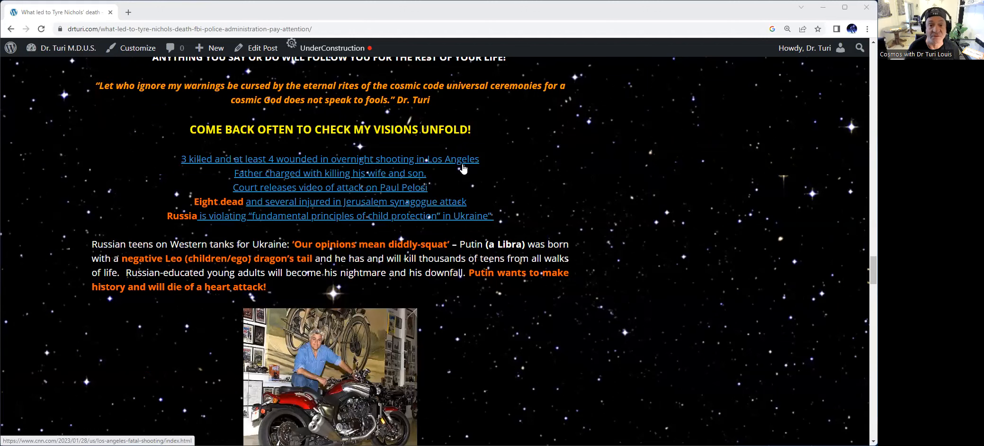
pyautogui.moveTo(299, 183)
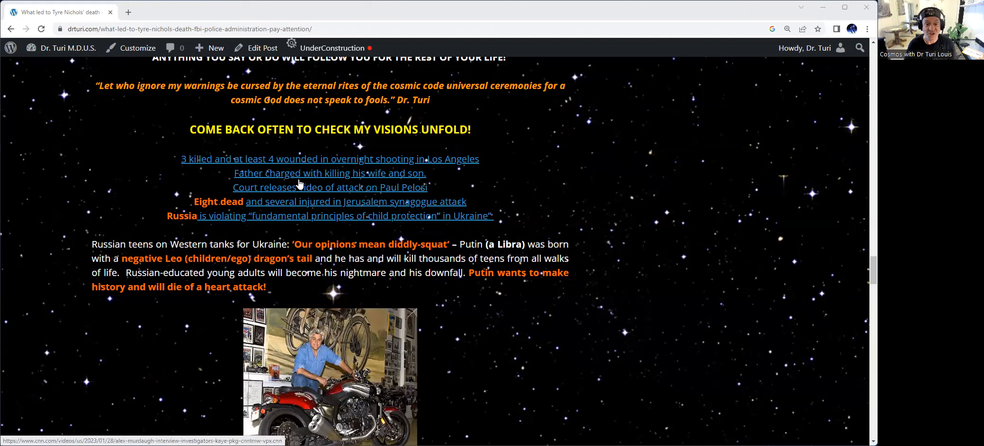
pyautogui.moveTo(426, 181)
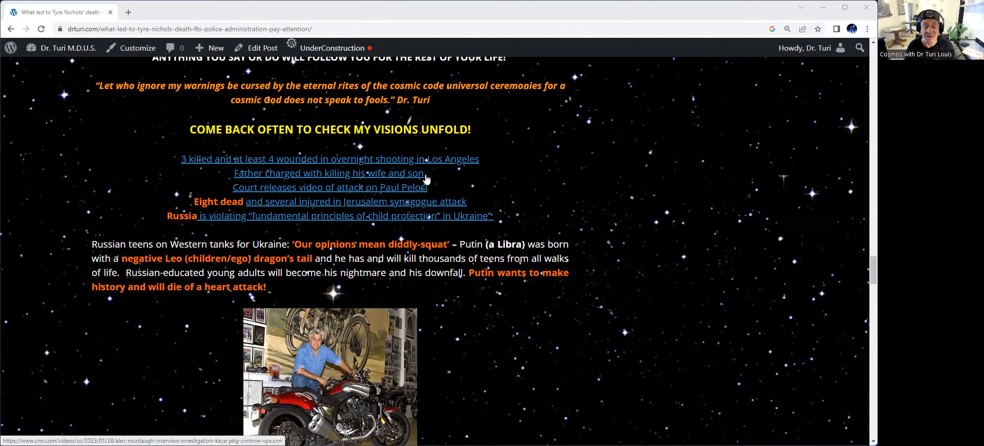
pyautogui.moveTo(261, 200)
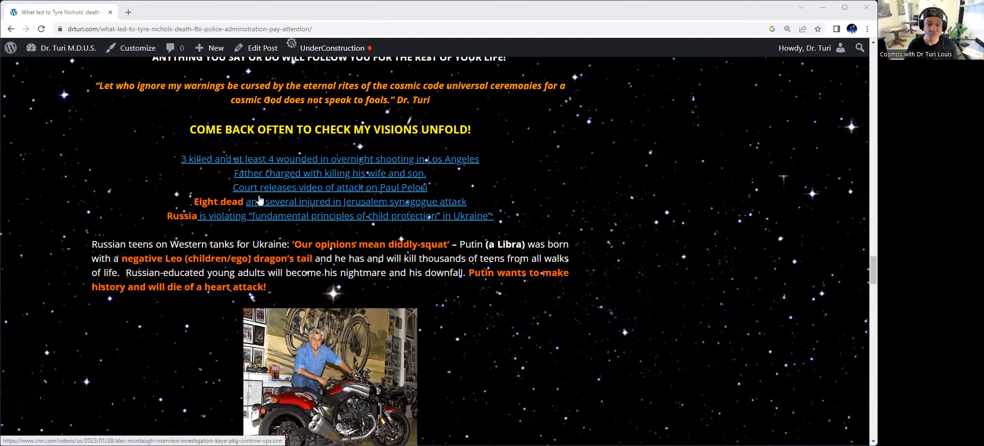
pyautogui.moveTo(429, 197)
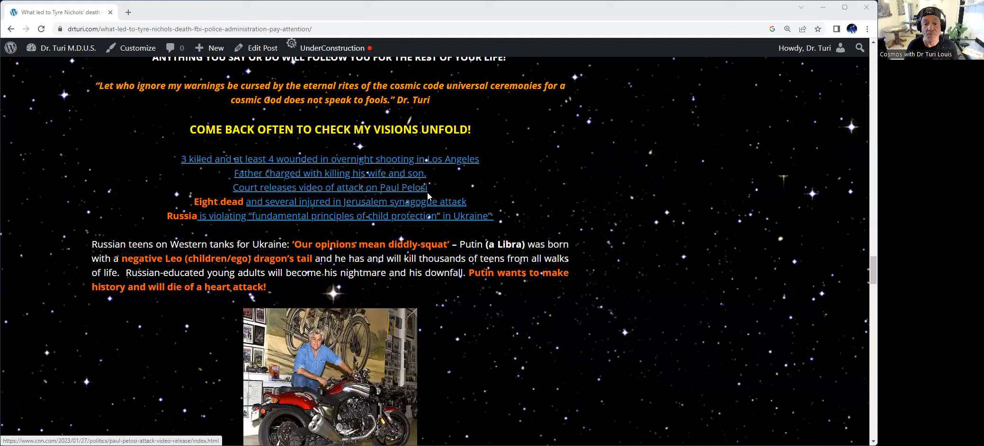
pyautogui.moveTo(435, 196)
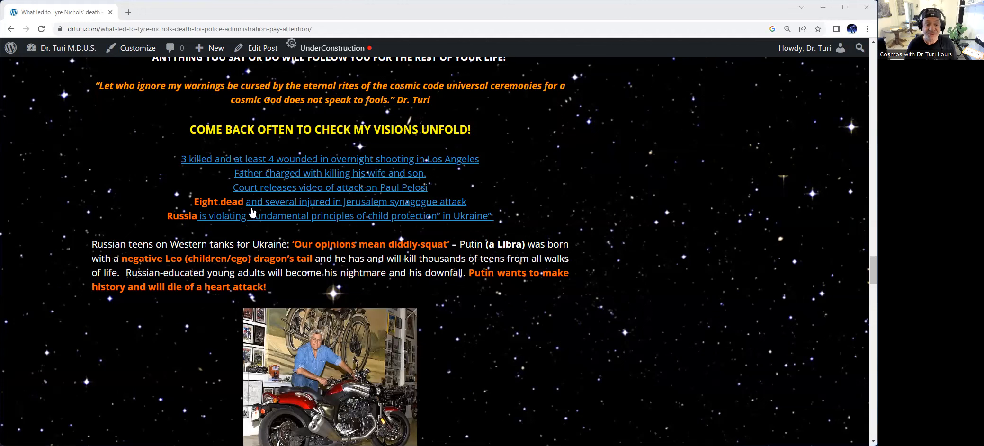
pyautogui.moveTo(459, 215)
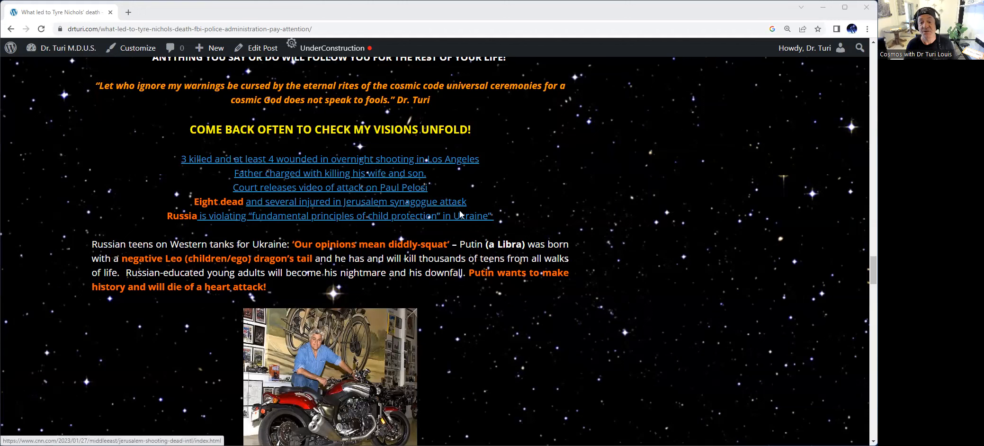
pyautogui.moveTo(487, 209)
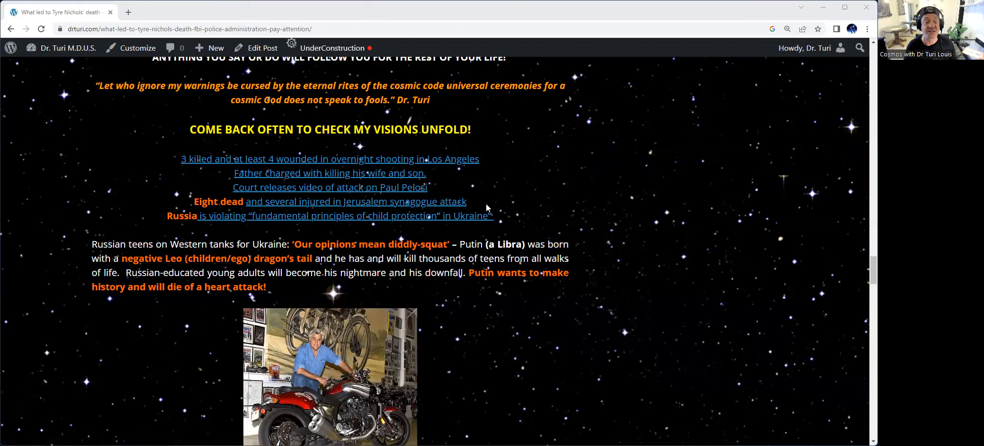
pyautogui.moveTo(282, 166)
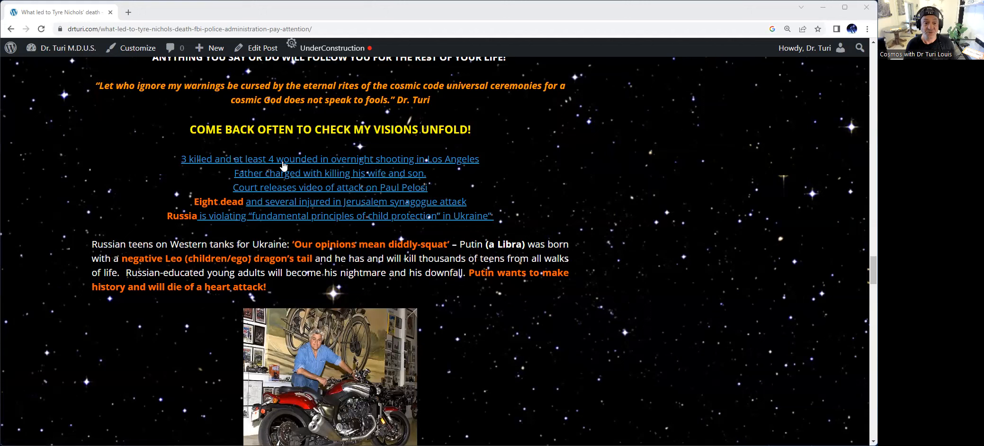
pyautogui.moveTo(197, 227)
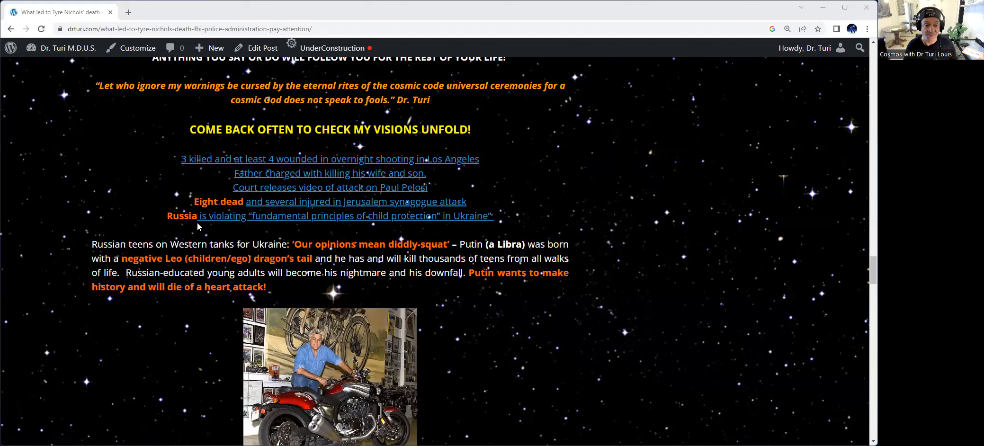
pyautogui.moveTo(408, 164)
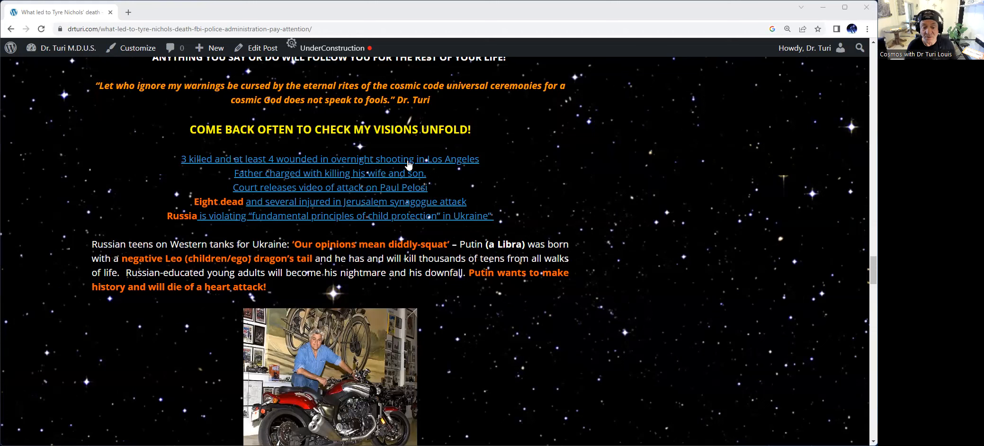
pyautogui.scroll(-3)
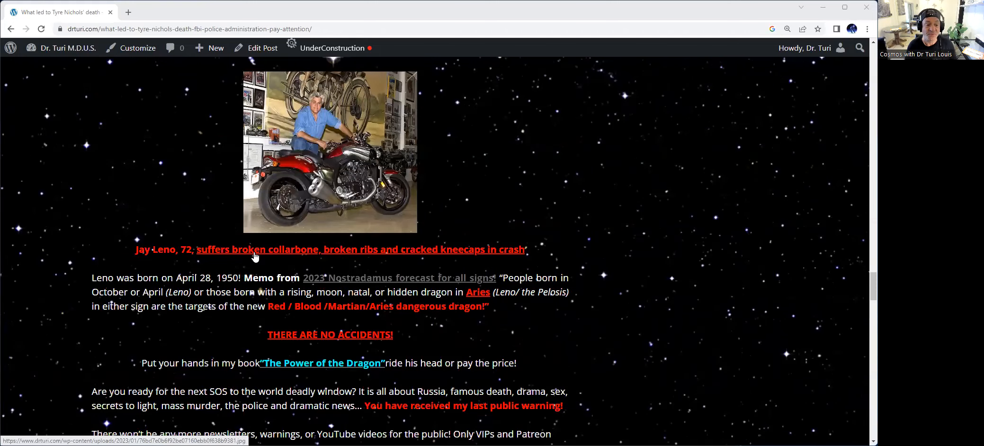
pyautogui.moveTo(220, 243)
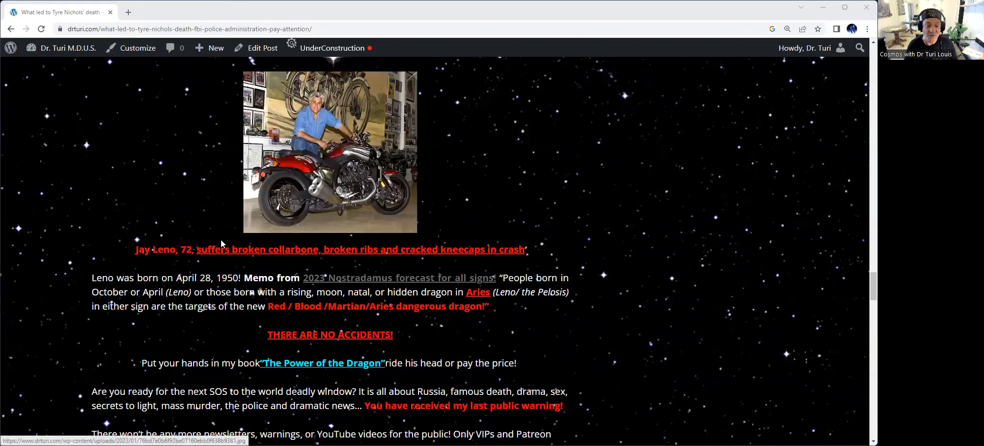
pyautogui.moveTo(329, 260)
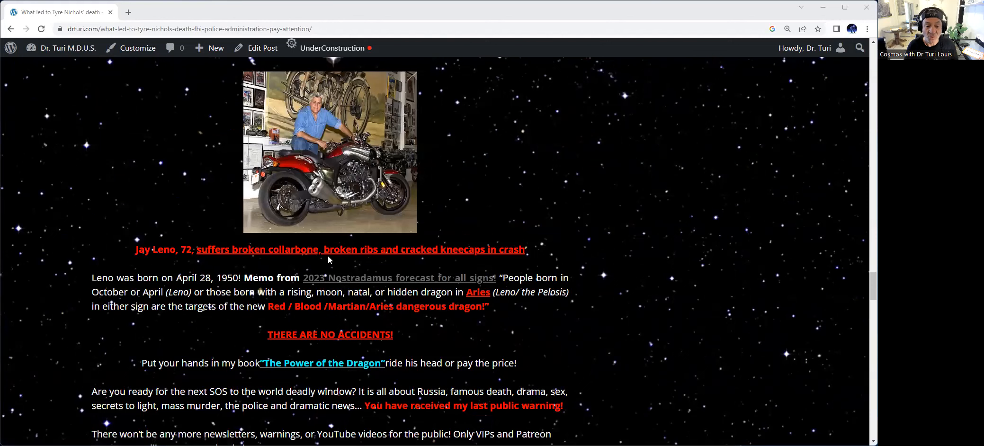
pyautogui.moveTo(467, 262)
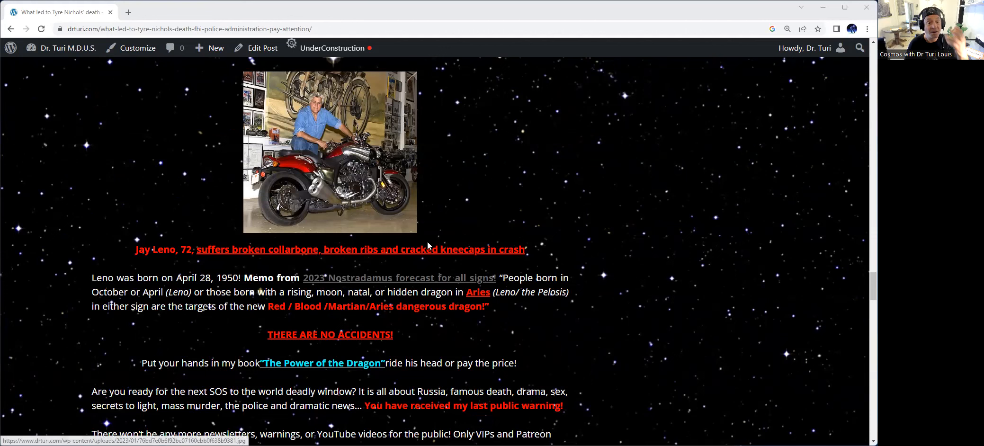
pyautogui.moveTo(426, 190)
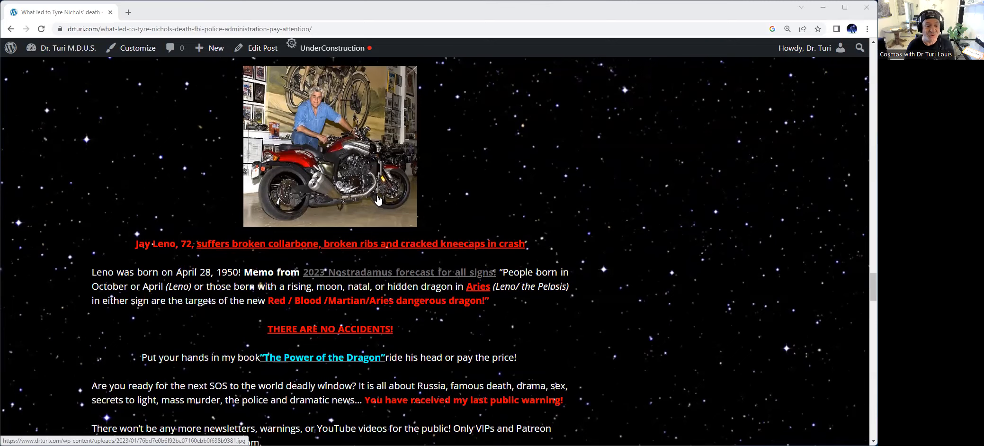
pyautogui.scroll(-3)
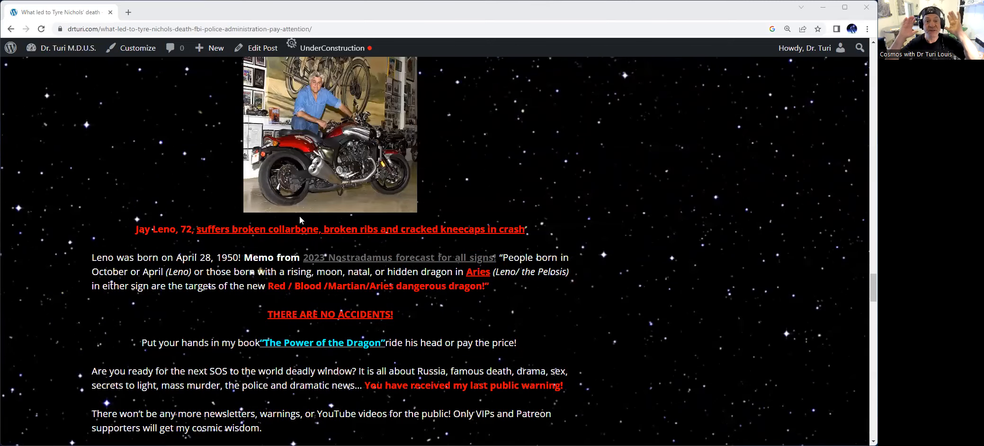
pyautogui.scroll(3)
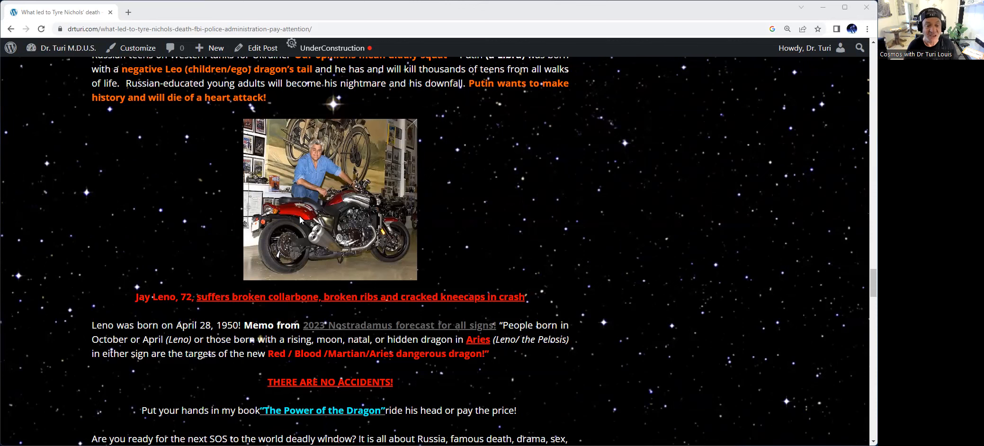
pyautogui.moveTo(289, 231)
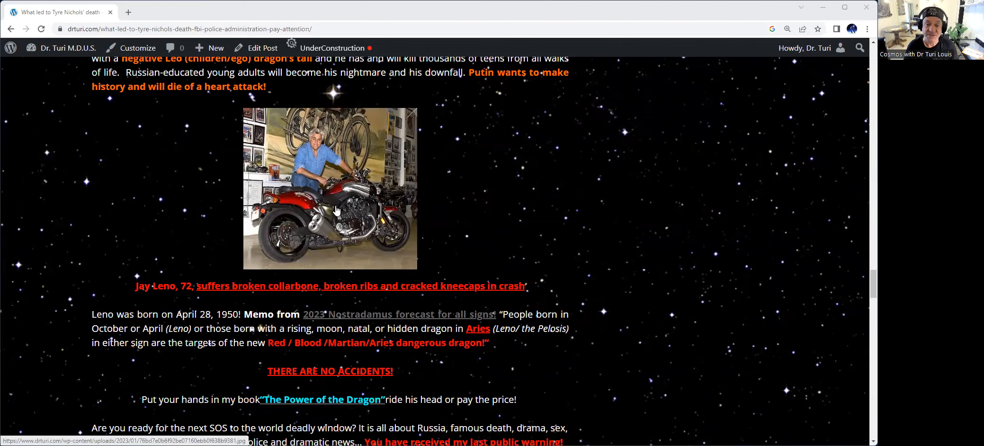
pyautogui.scroll(-3)
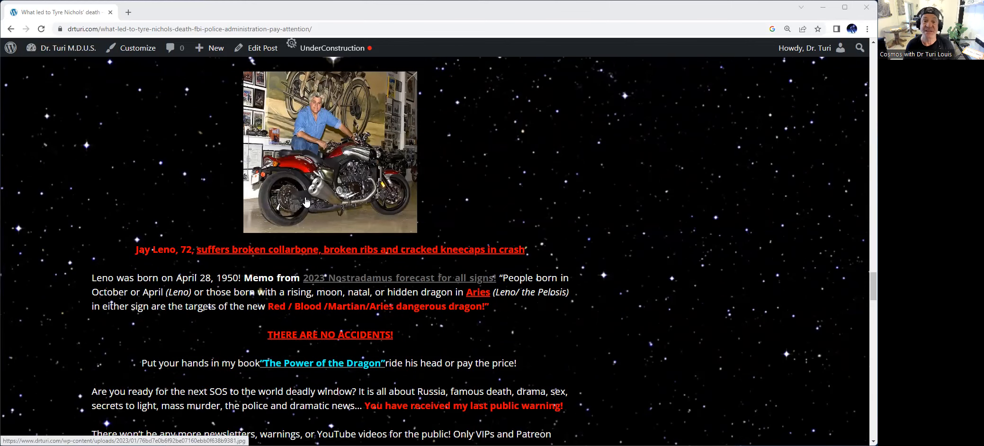
pyautogui.moveTo(306, 158)
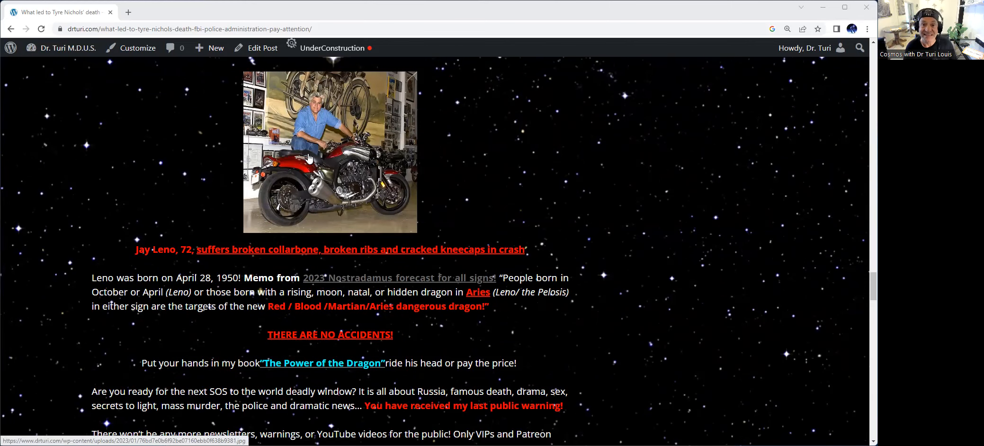
pyautogui.scroll(-3)
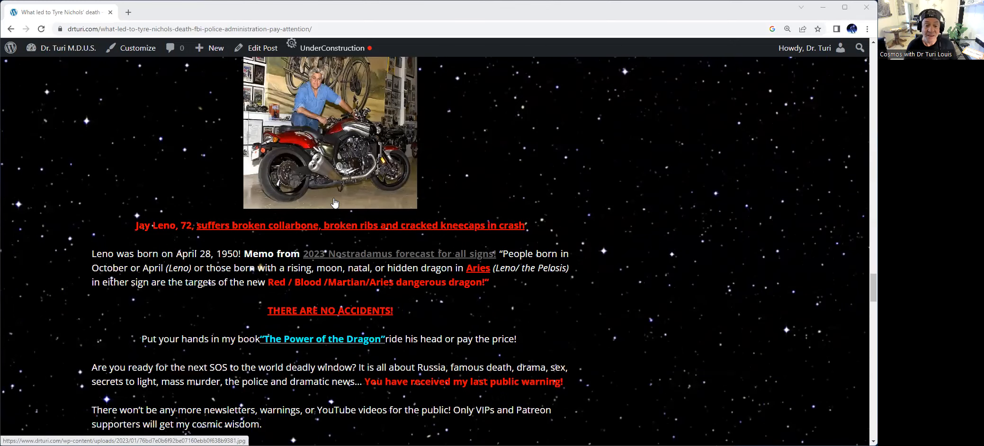
pyautogui.scroll(-3)
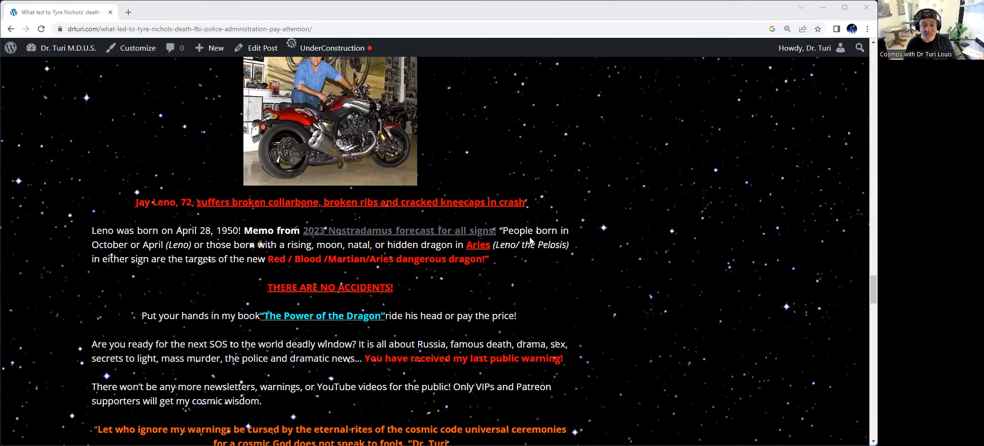
pyautogui.moveTo(181, 256)
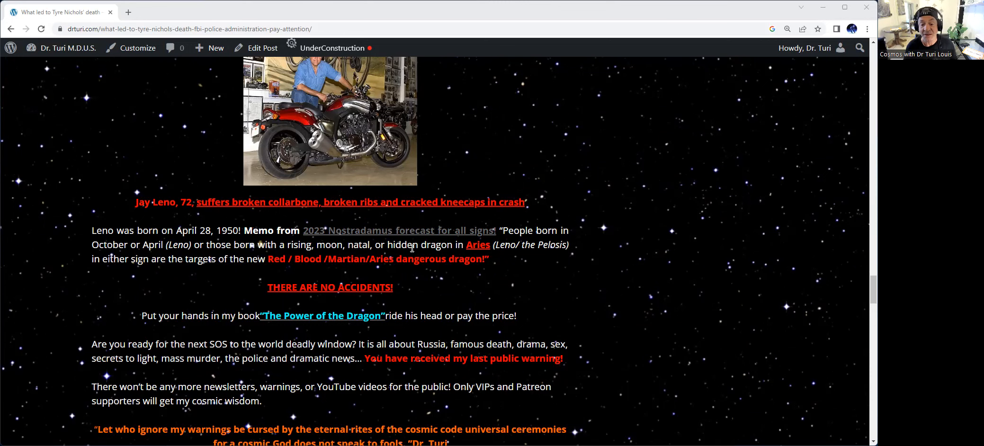
pyautogui.moveTo(490, 257)
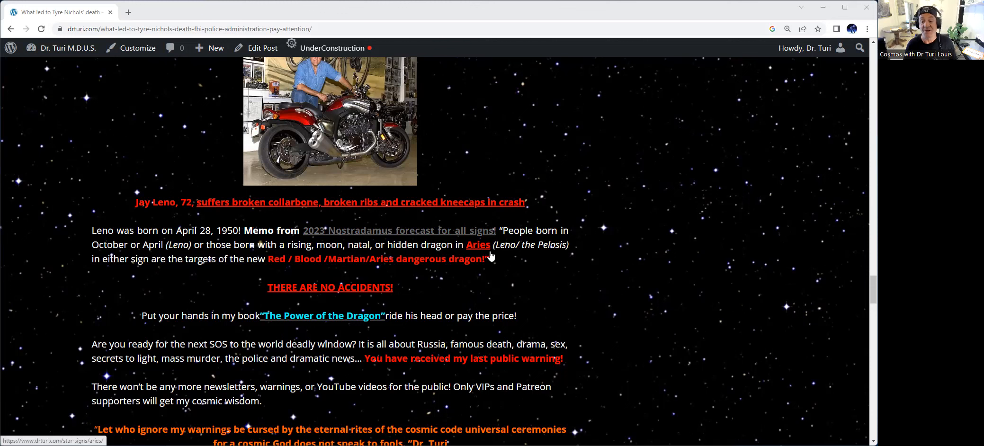
pyautogui.moveTo(566, 247)
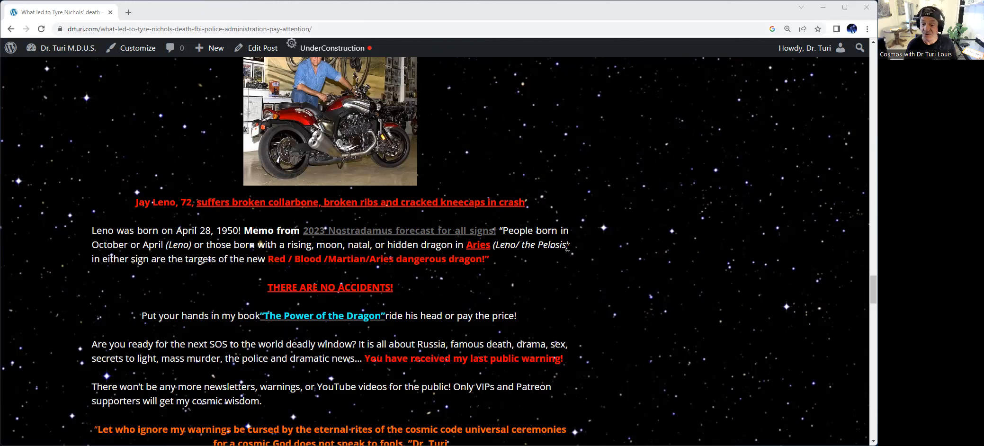
pyautogui.moveTo(565, 245)
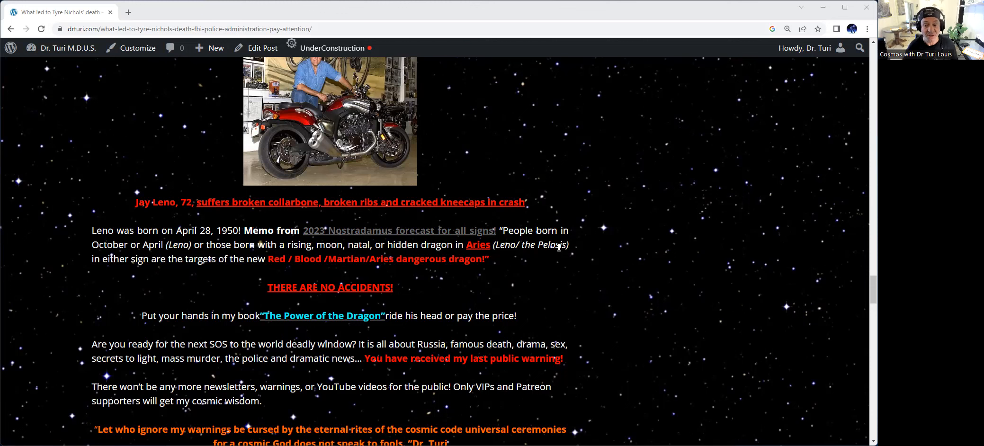
pyautogui.moveTo(157, 263)
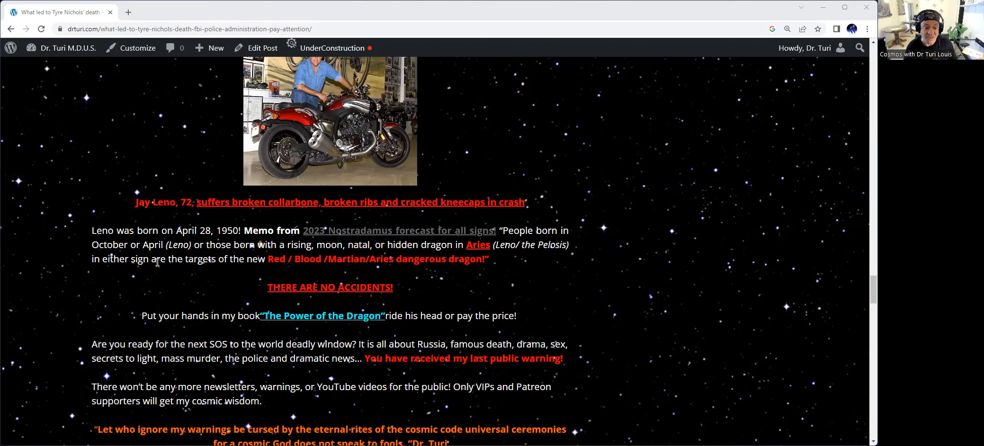
pyautogui.moveTo(301, 261)
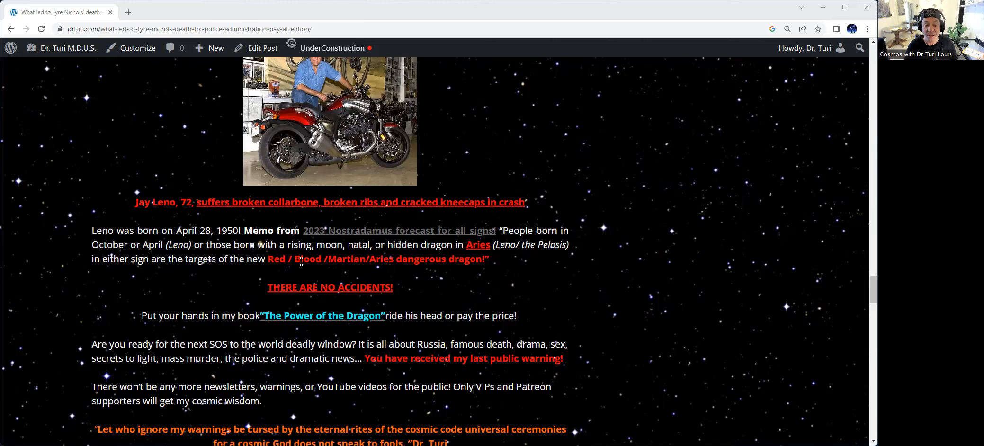
pyautogui.moveTo(454, 264)
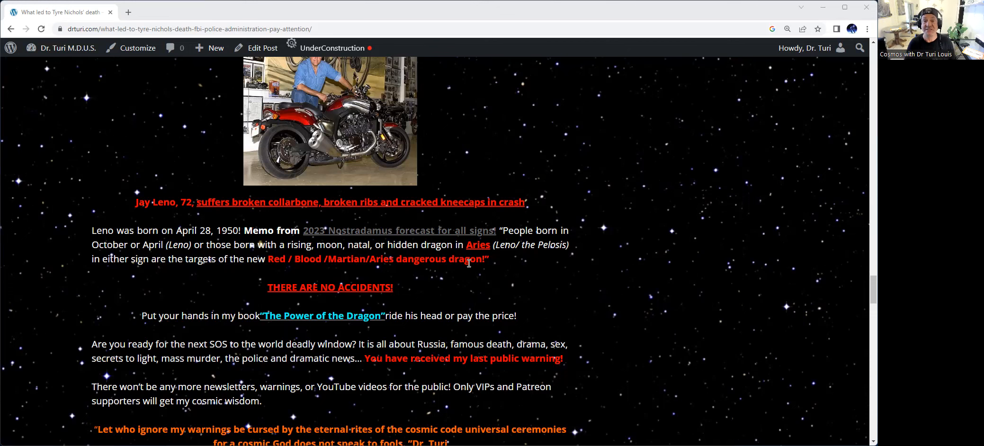
pyautogui.scroll(-3)
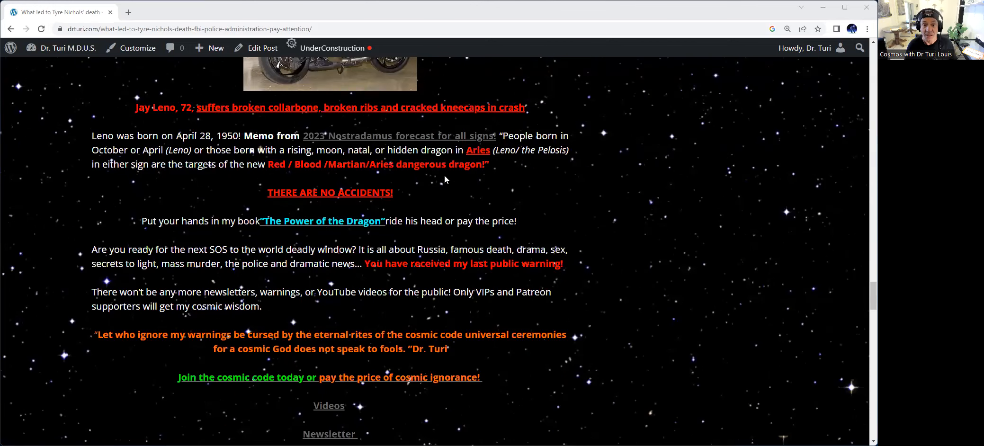
pyautogui.moveTo(400, 136)
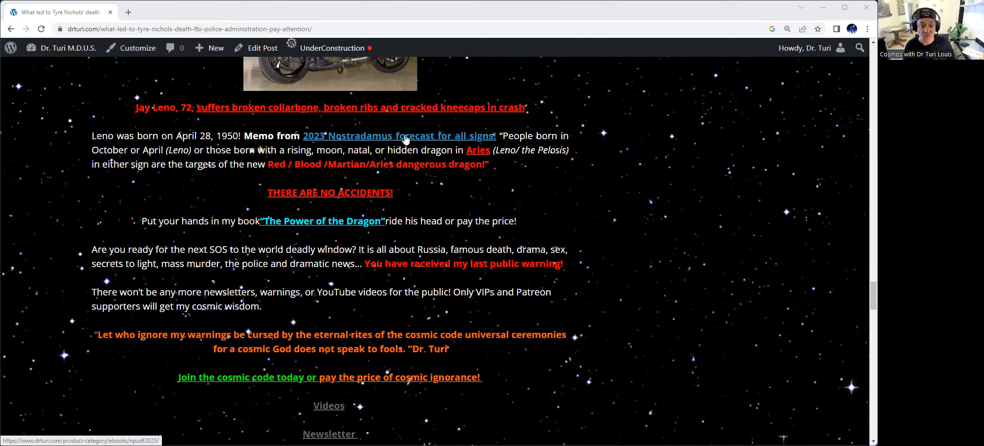
pyautogui.moveTo(285, 205)
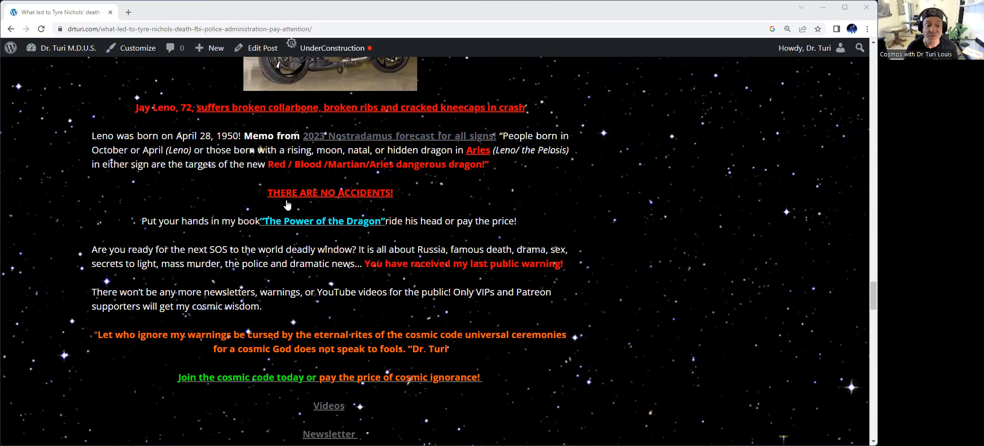
pyautogui.moveTo(337, 182)
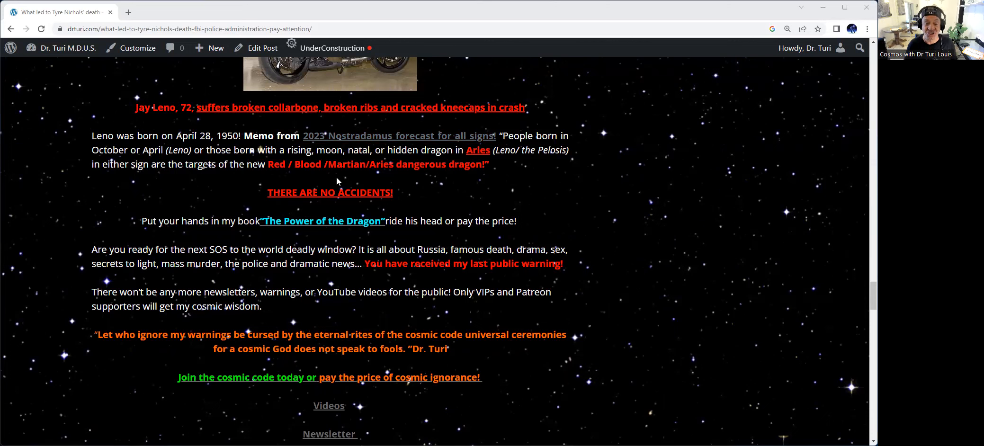
pyautogui.scroll(3)
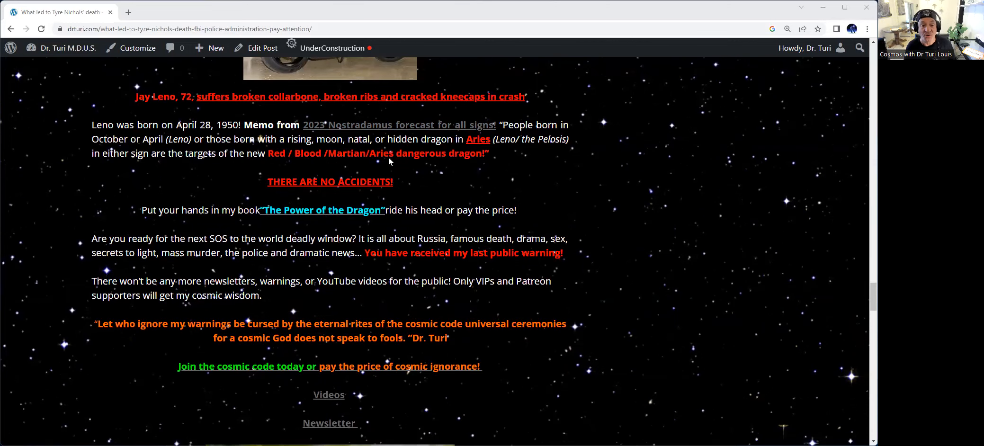
pyautogui.scroll(3)
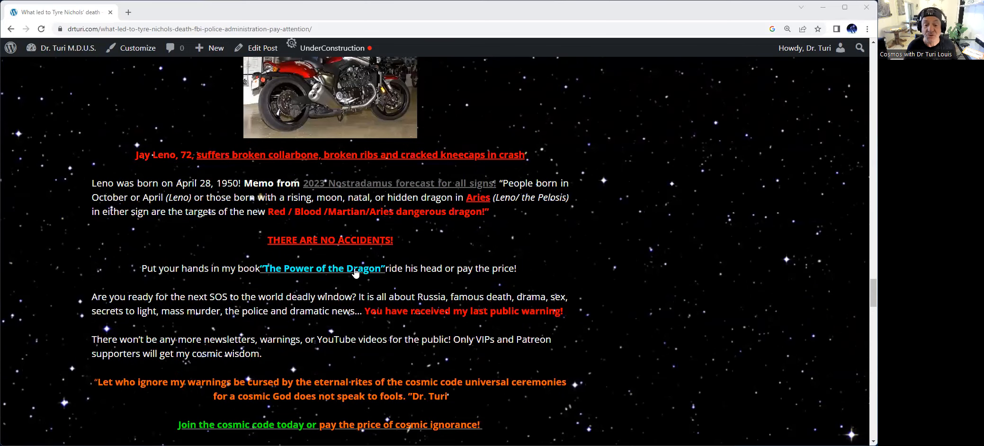
pyautogui.scroll(-3)
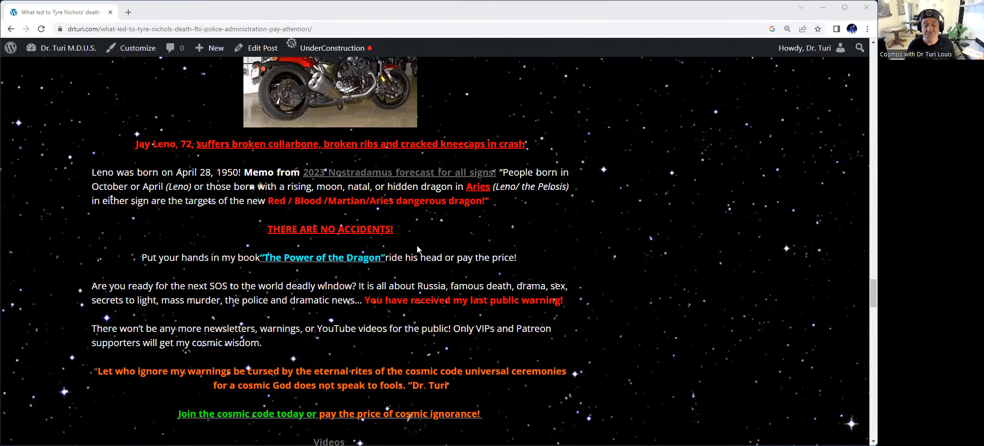
pyautogui.scroll(-3)
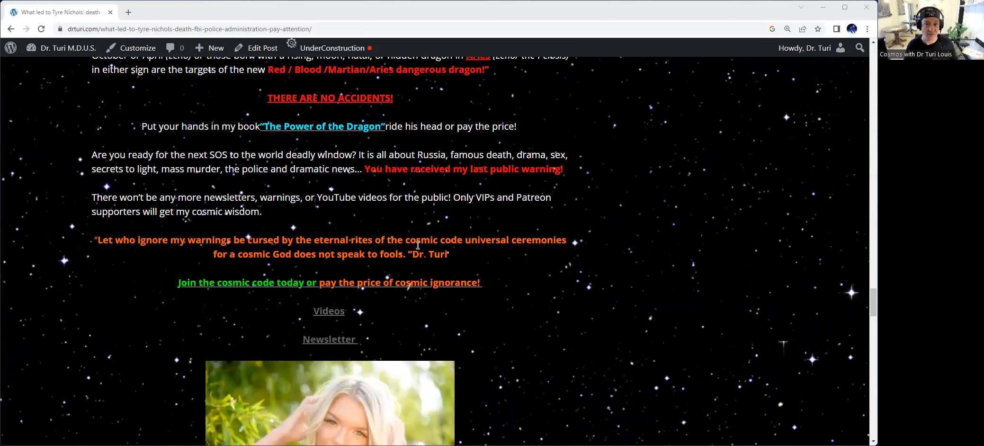
pyautogui.scroll(-3)
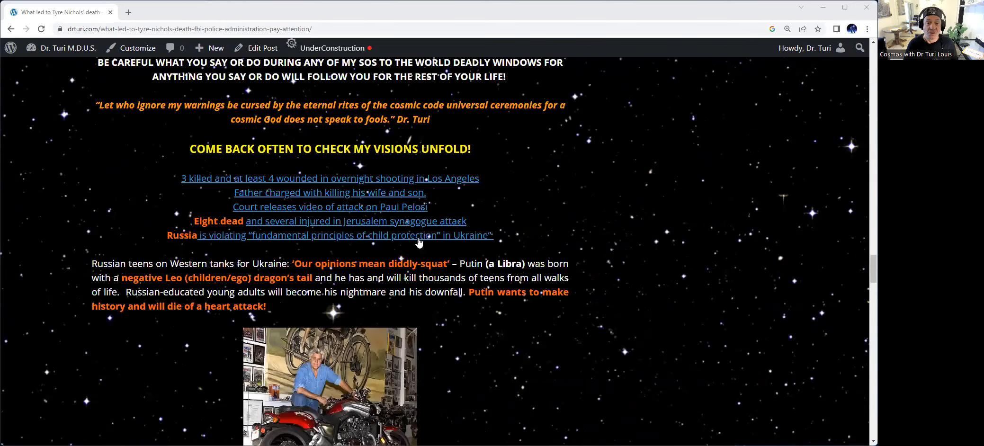
pyautogui.scroll(3)
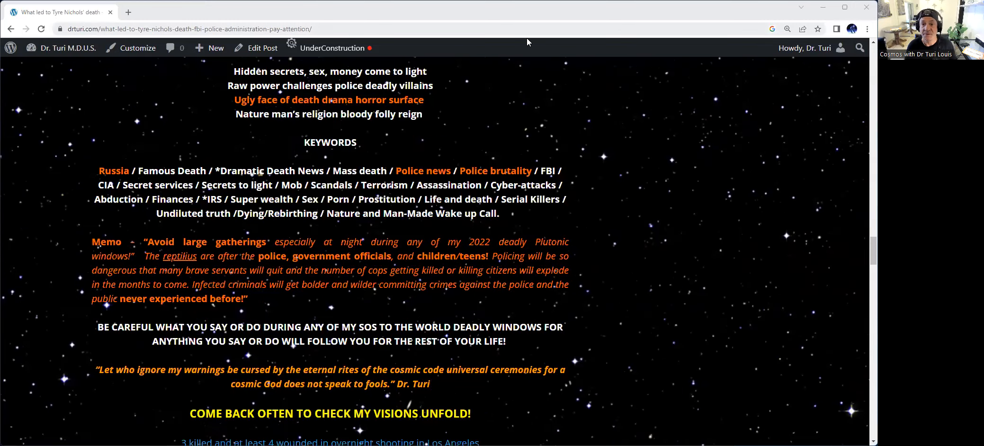